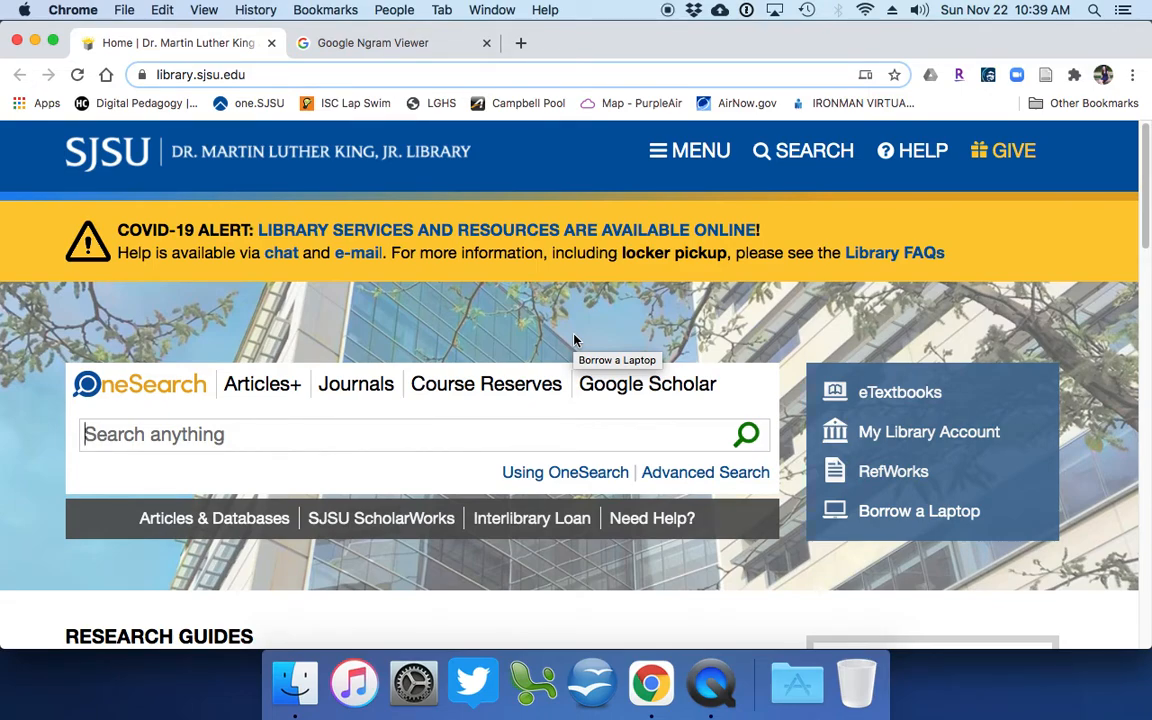
mouse_move(428, 330)
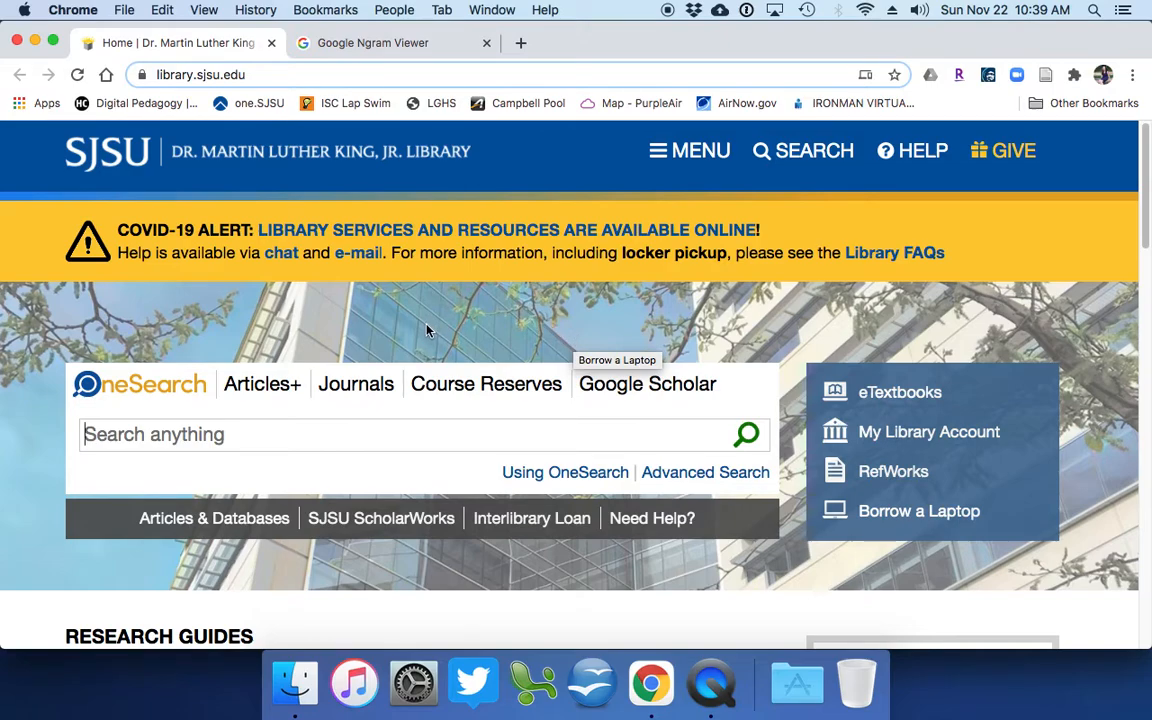
mouse_move(412, 326)
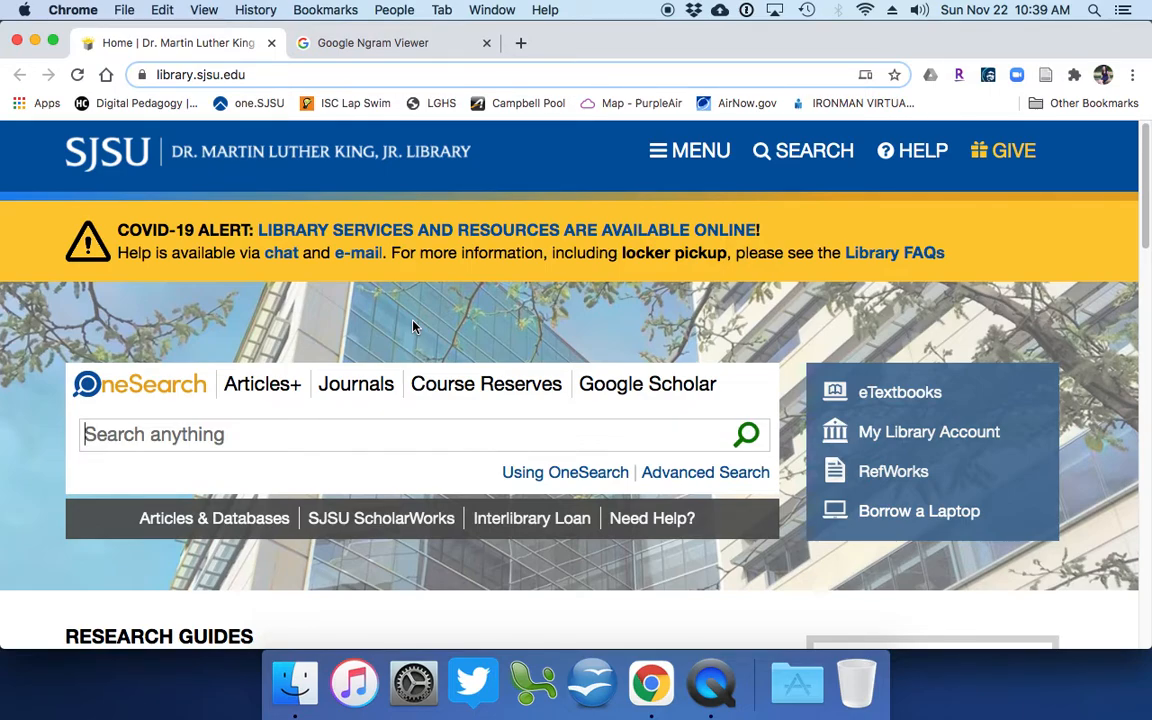
mouse_move(68, 392)
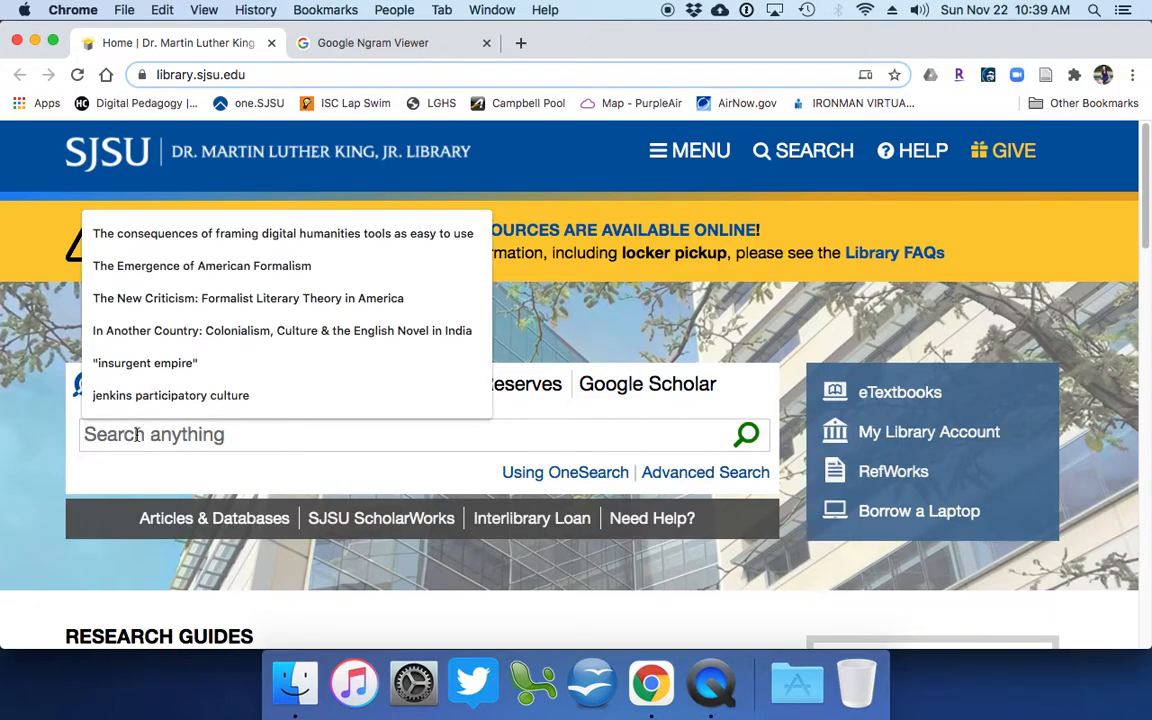
- Dismiss the past-searches list and open the Online Library Resources guide from the library home page
left_click(40, 408)
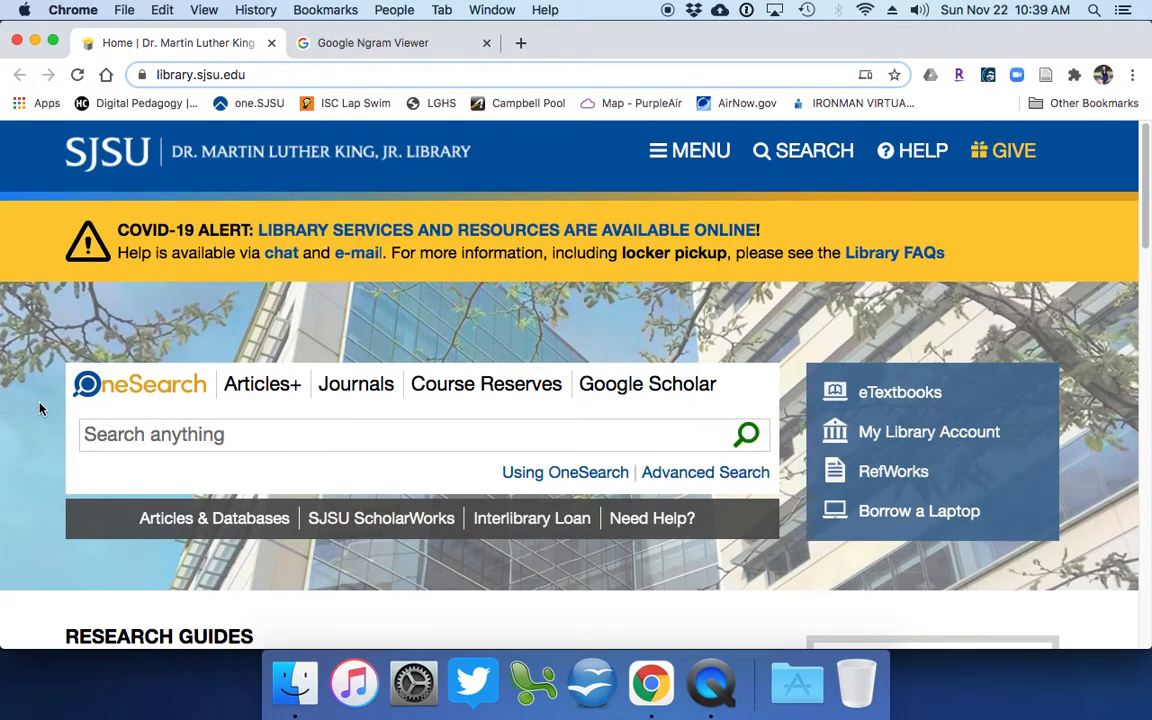
mouse_move(32, 398)
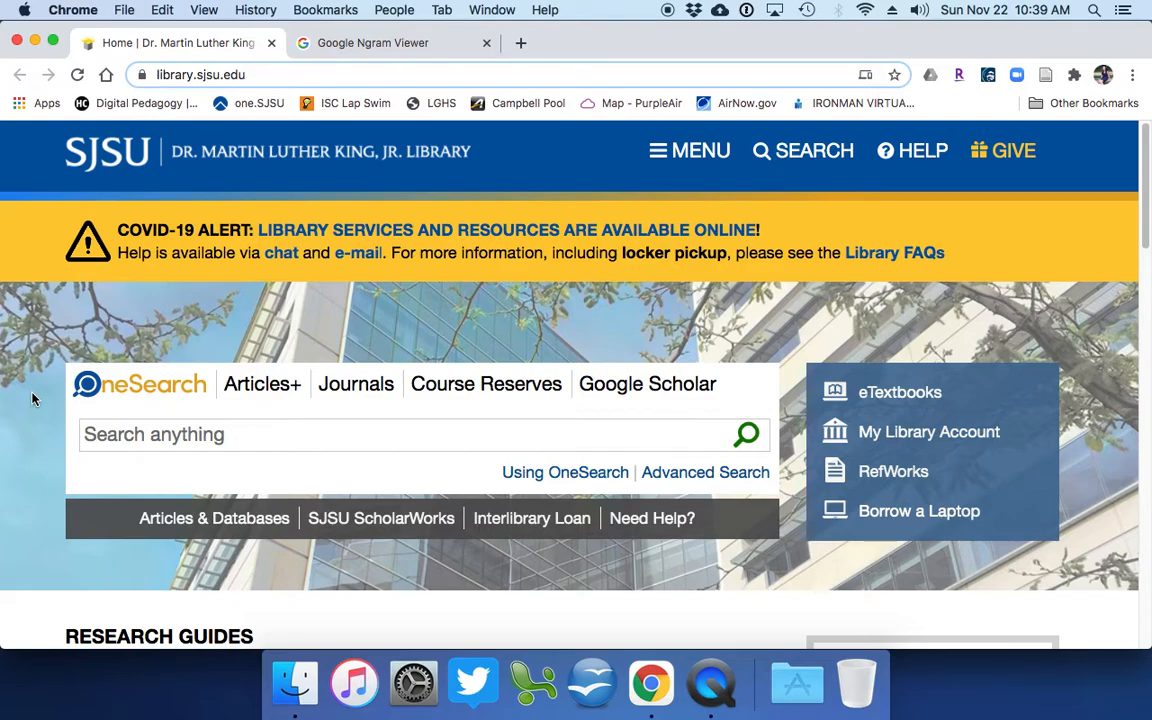
scroll("down", 3)
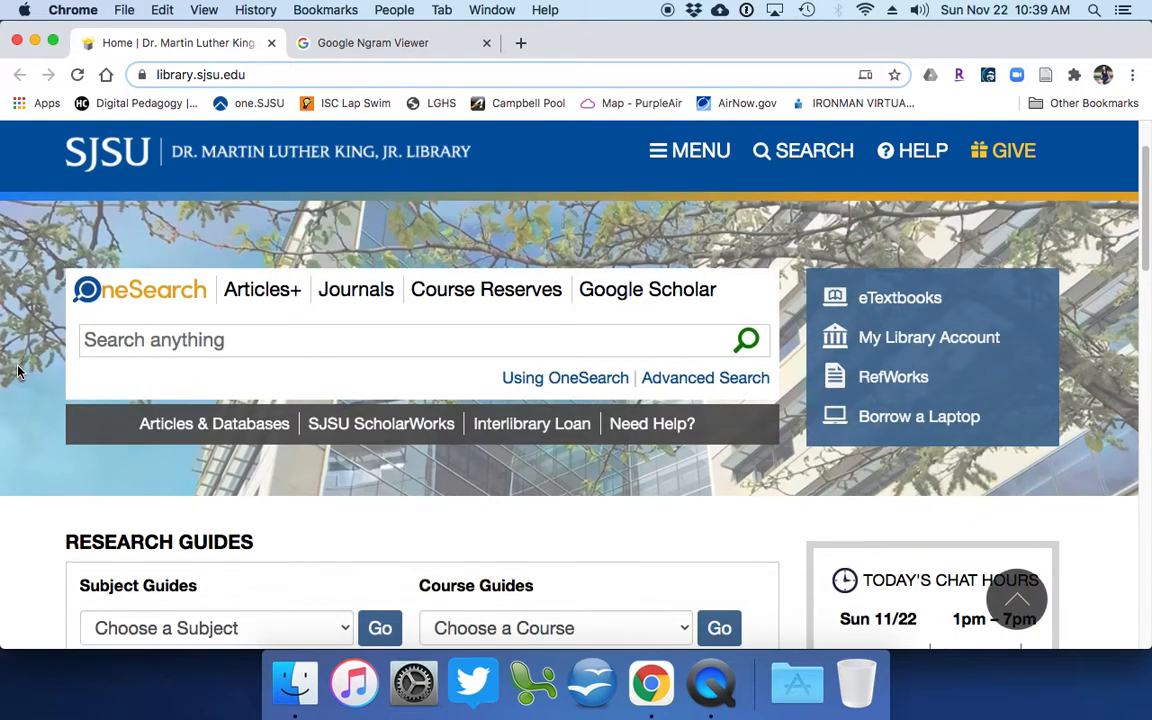
scroll("down", 3)
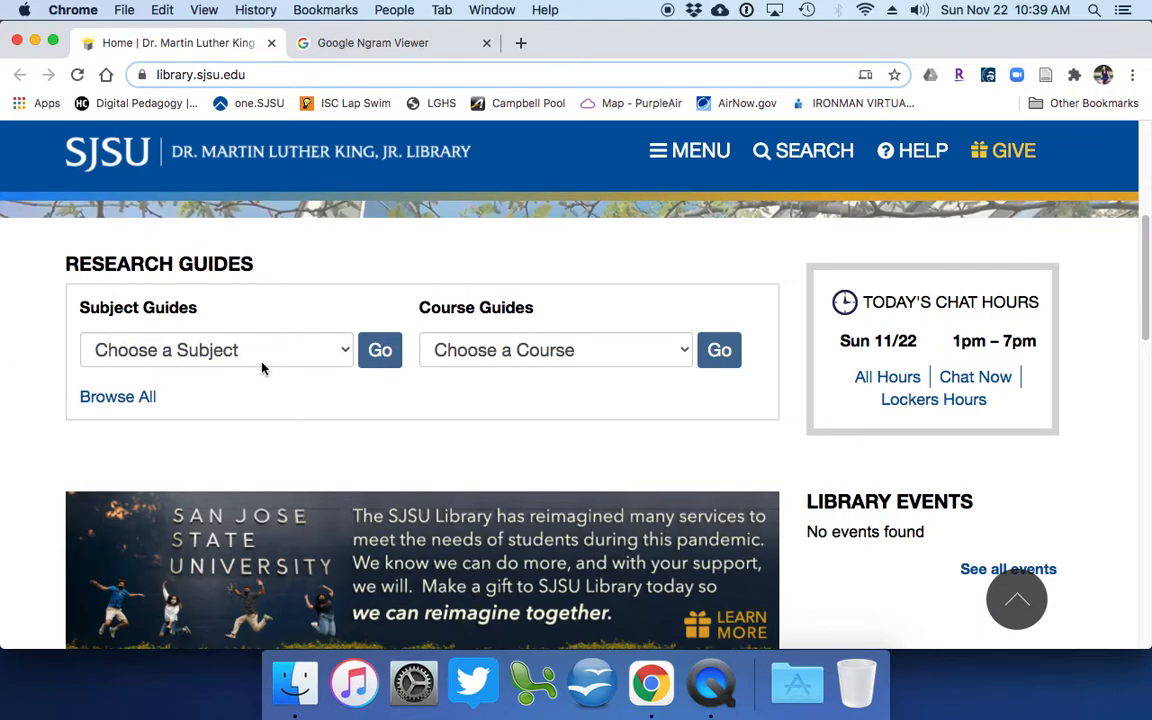
scroll("down", 3)
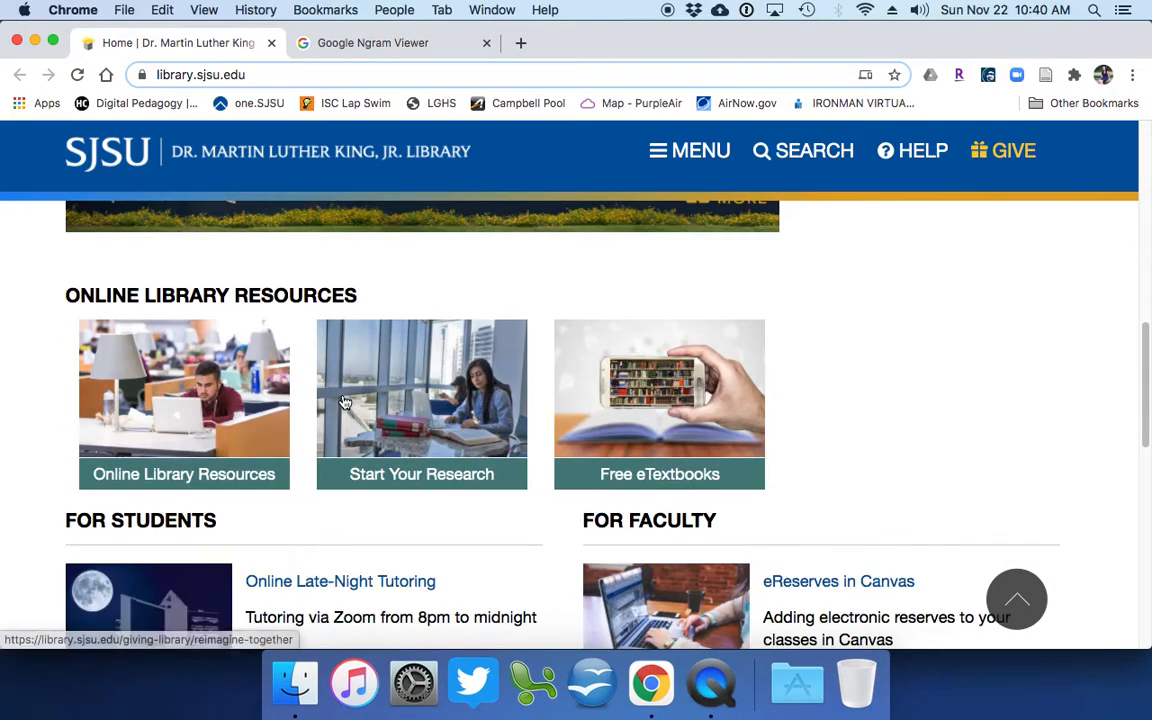
mouse_move(230, 482)
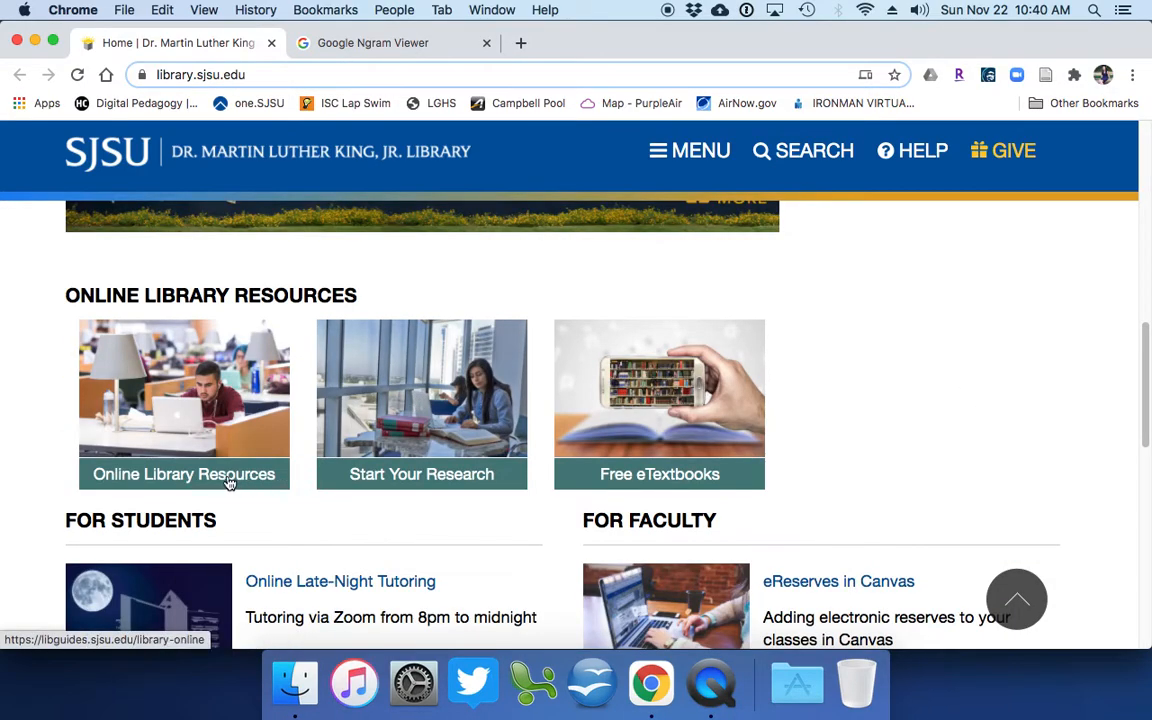
left_click(184, 474)
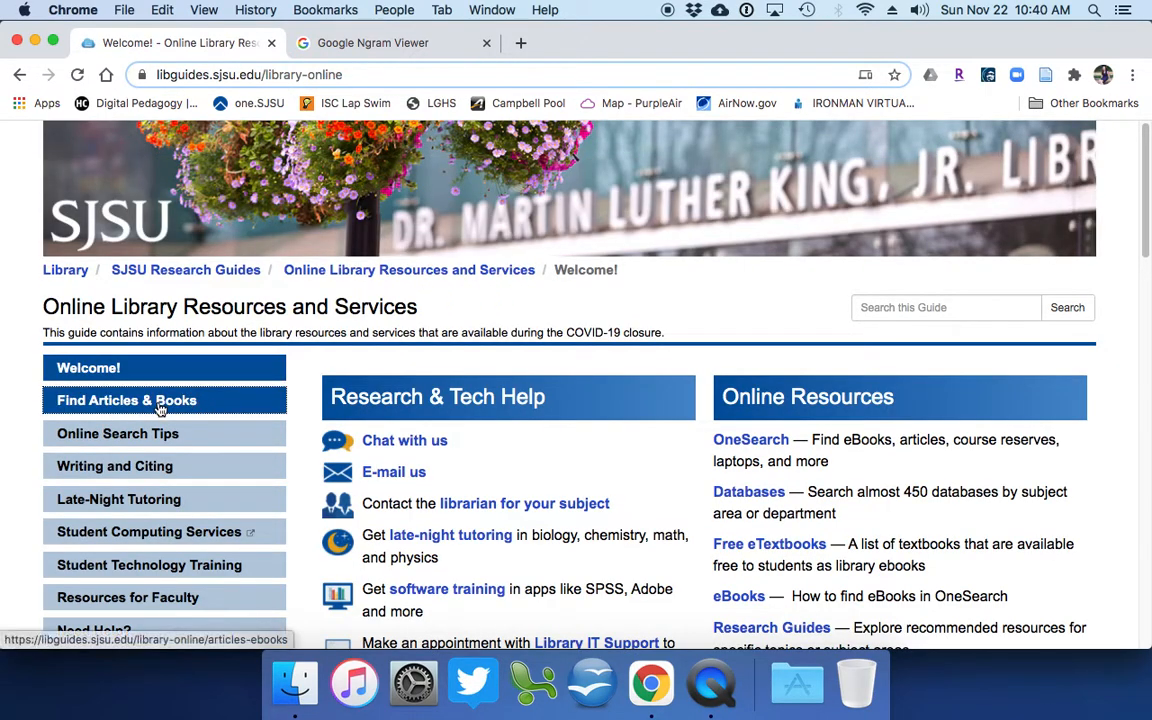
- Go to the guide's Find Articles & Books page and bring Databases by Subject into view
left_click(126, 400)
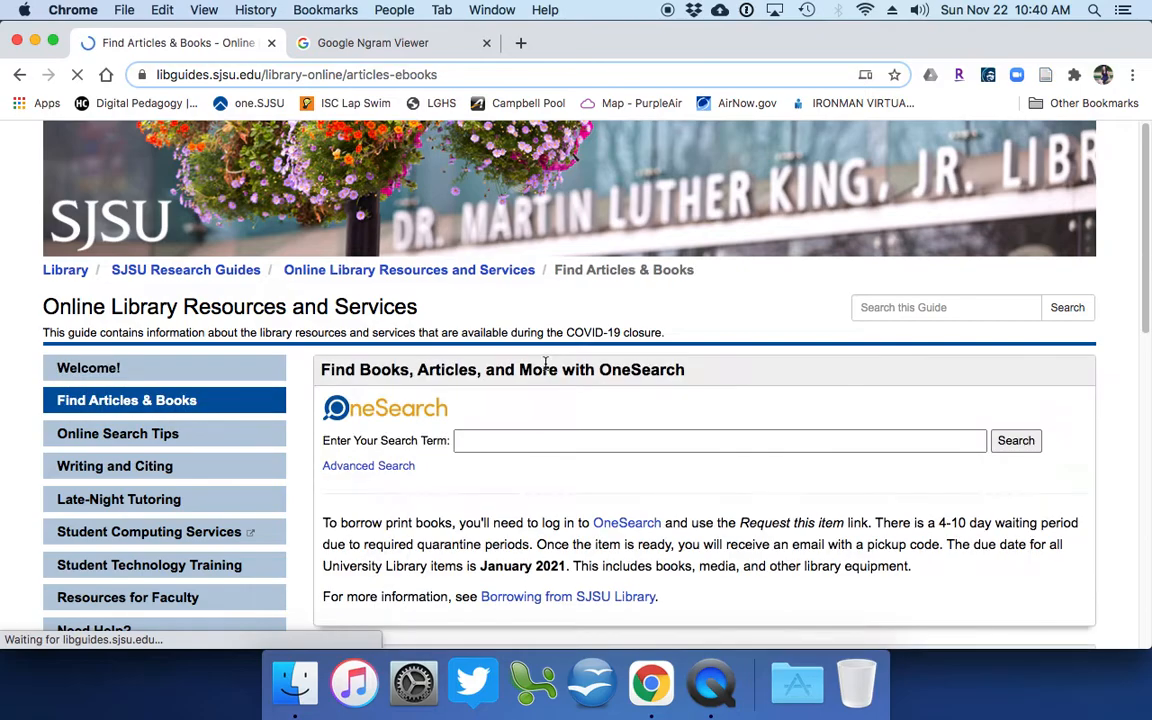
scroll("down", 3)
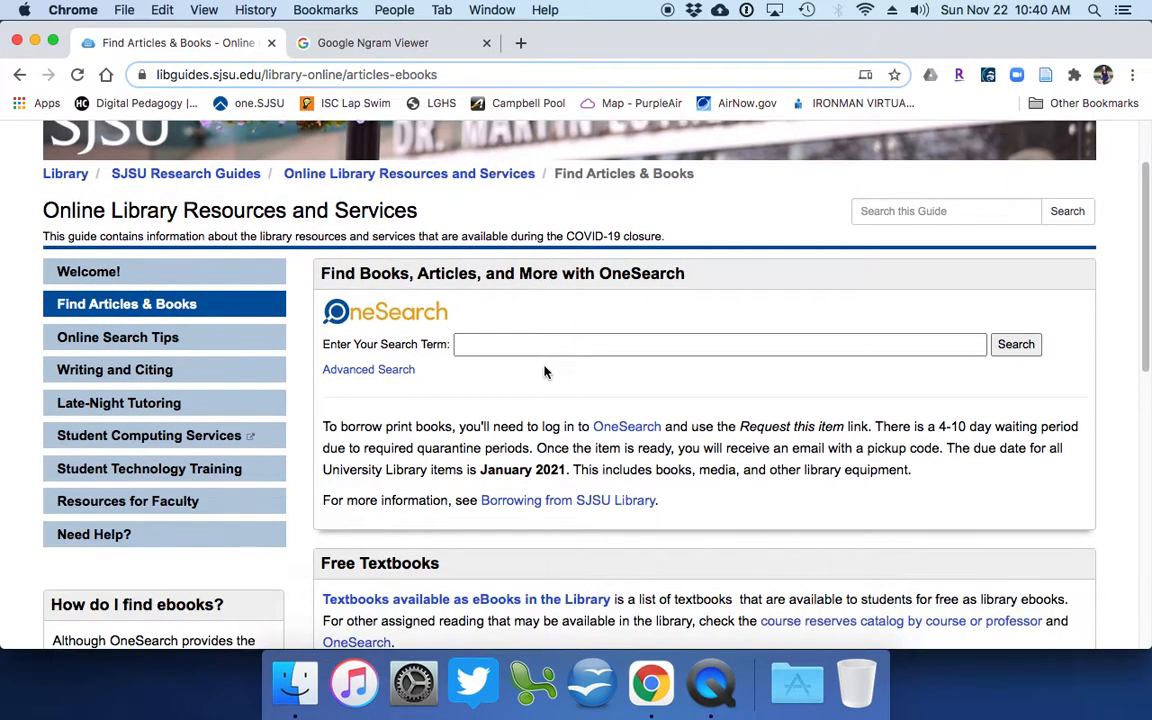
scroll("down", 3)
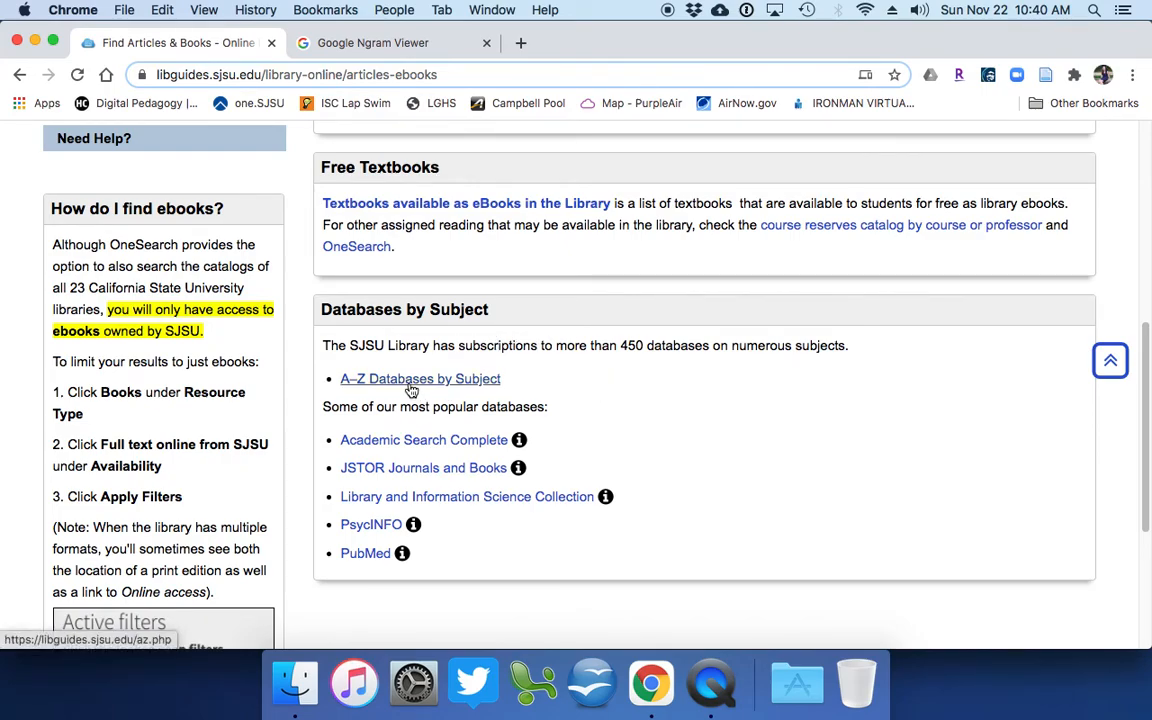
- Open the A-Z Databases list in a new tab via the 'A-Z Databases by Subject' link
left_click(420, 378)
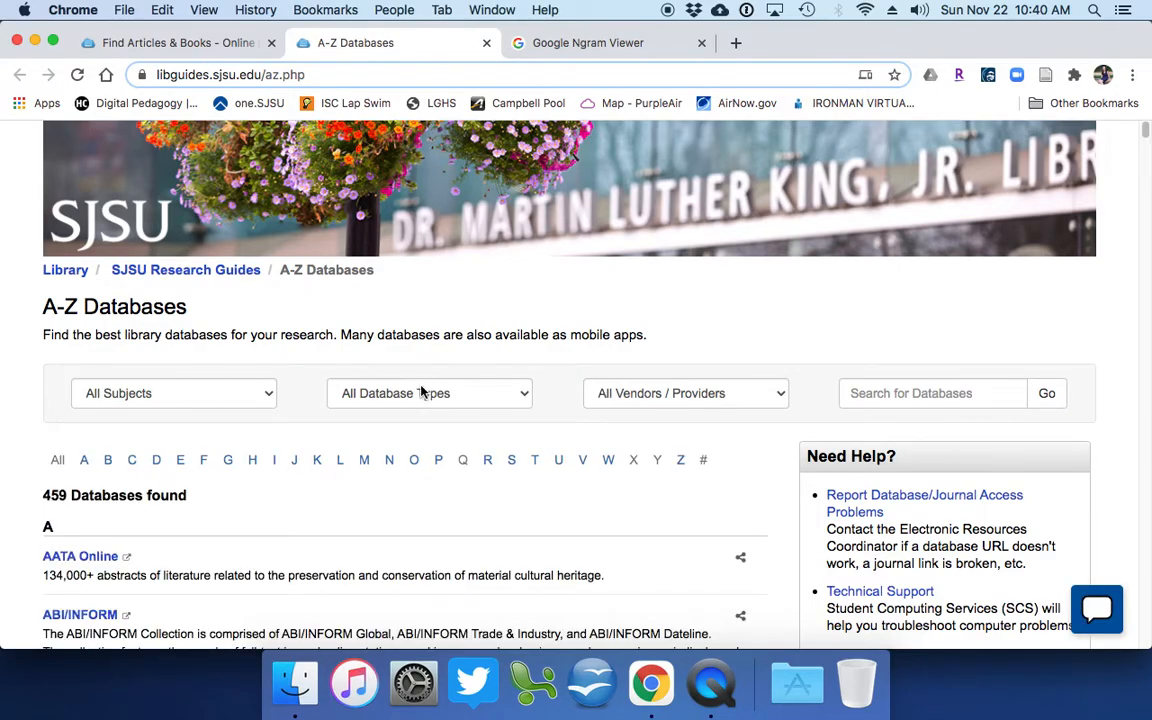
mouse_move(446, 368)
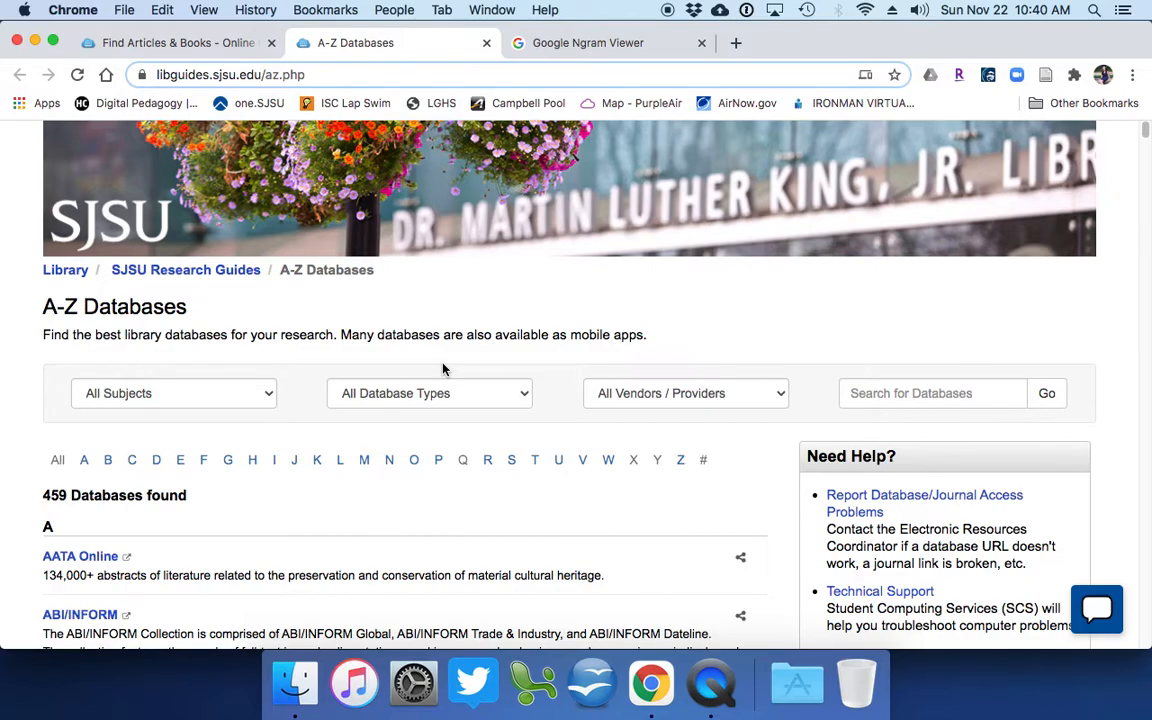
mouse_move(444, 370)
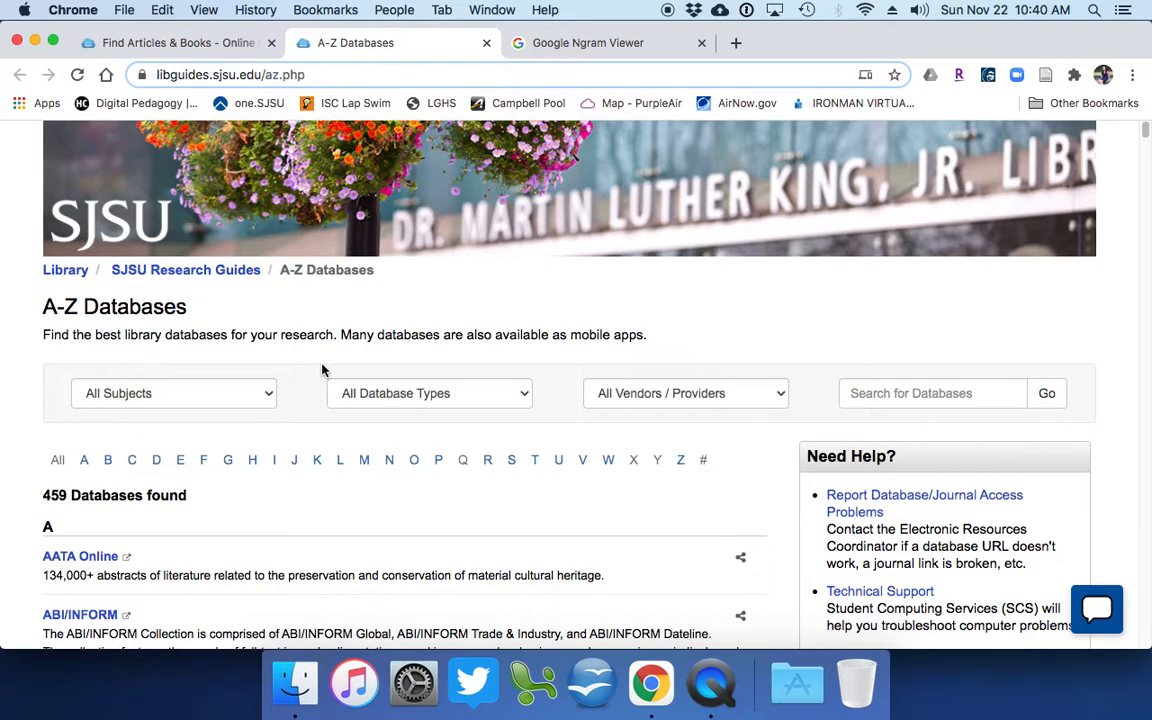
mouse_move(548, 376)
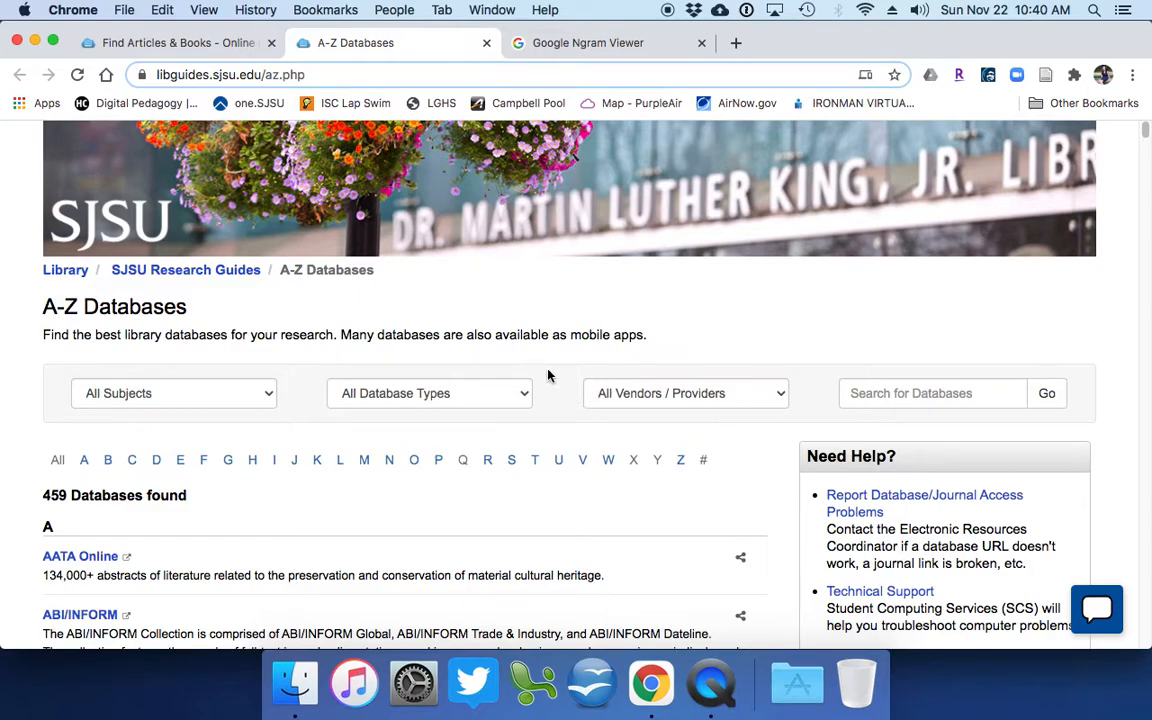
mouse_move(544, 376)
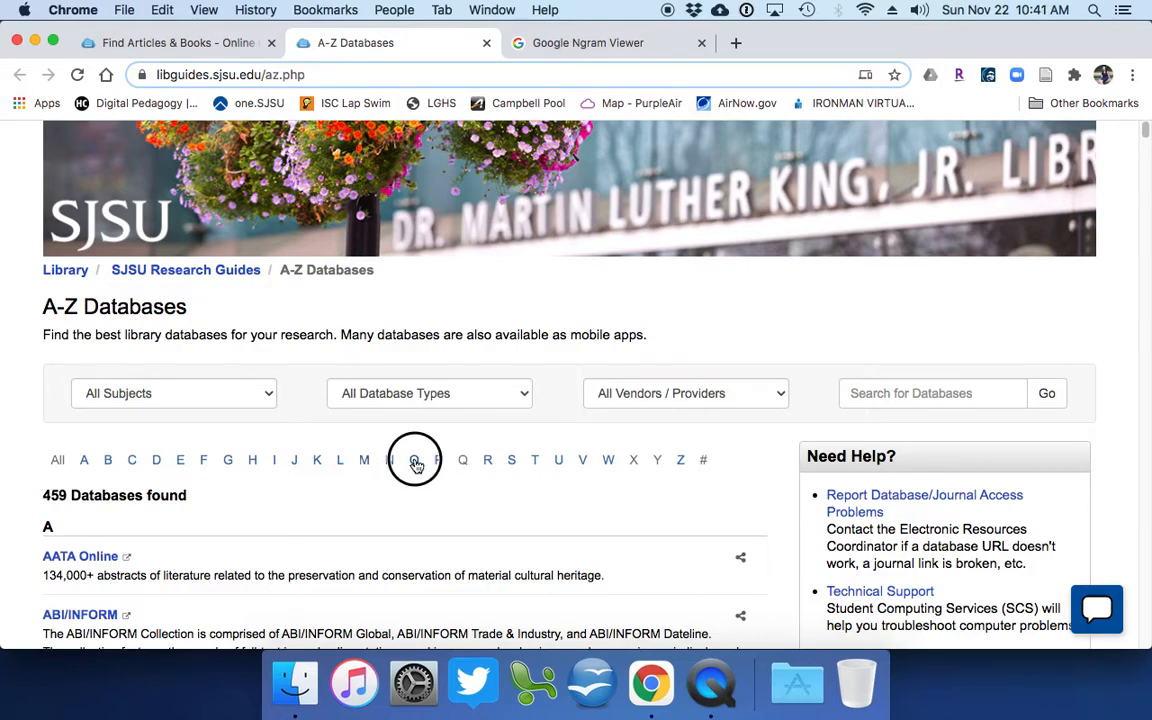
- Filter the database list to the letter O and scroll down toward Oxford English Dictionary
left_click(438, 458)
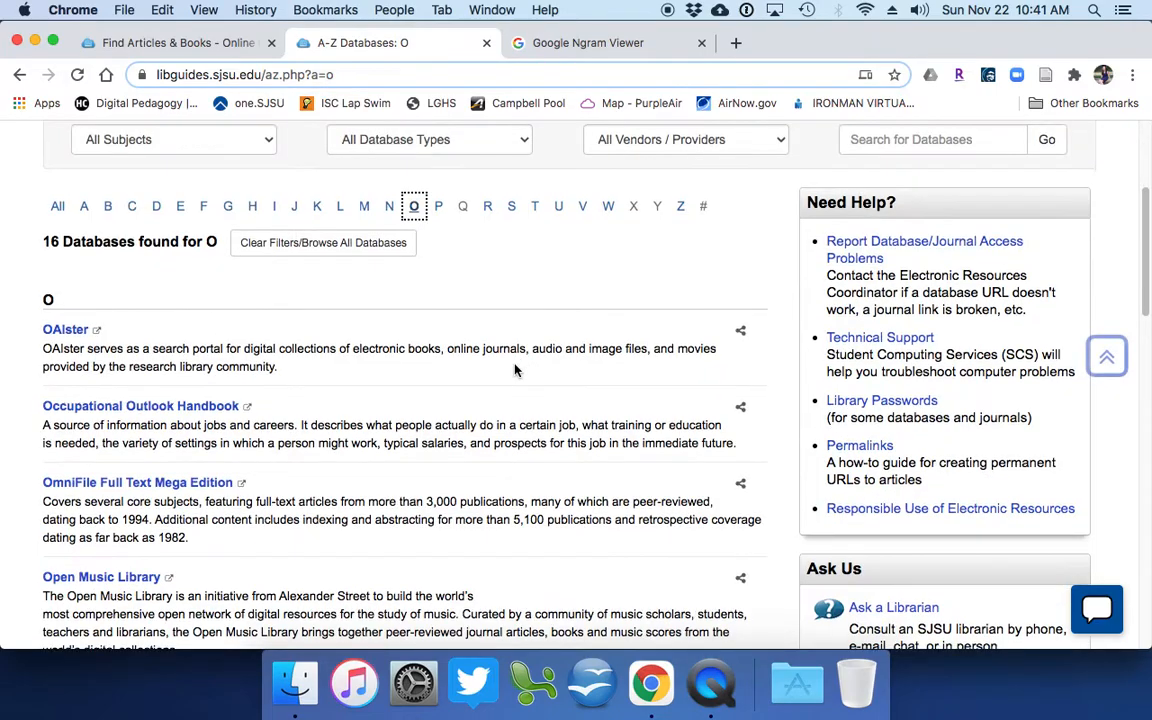
scroll("down", 3)
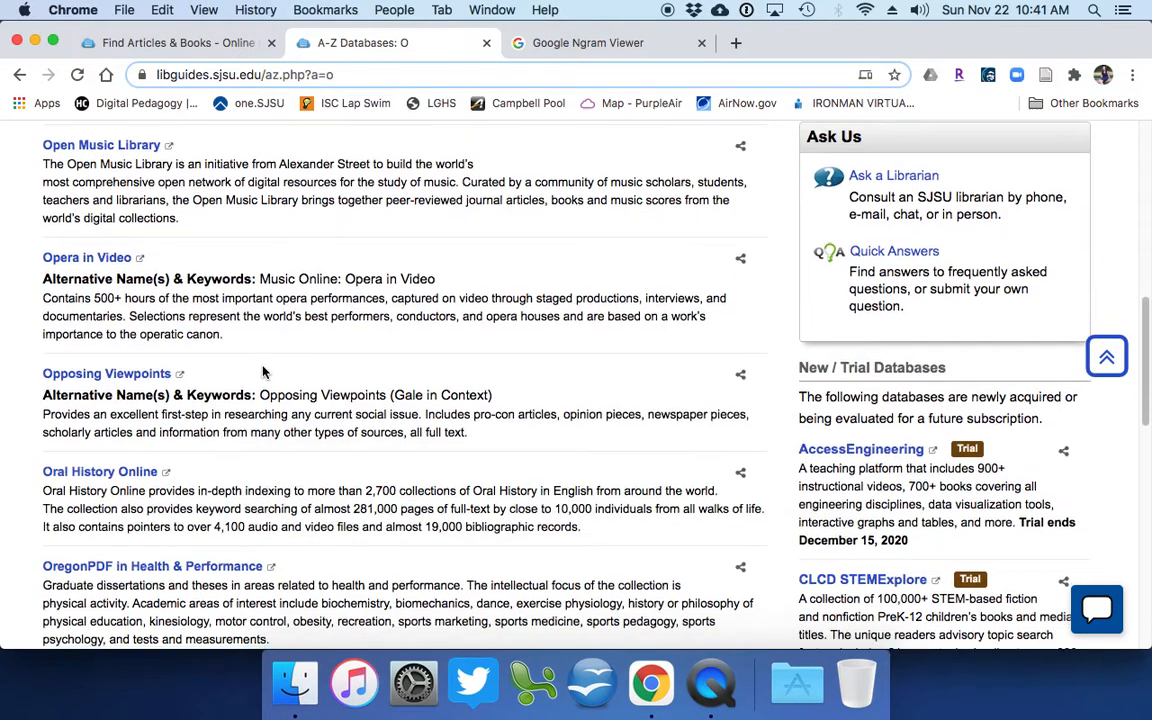
scroll("down", 3)
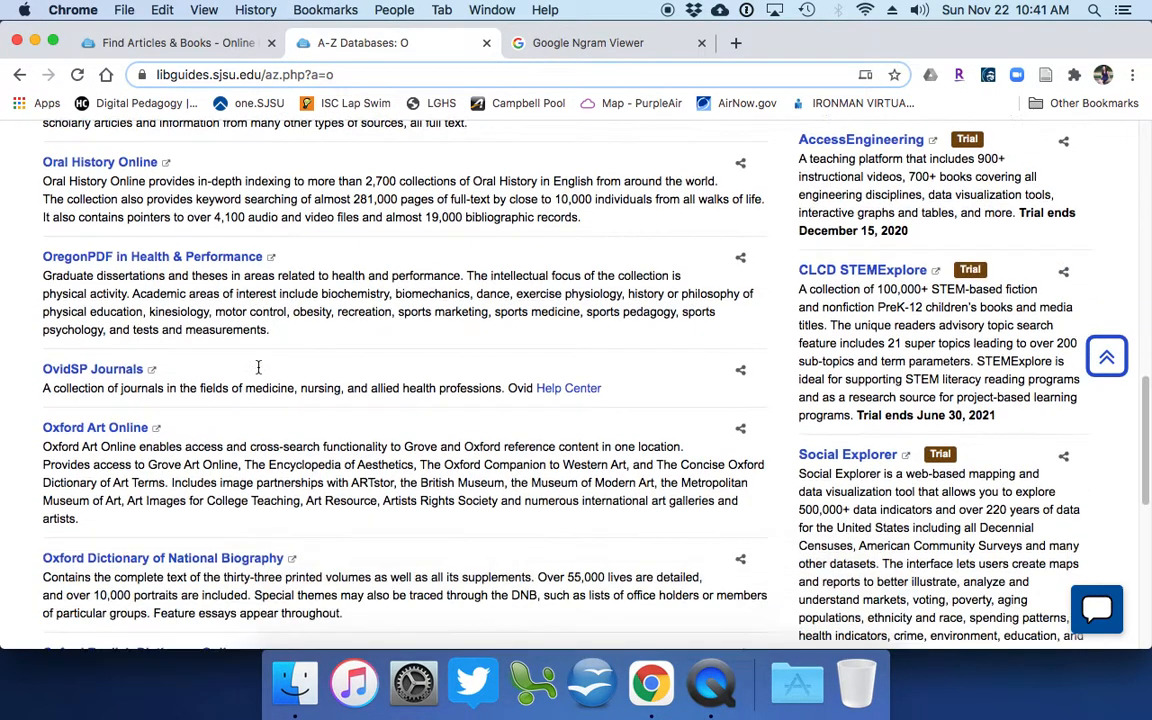
scroll("down", 3)
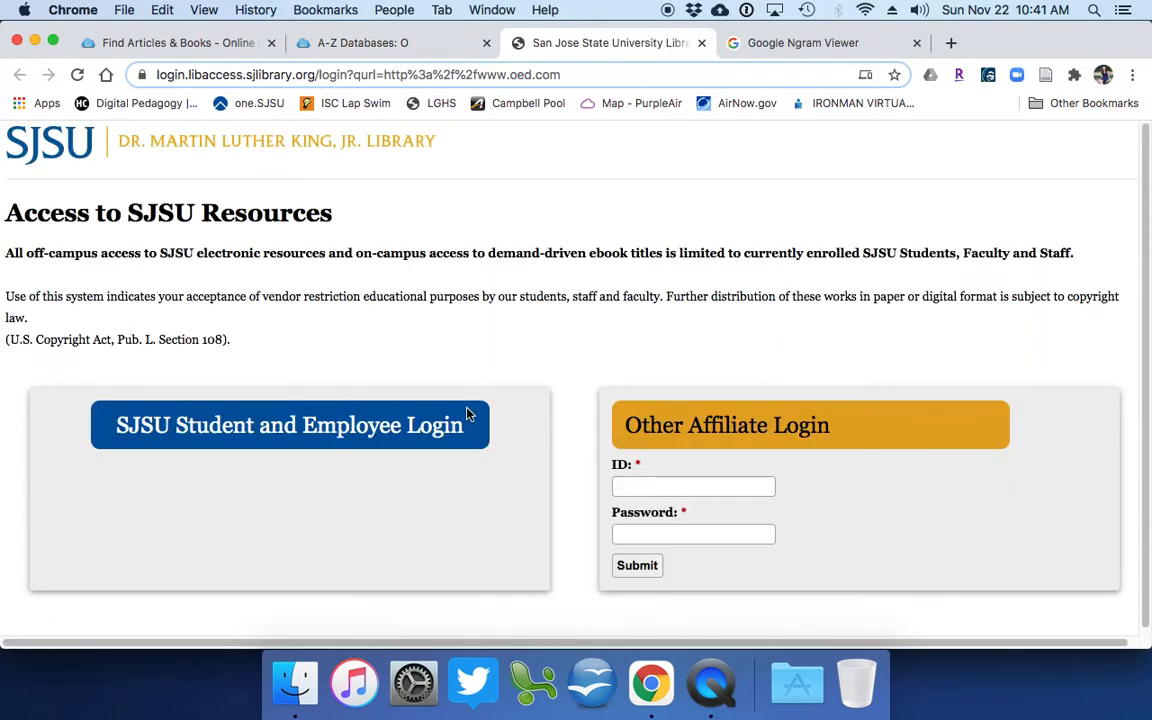
- Sign in through the SJSU Student and Employee Login to reach the OED home page
left_click(288, 424)
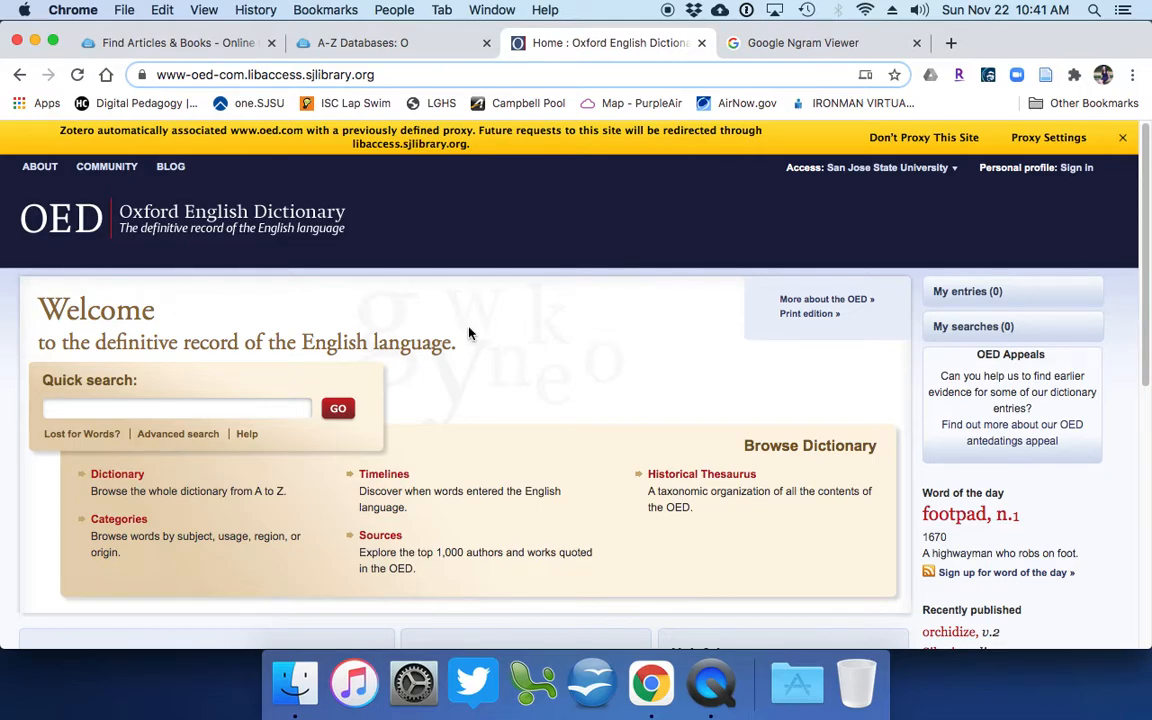
mouse_move(548, 332)
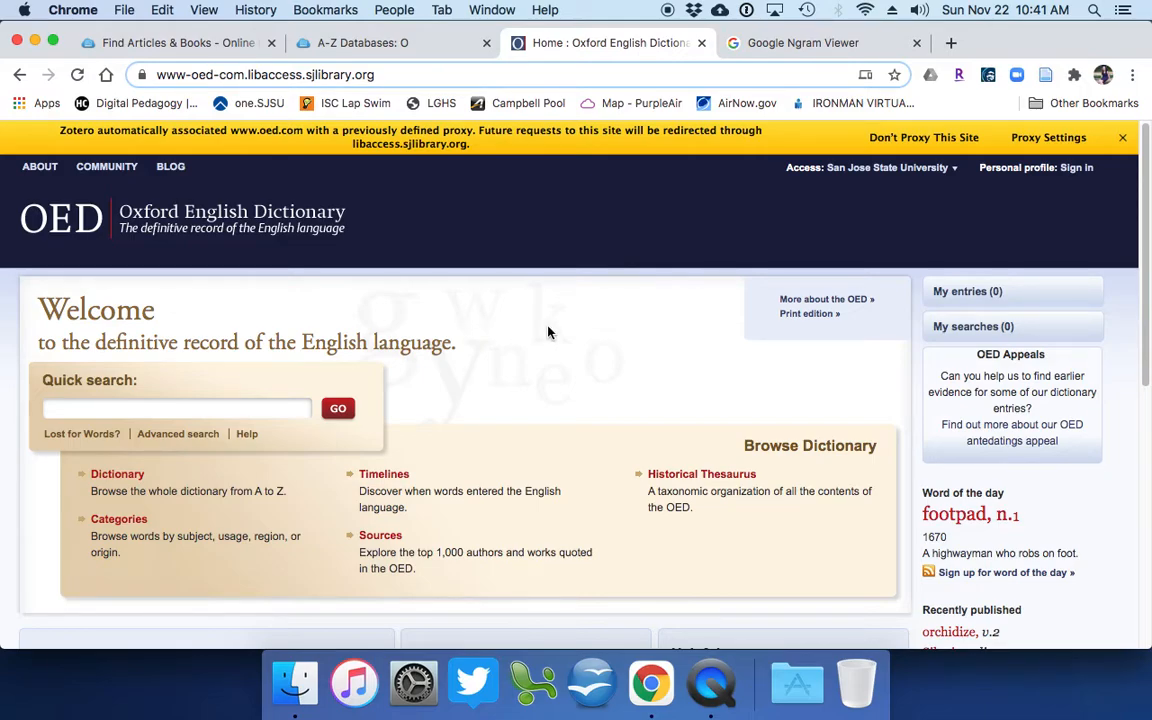
mouse_move(536, 332)
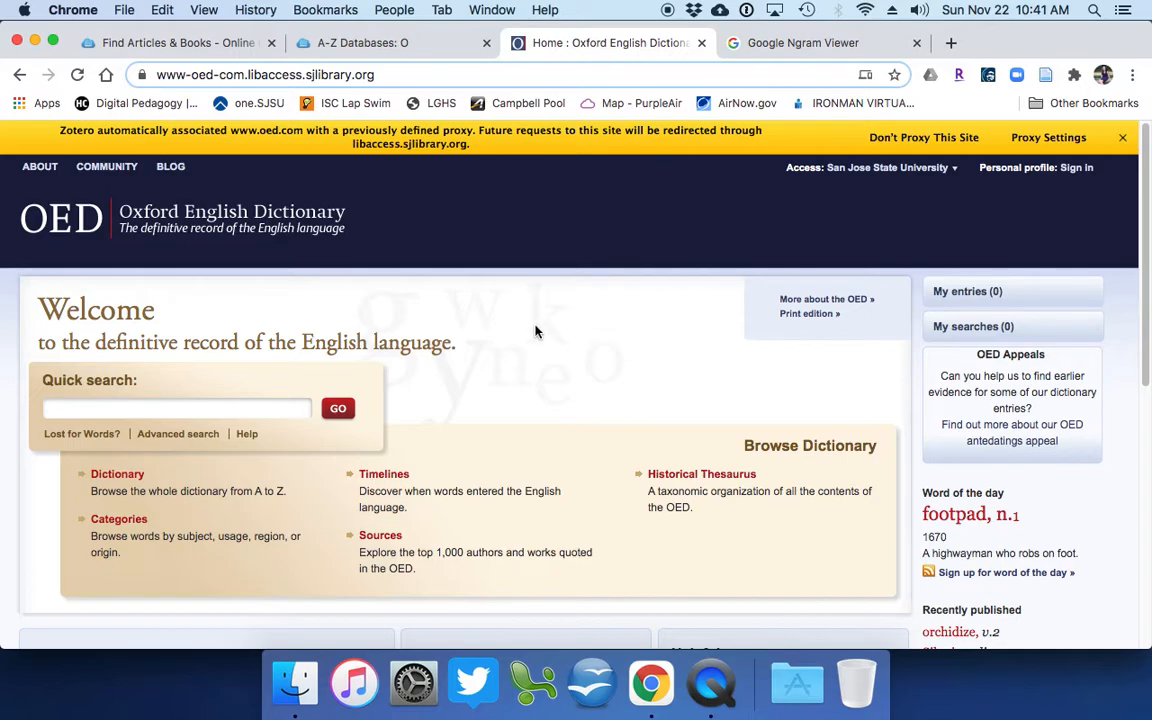
mouse_move(532, 330)
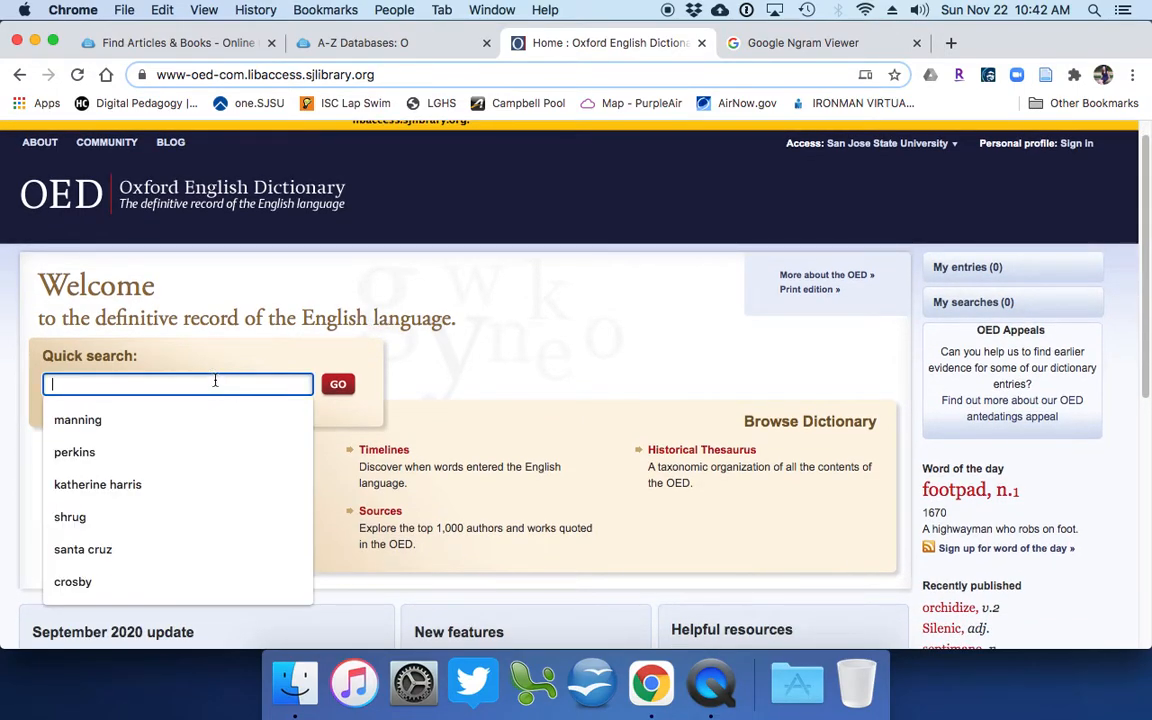
- Quick-search 'ins' and open the OED entry for insanity, n
type("insanity")
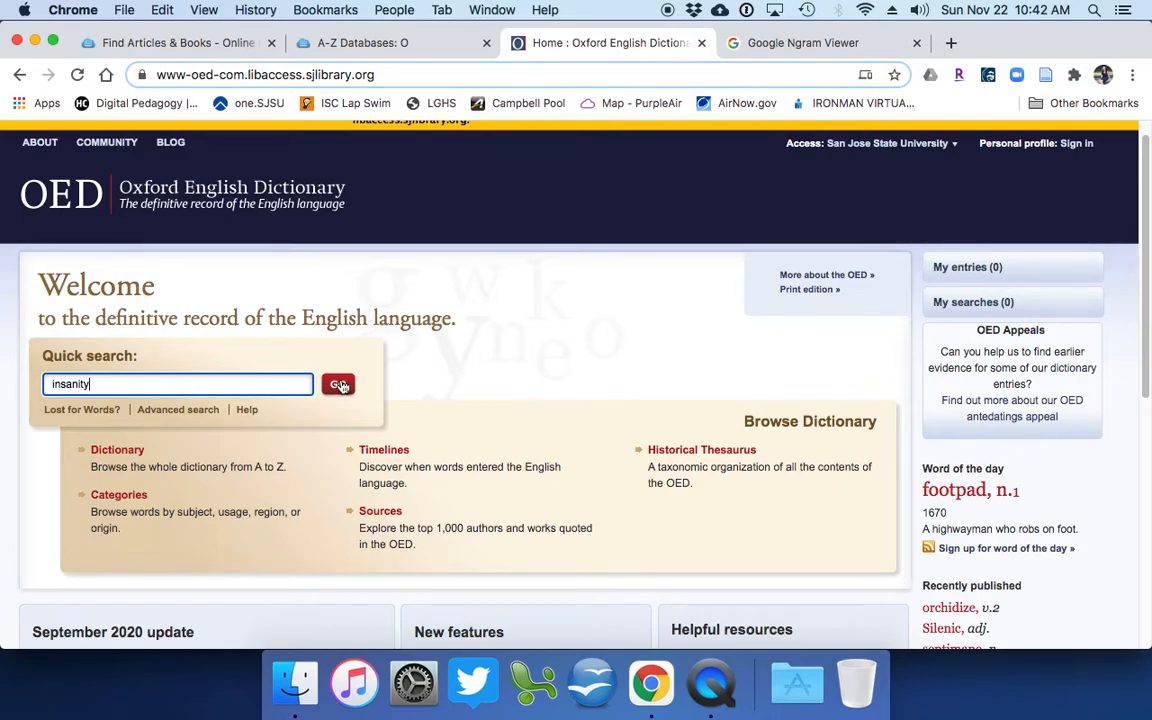
left_click(338, 384)
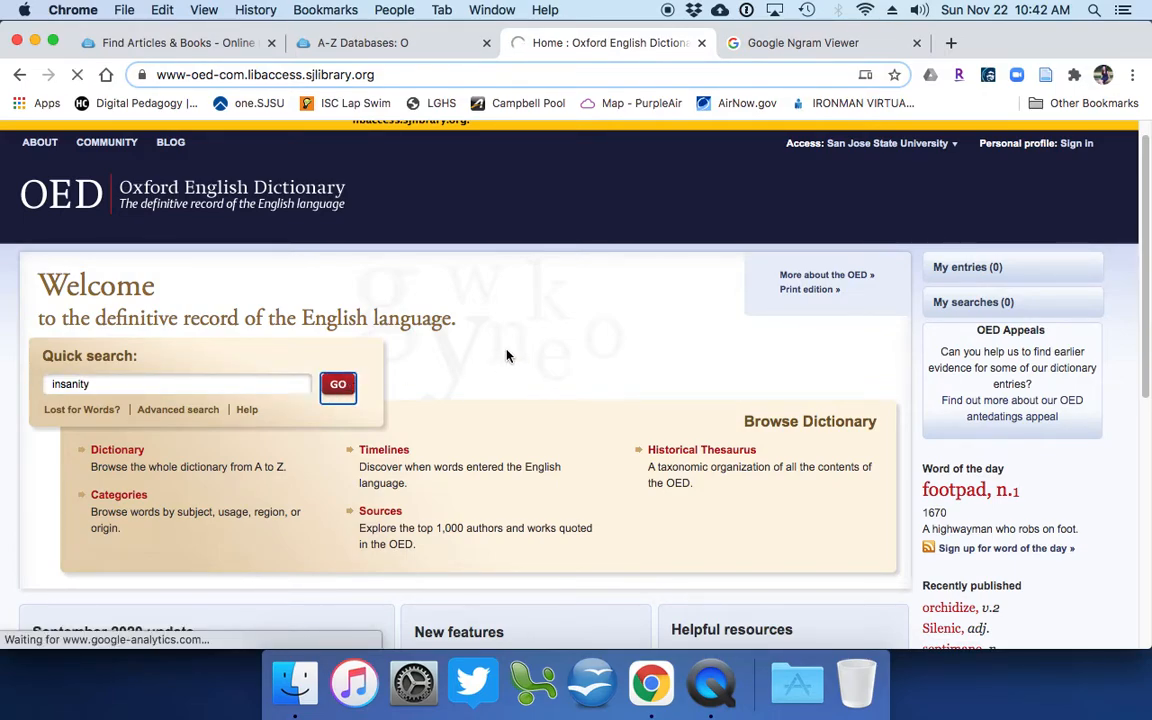
left_click(338, 384)
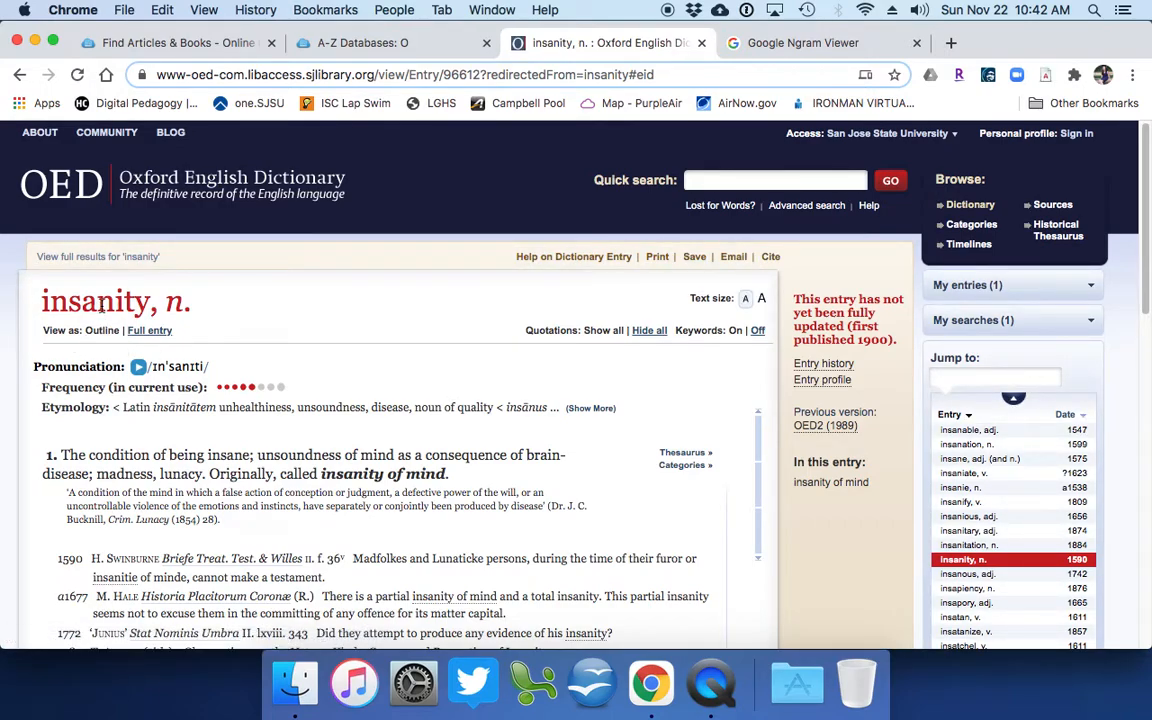
mouse_move(876, 512)
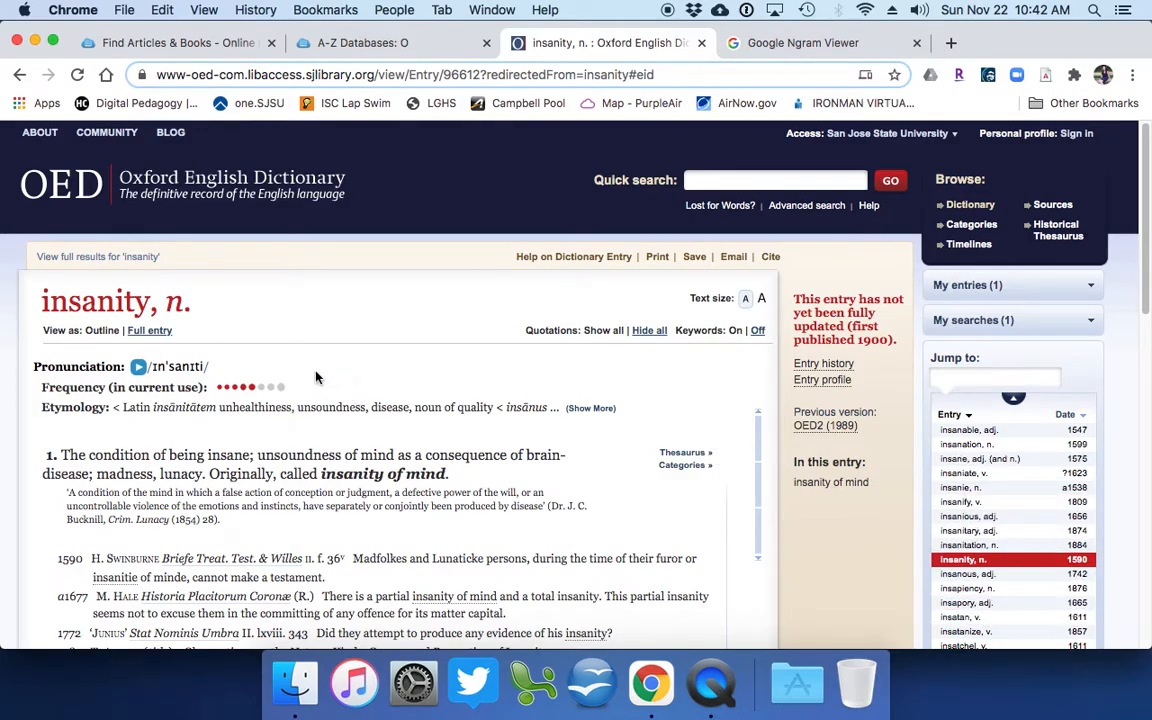
mouse_move(312, 384)
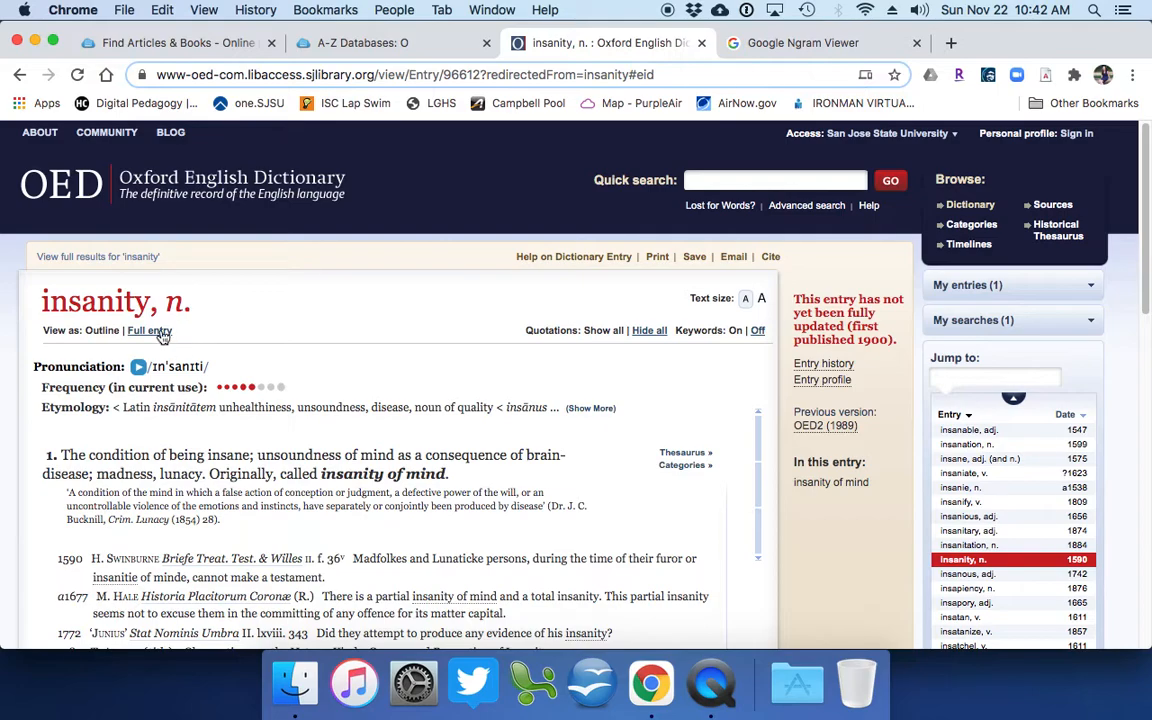
- Show the full insanity entry with complete etymology and scroll down to sense 1
left_click(150, 330)
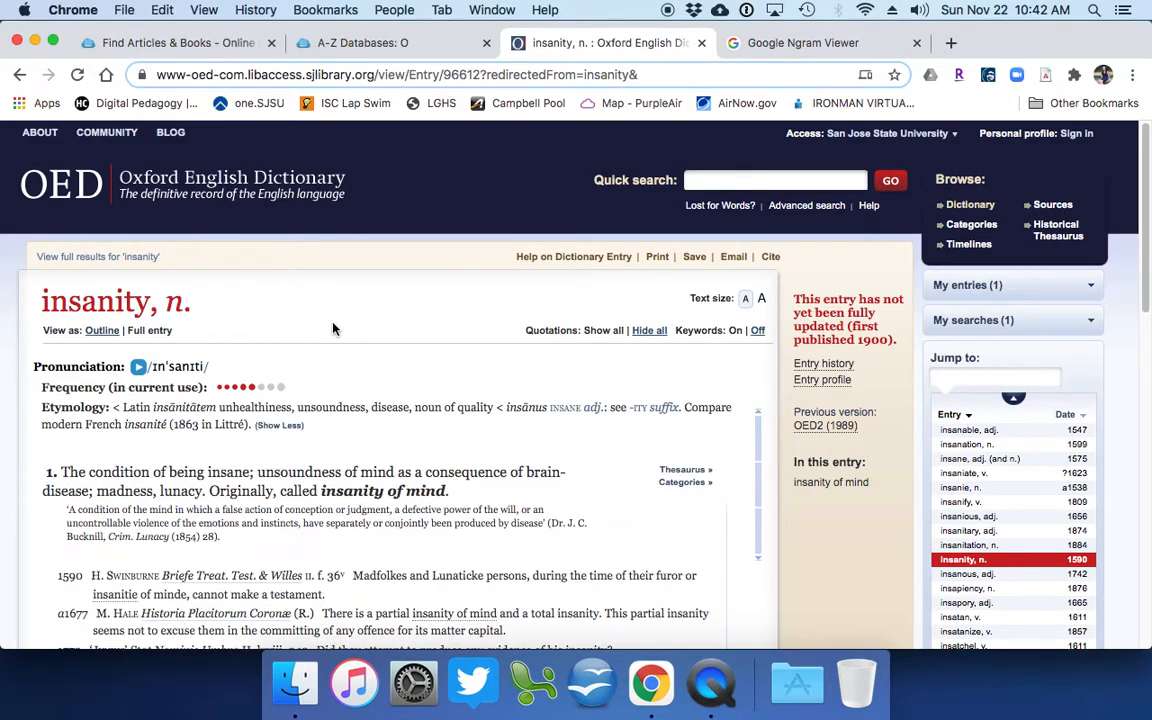
scroll("down", 3)
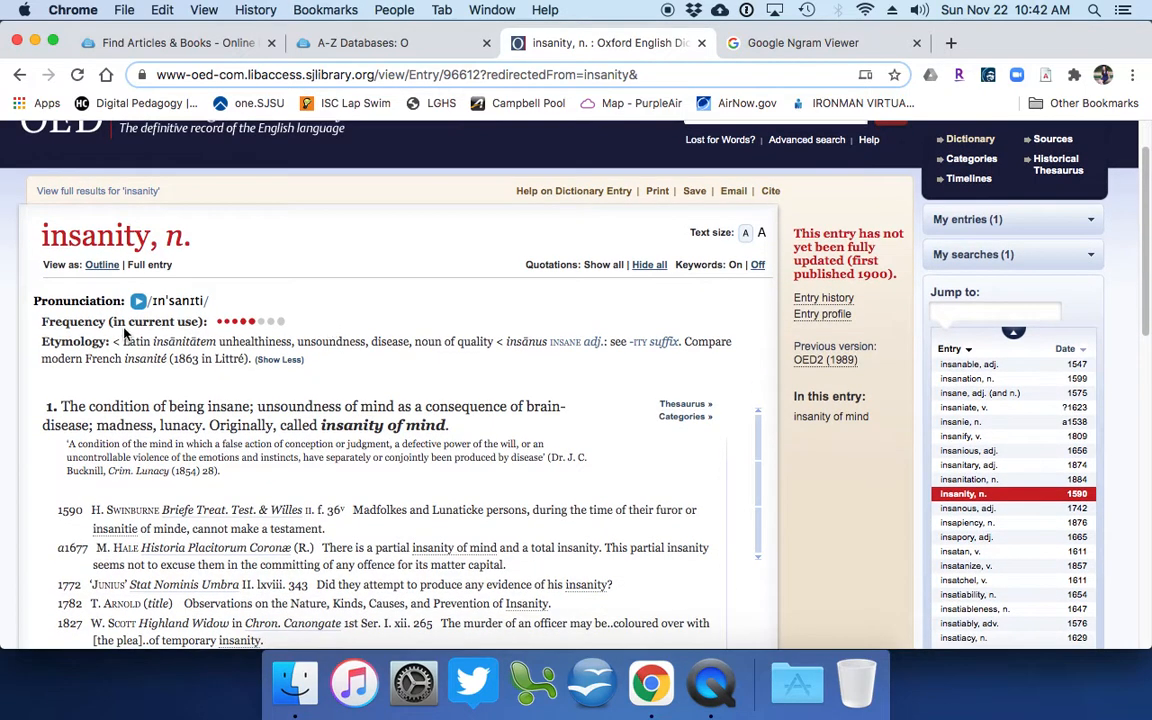
mouse_move(340, 316)
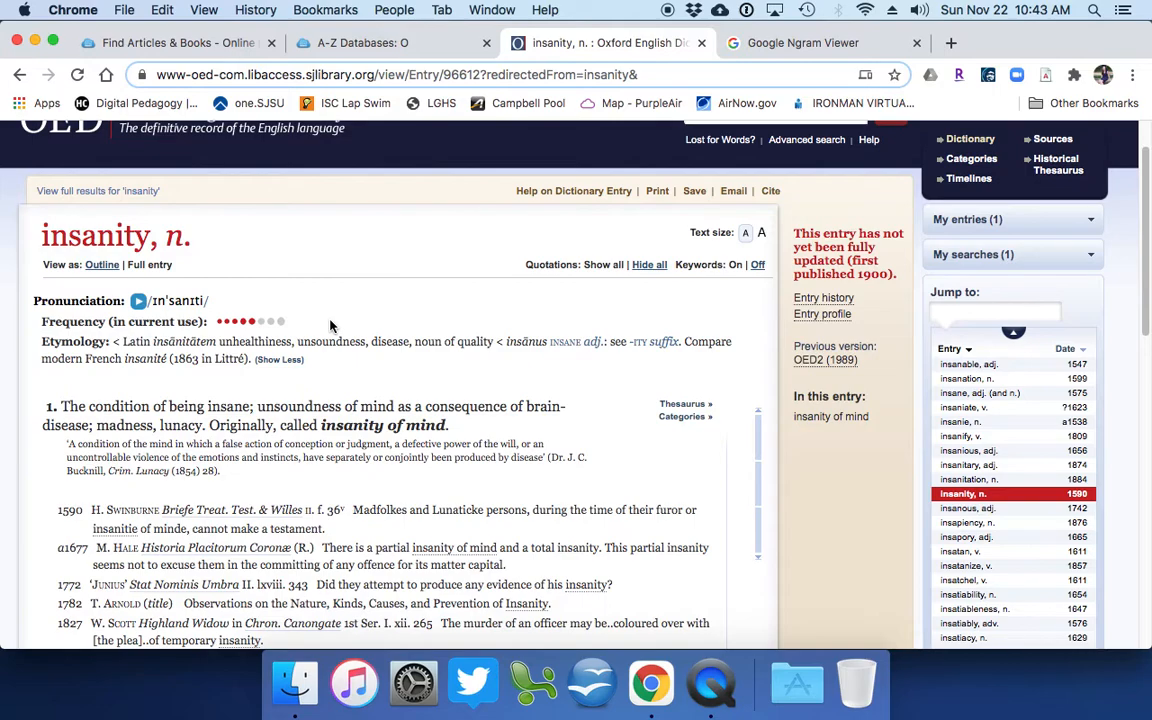
scroll("down", 3)
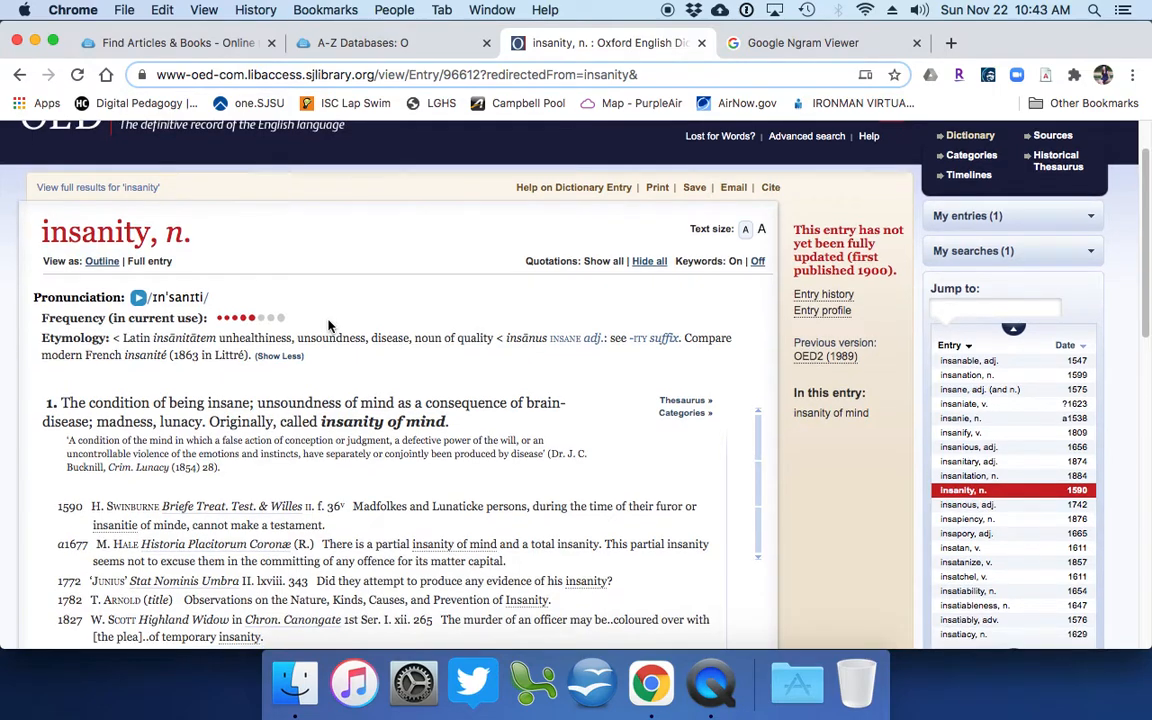
scroll("down", 3)
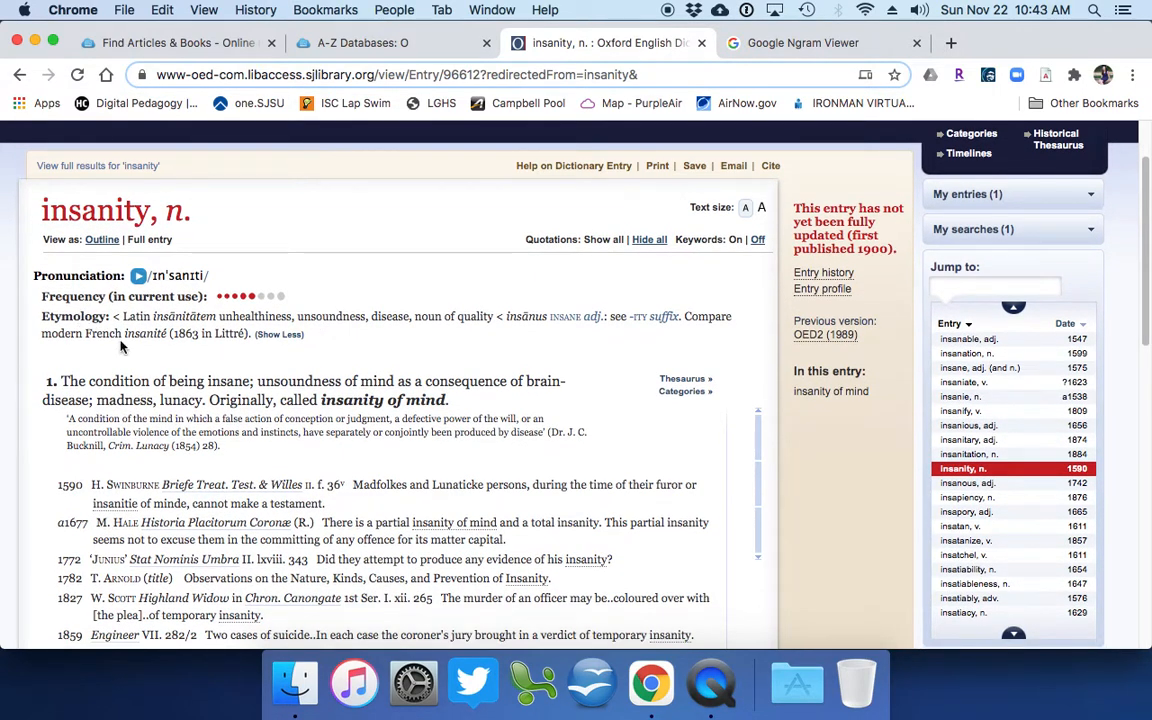
scroll("down", 3)
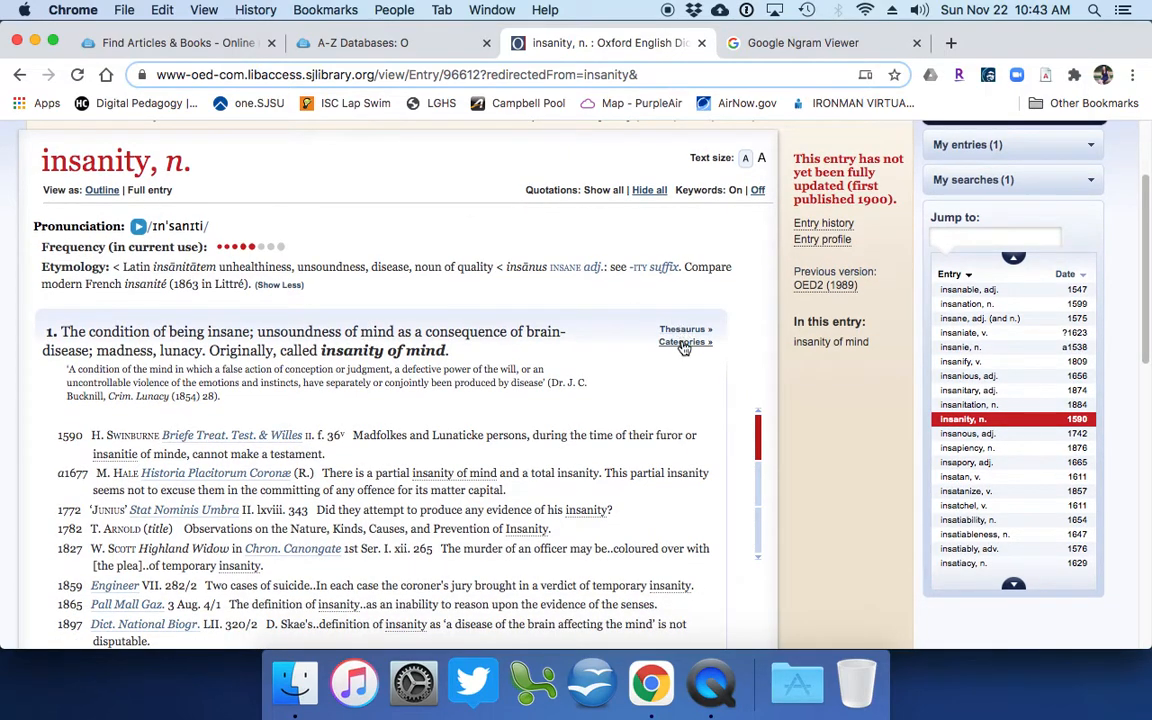
scroll("down", 3)
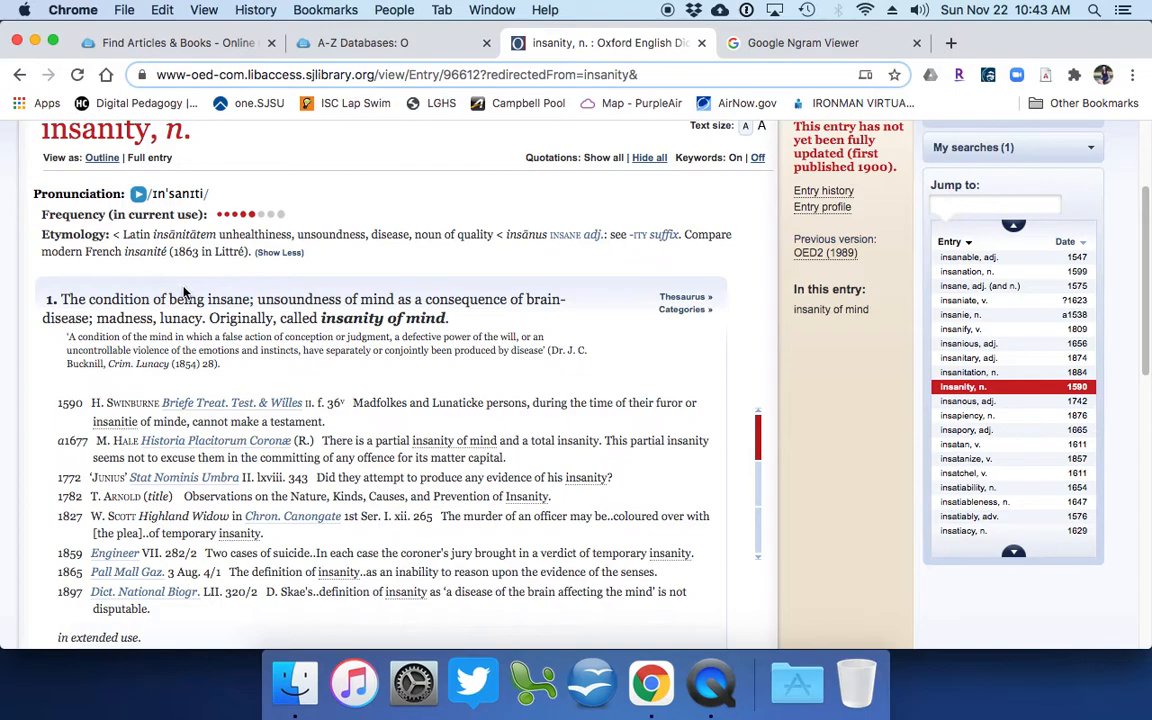
- Highlight sense 1's definition text through 'madness, lunacy'
double_click(72, 300)
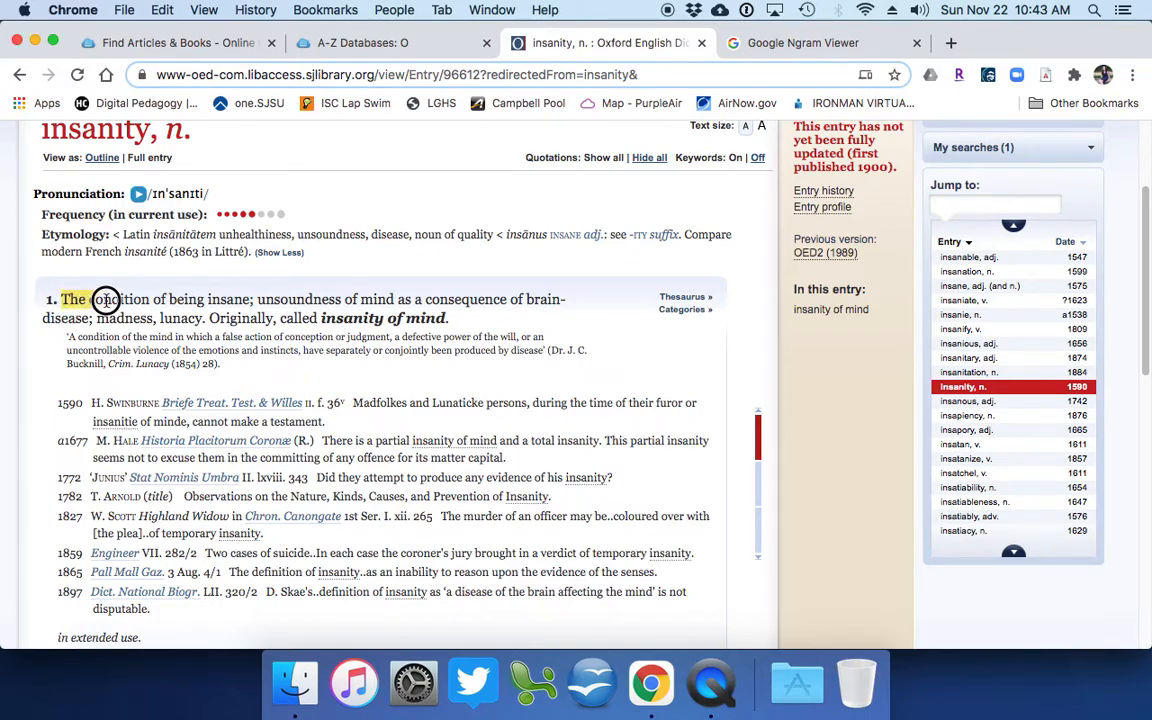
left_click_drag(108, 300, 444, 300)
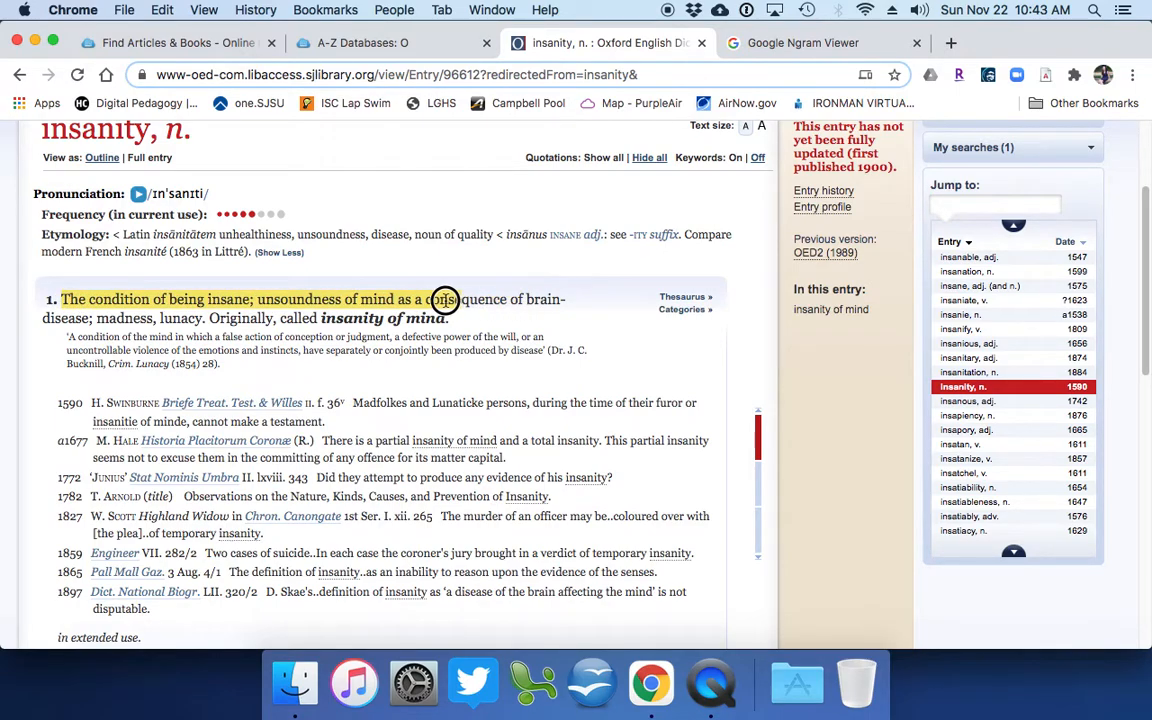
left_click_drag(444, 300, 308, 318)
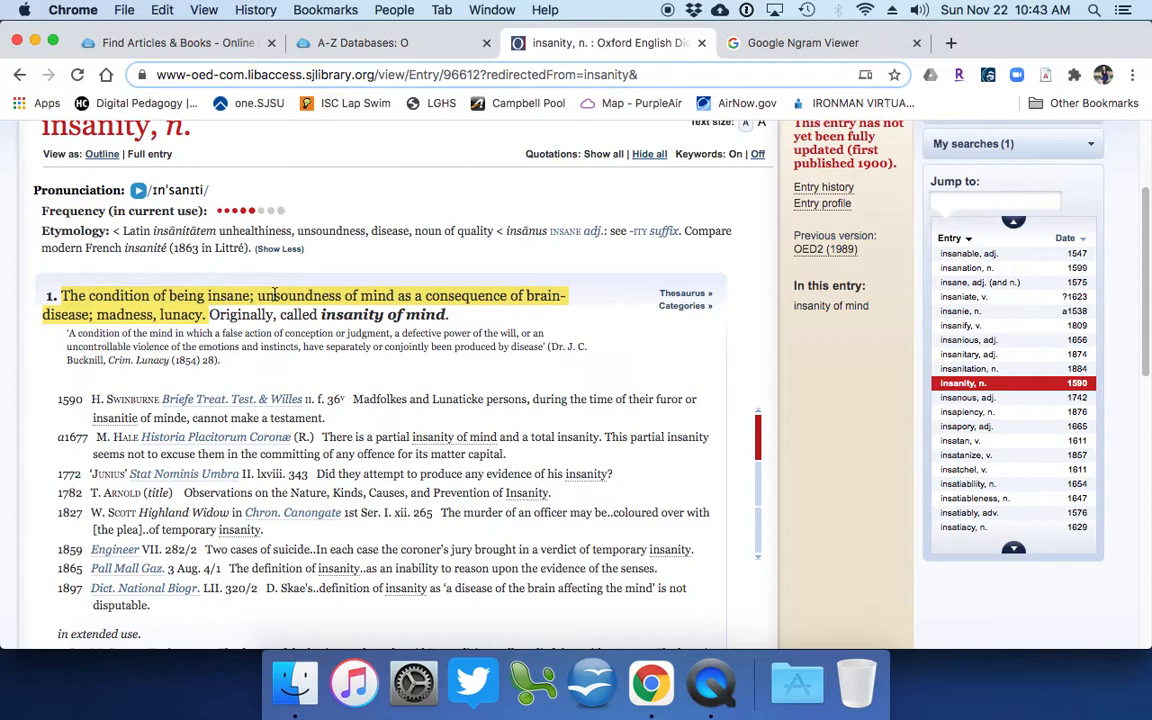
- Read down through sense 1's dated quotations to the second and third senses
scroll("down", 3)
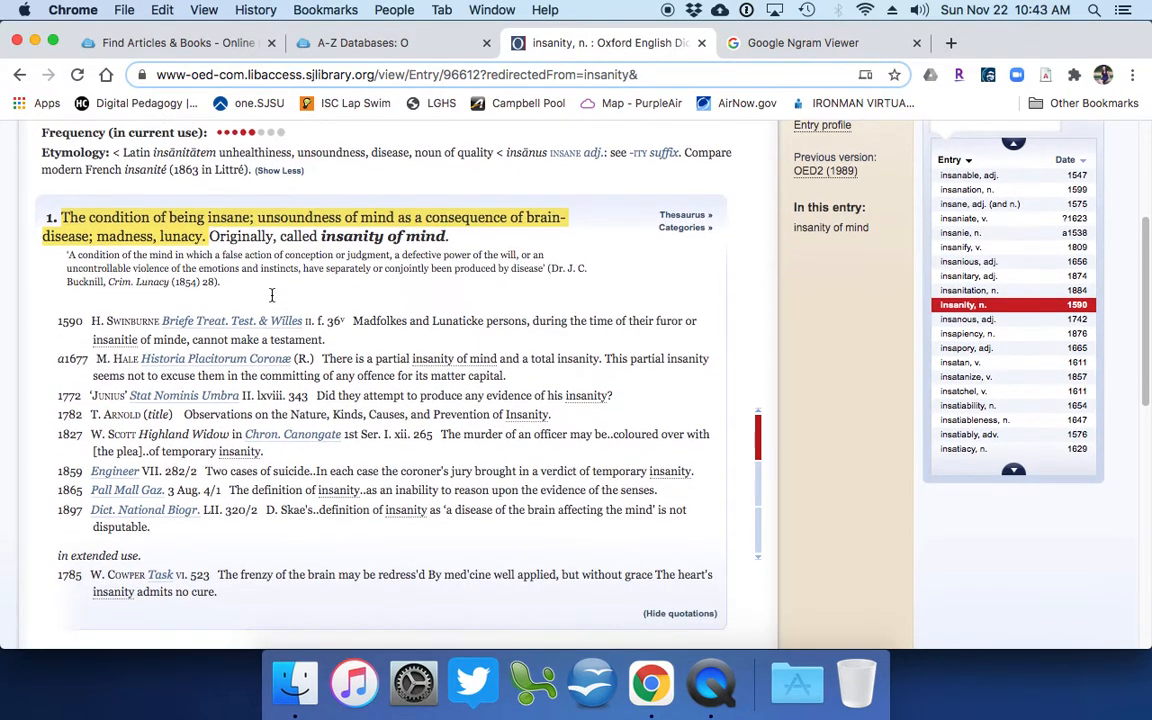
scroll("down", 3)
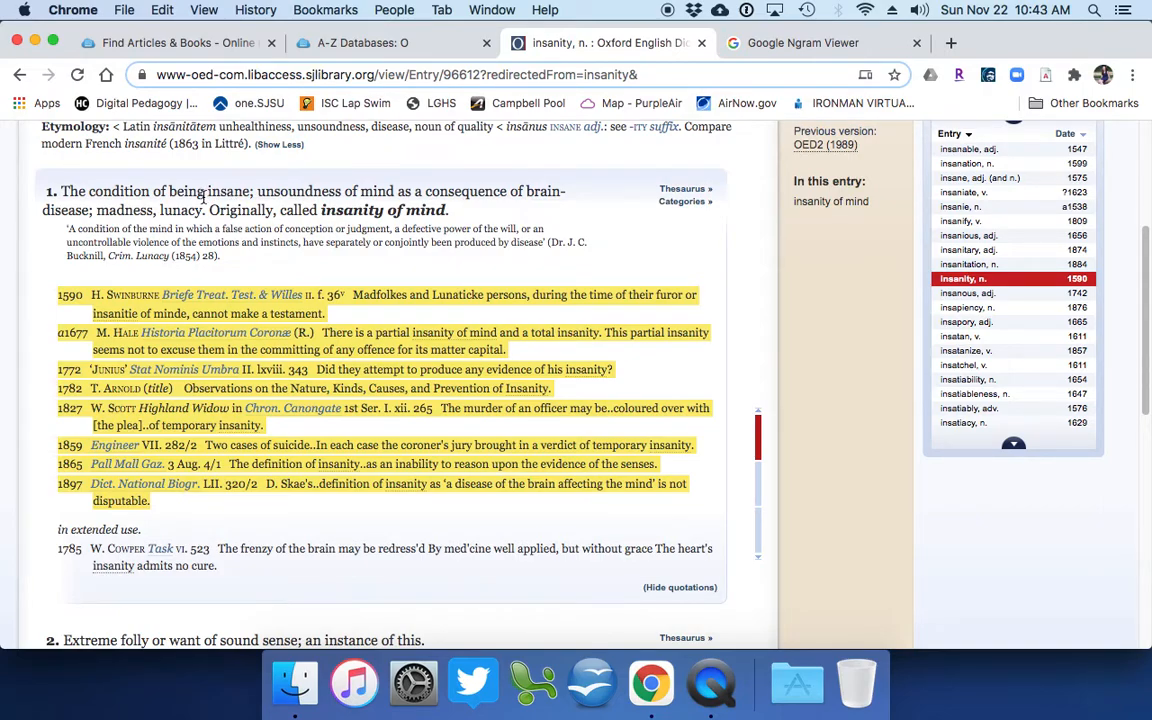
scroll("down", 3)
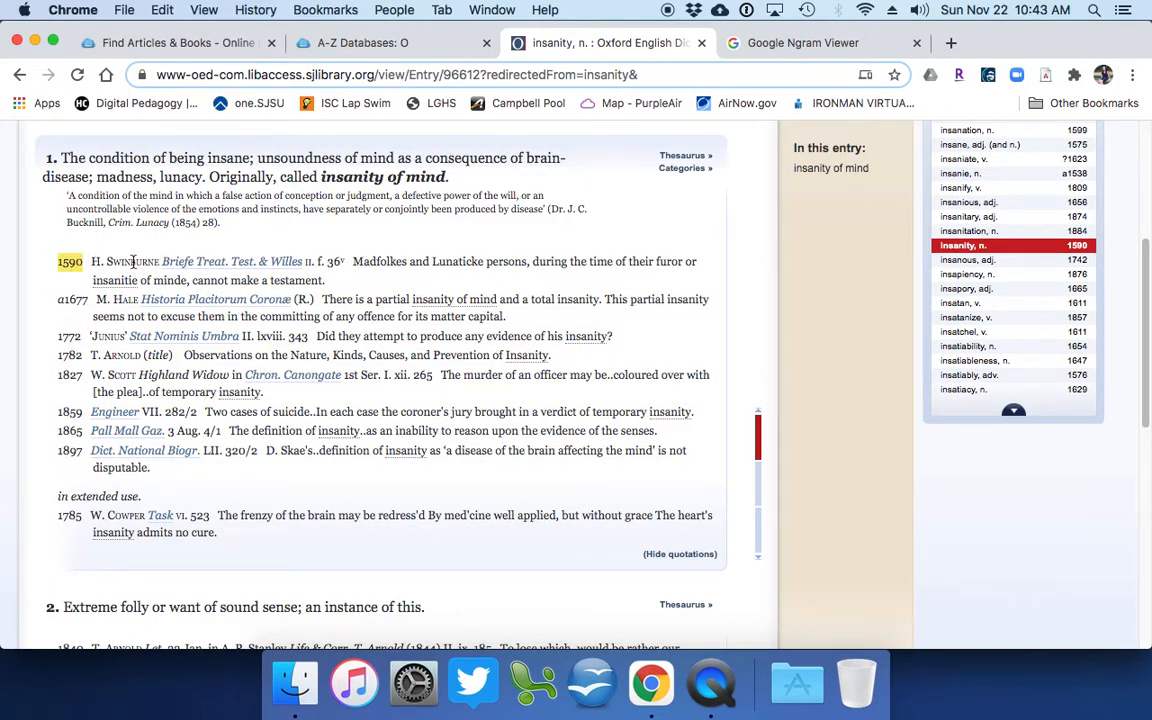
scroll("down", 3)
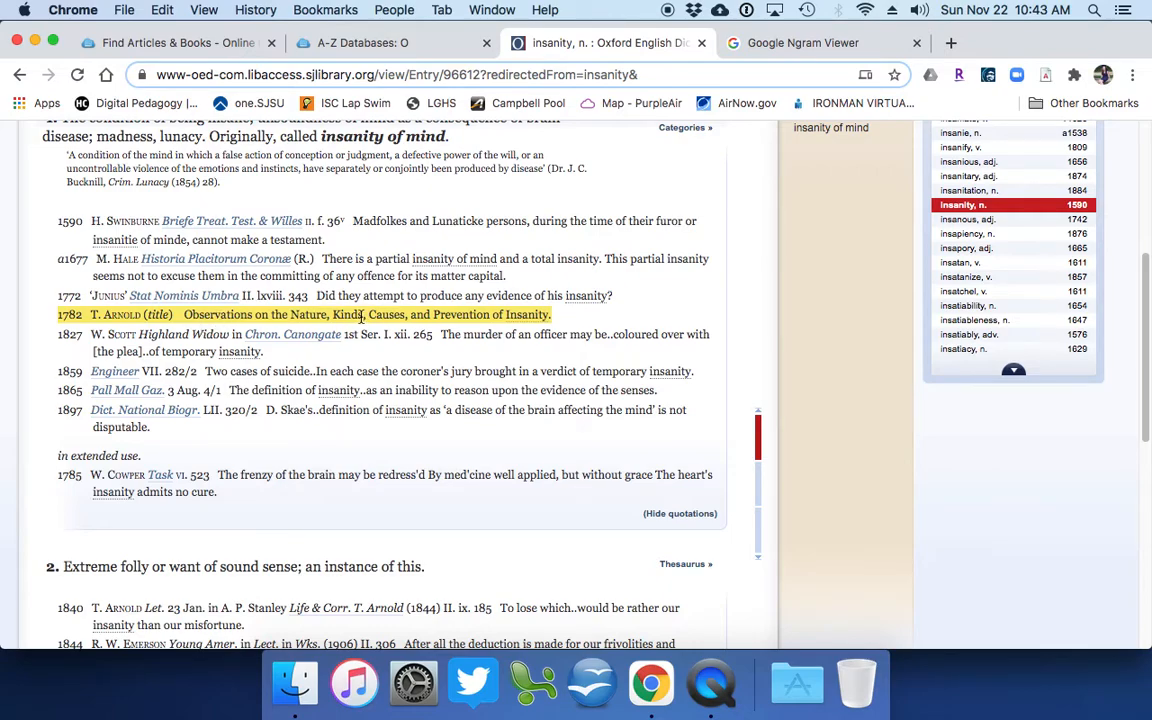
mouse_move(324, 208)
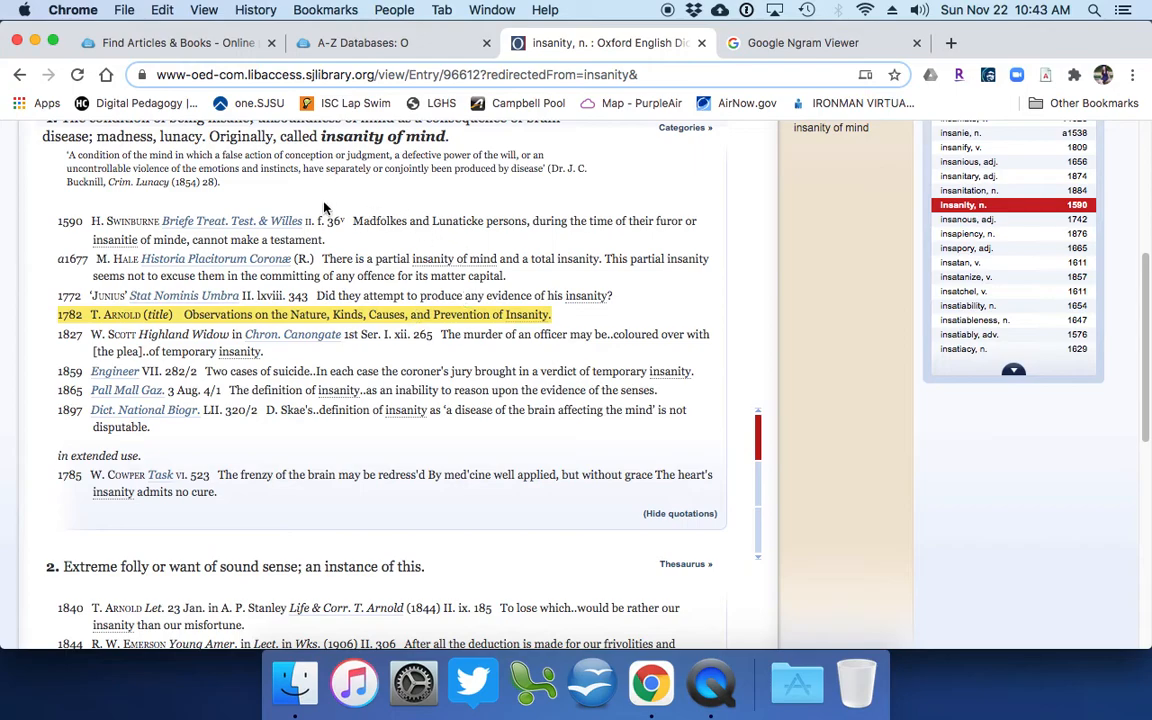
mouse_move(400, 248)
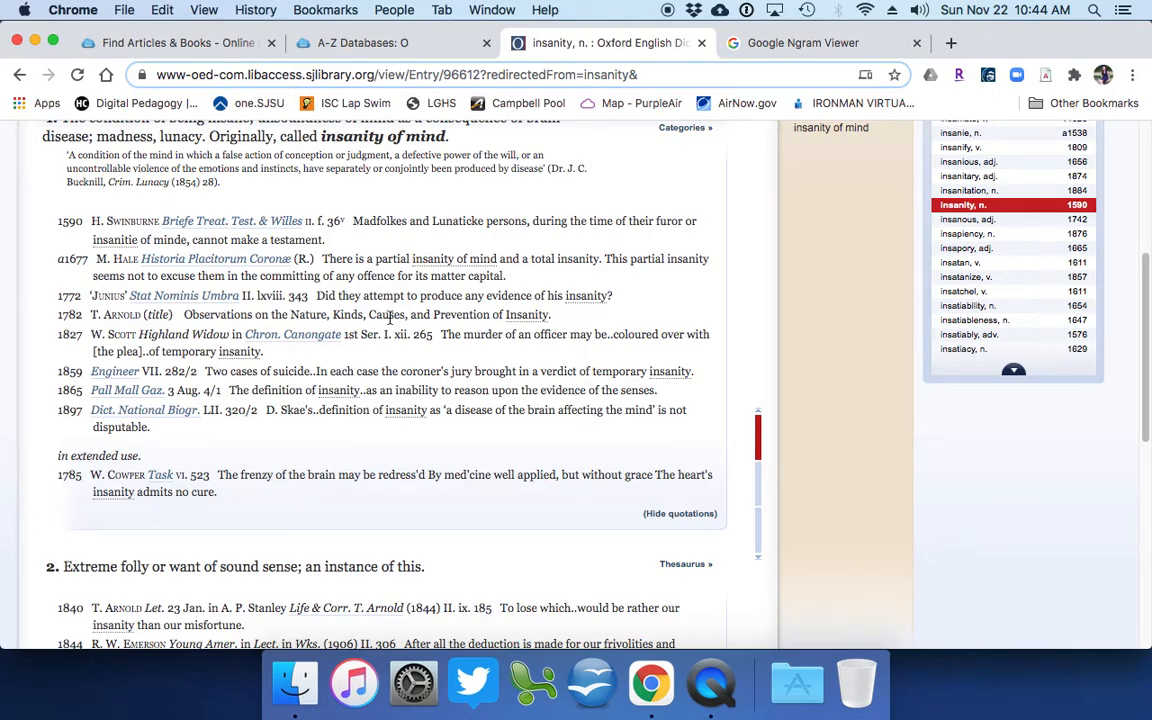
mouse_move(388, 316)
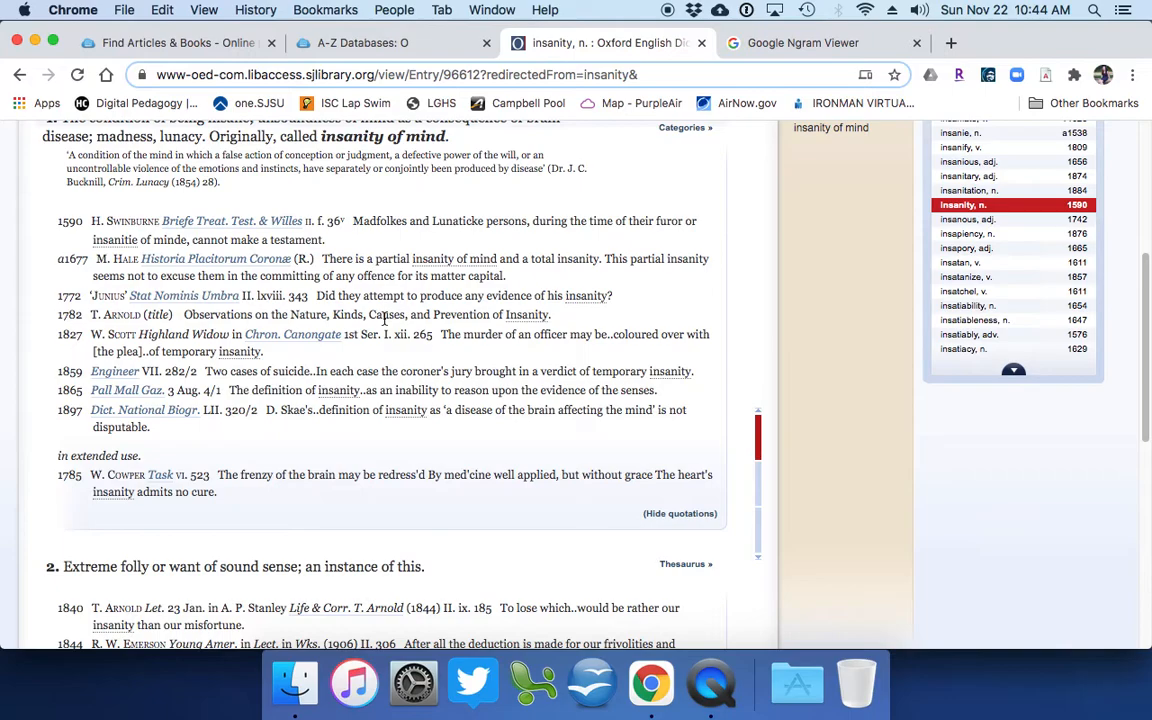
scroll("down", 3)
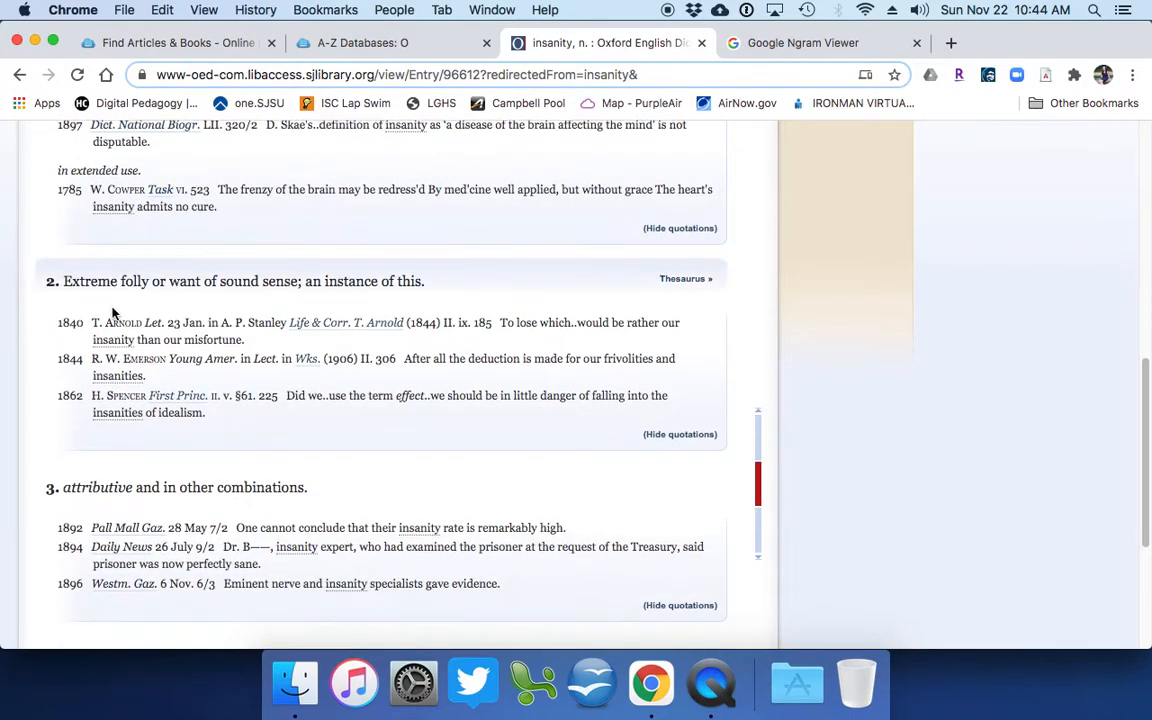
scroll("up", 3)
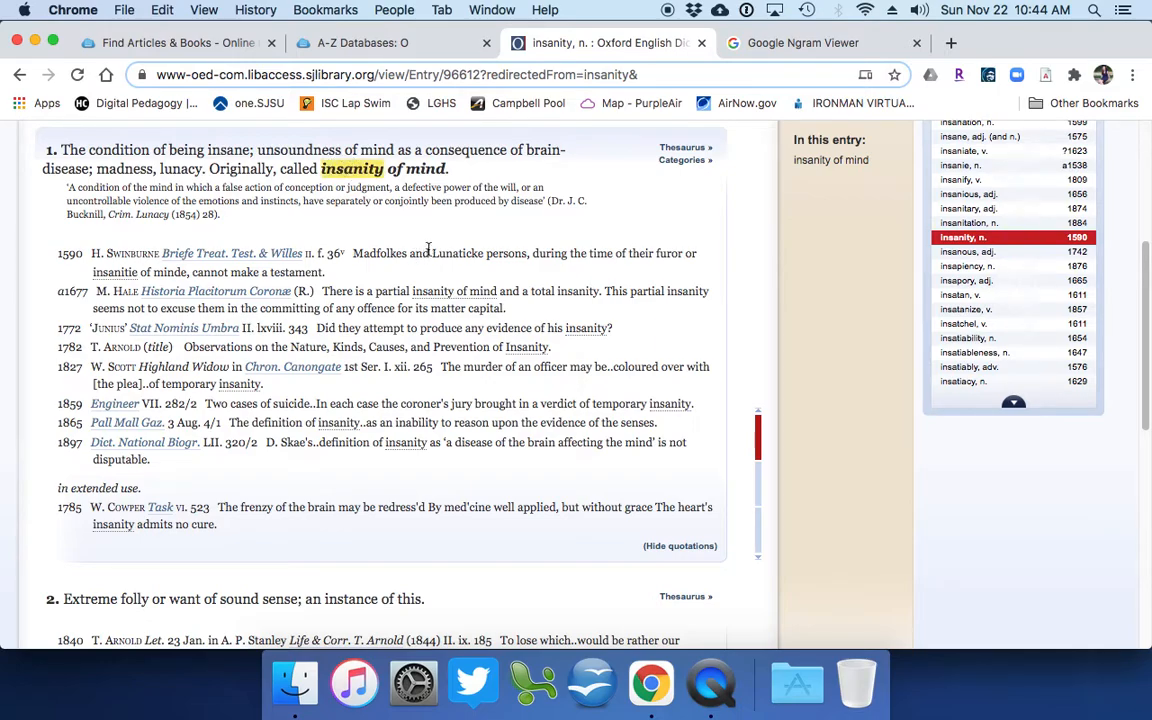
scroll("down", 3)
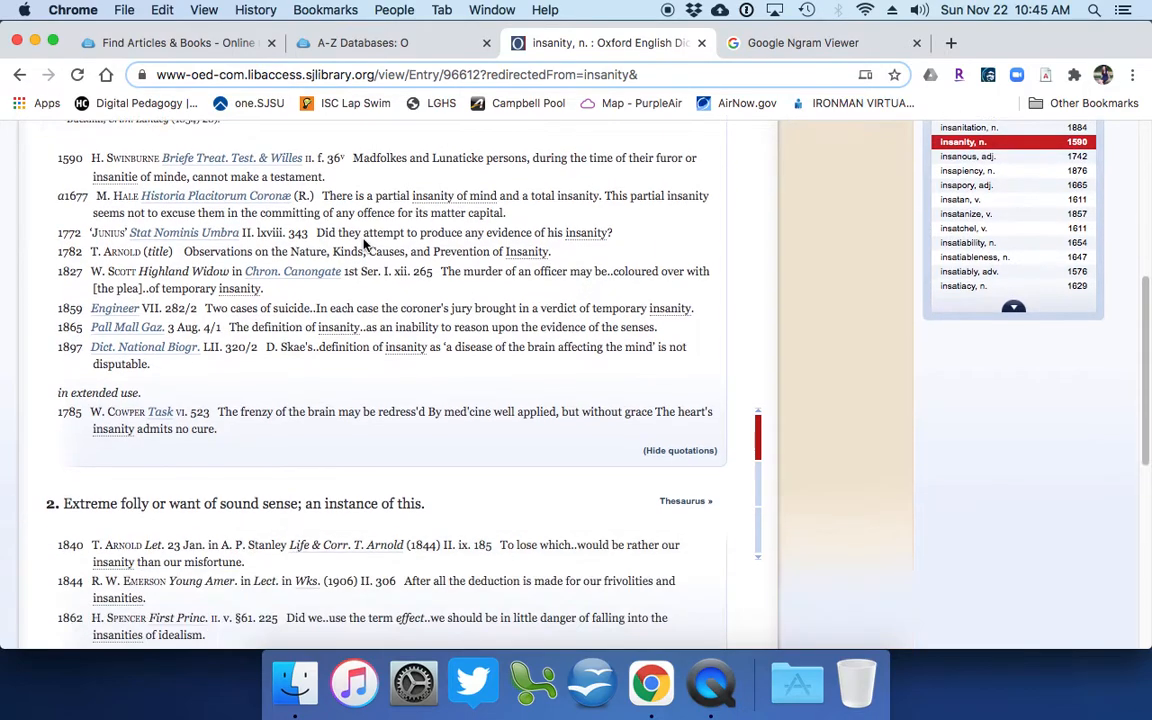
scroll("down", 3)
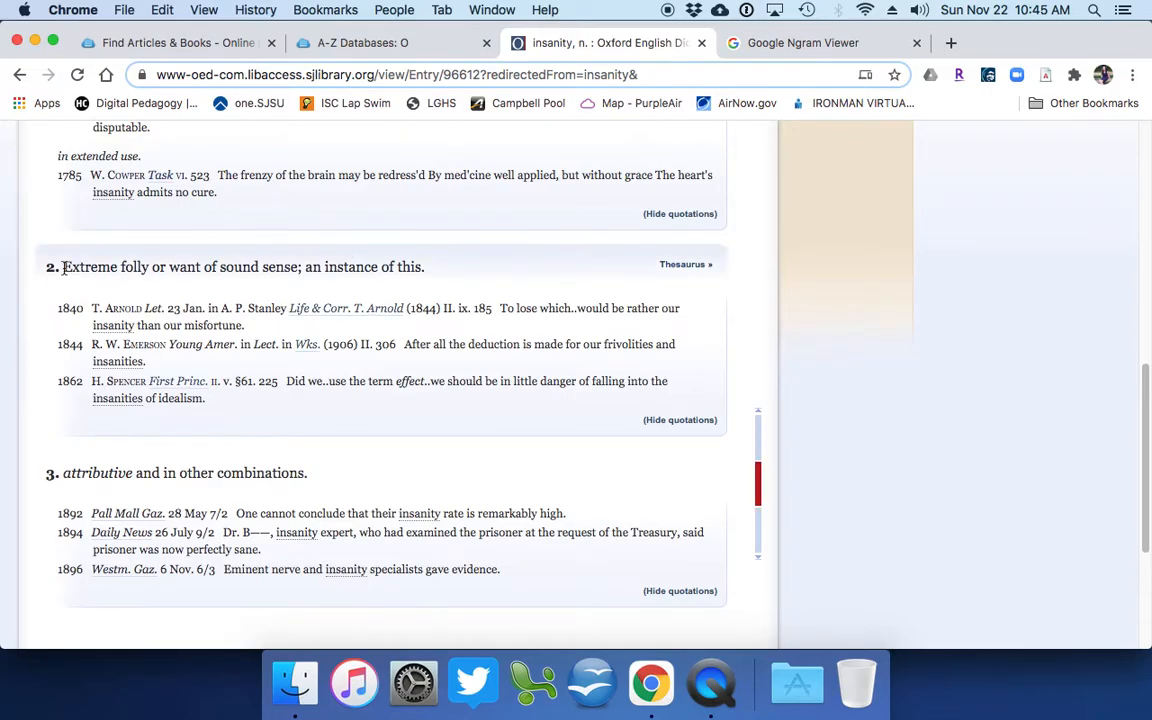
left_click_drag(64, 266, 158, 266)
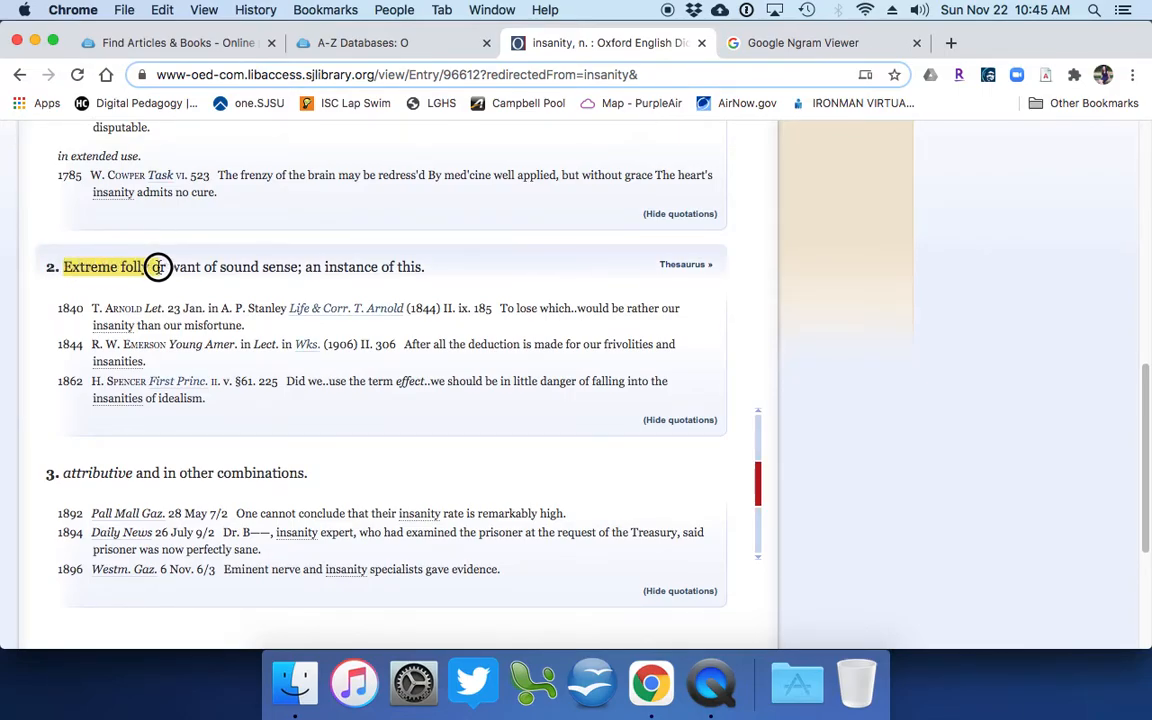
left_click_drag(158, 266, 422, 266)
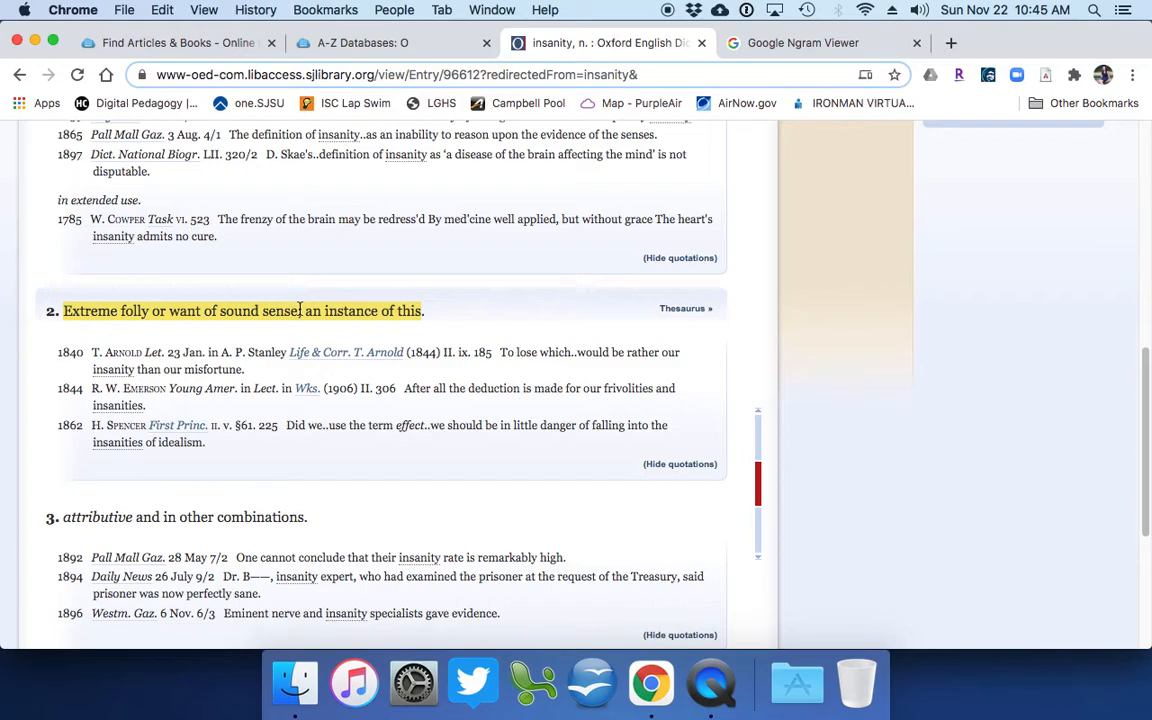
scroll("down", 3)
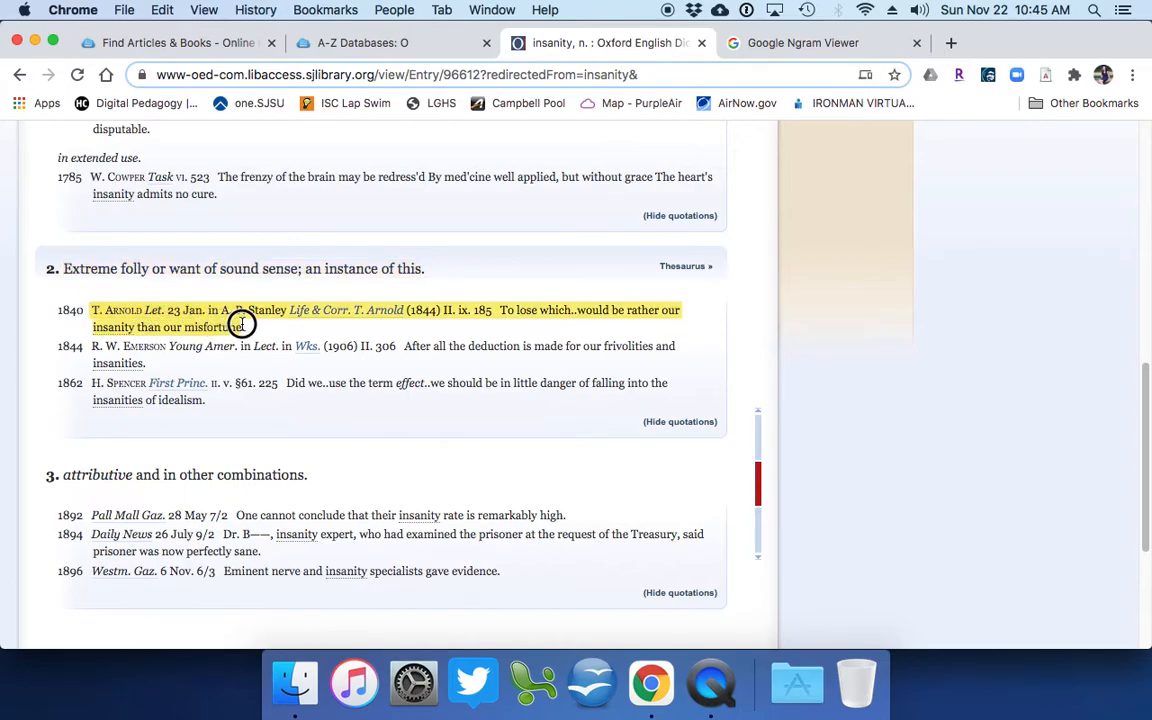
mouse_move(656, 328)
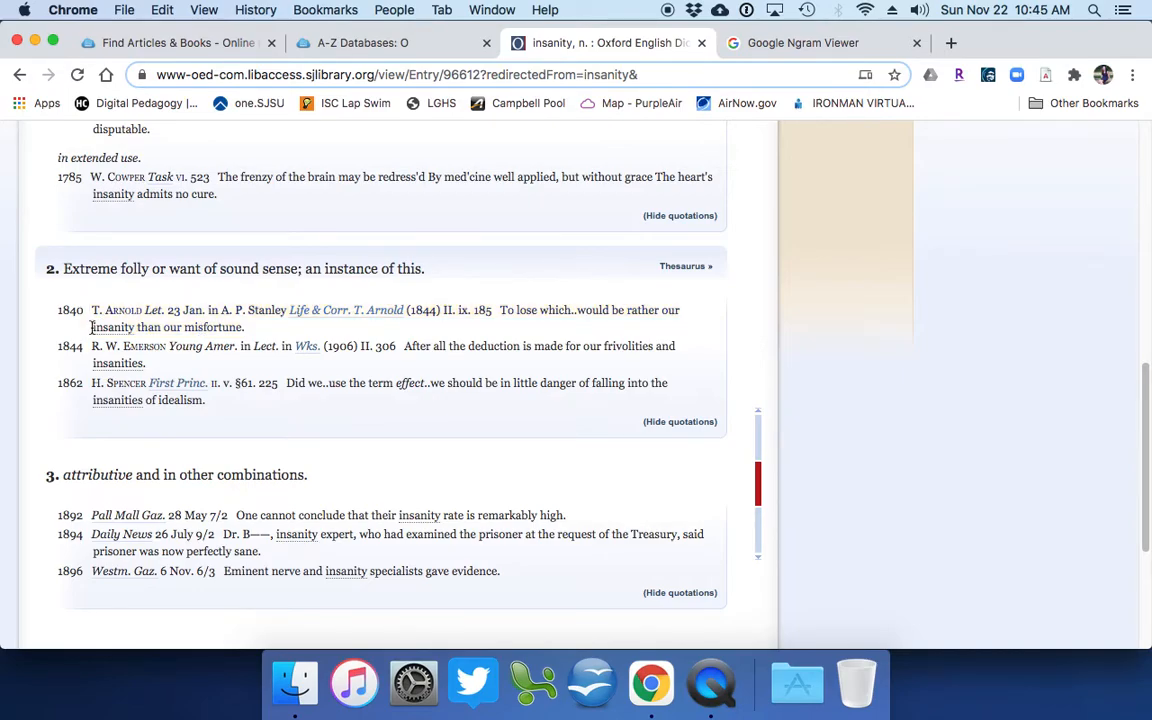
left_click_drag(92, 328, 244, 328)
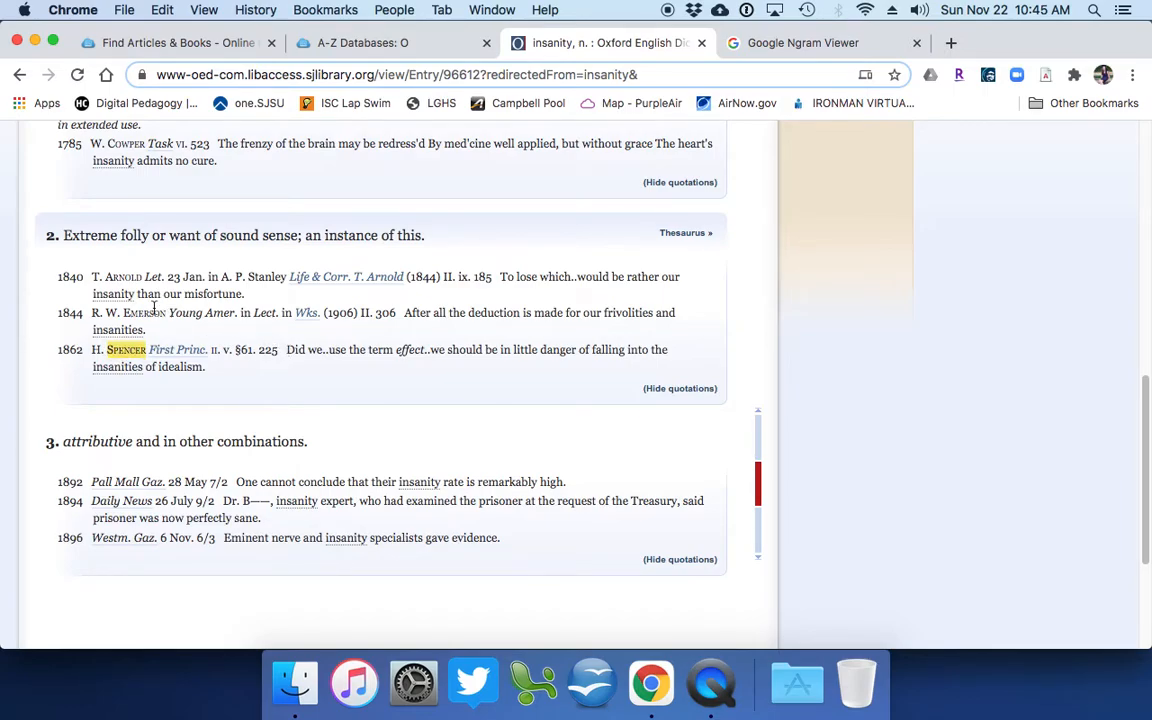
left_click_drag(92, 312, 146, 330)
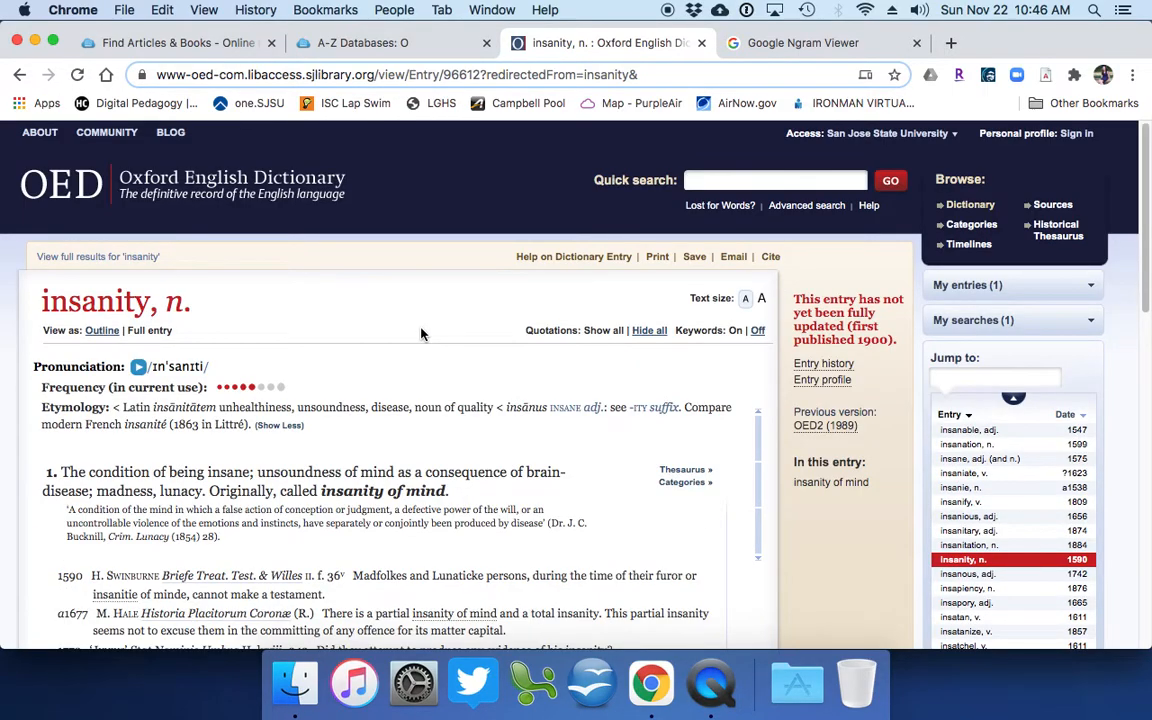
mouse_move(584, 132)
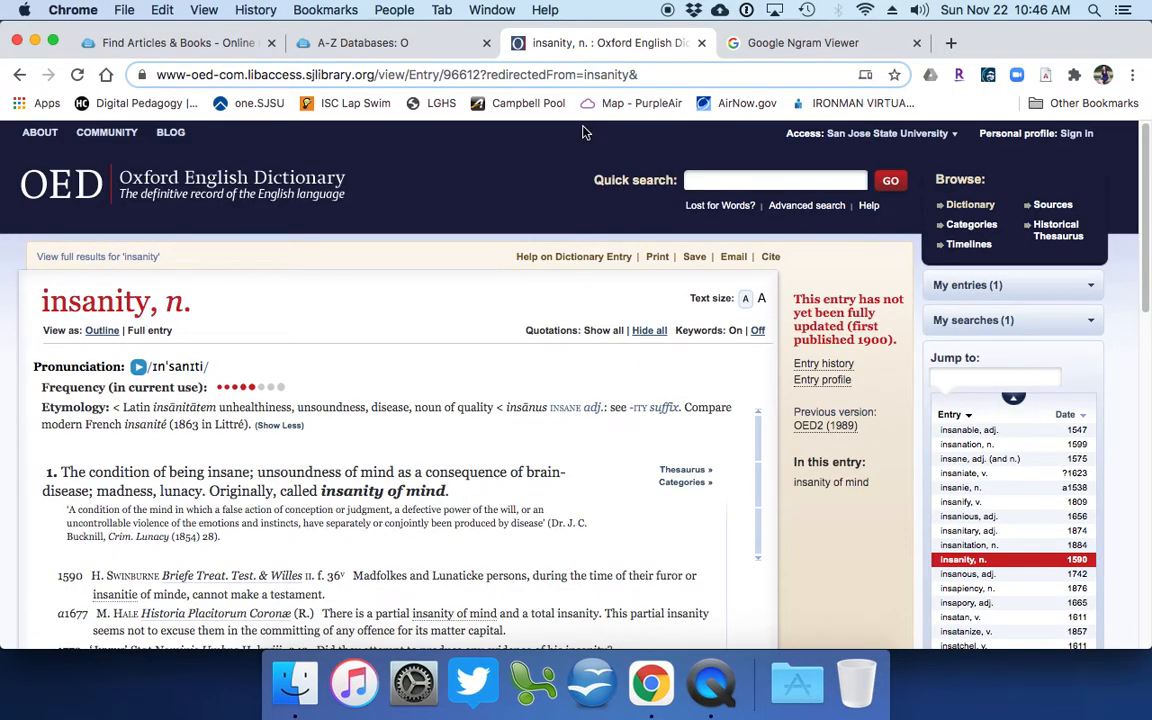
- Return to the Ngram Viewer tab showing the 'missing persons' graph for 1800–2010
left_click(804, 42)
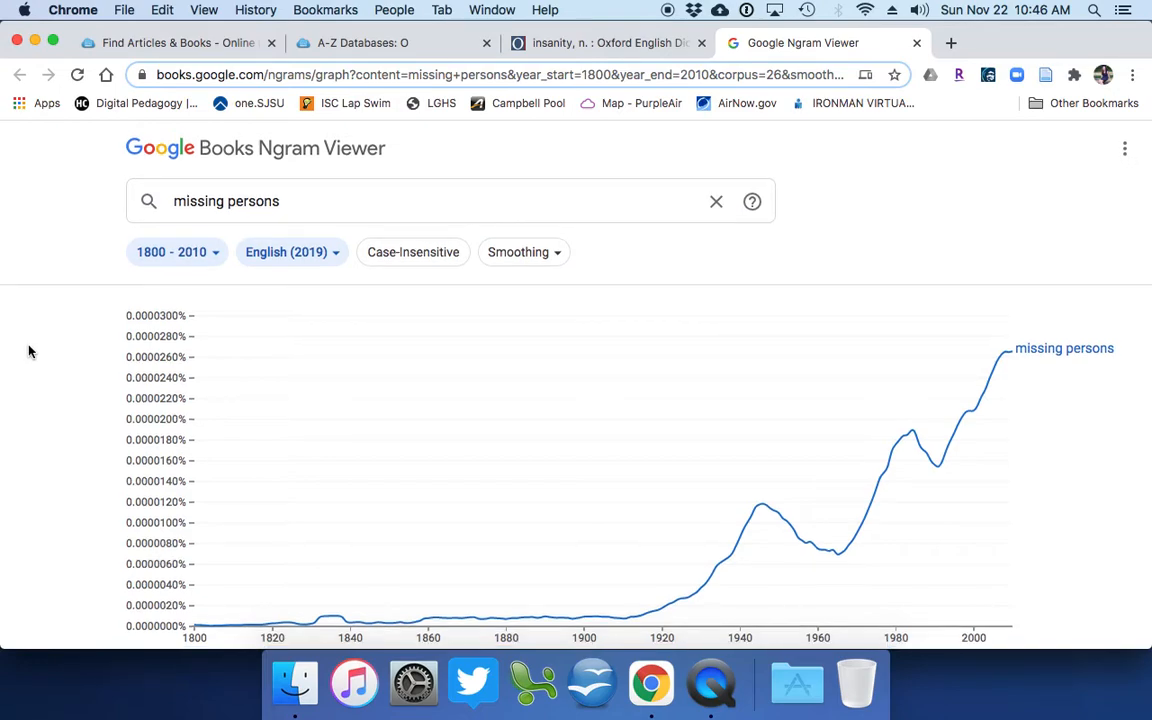
scroll("down", 3)
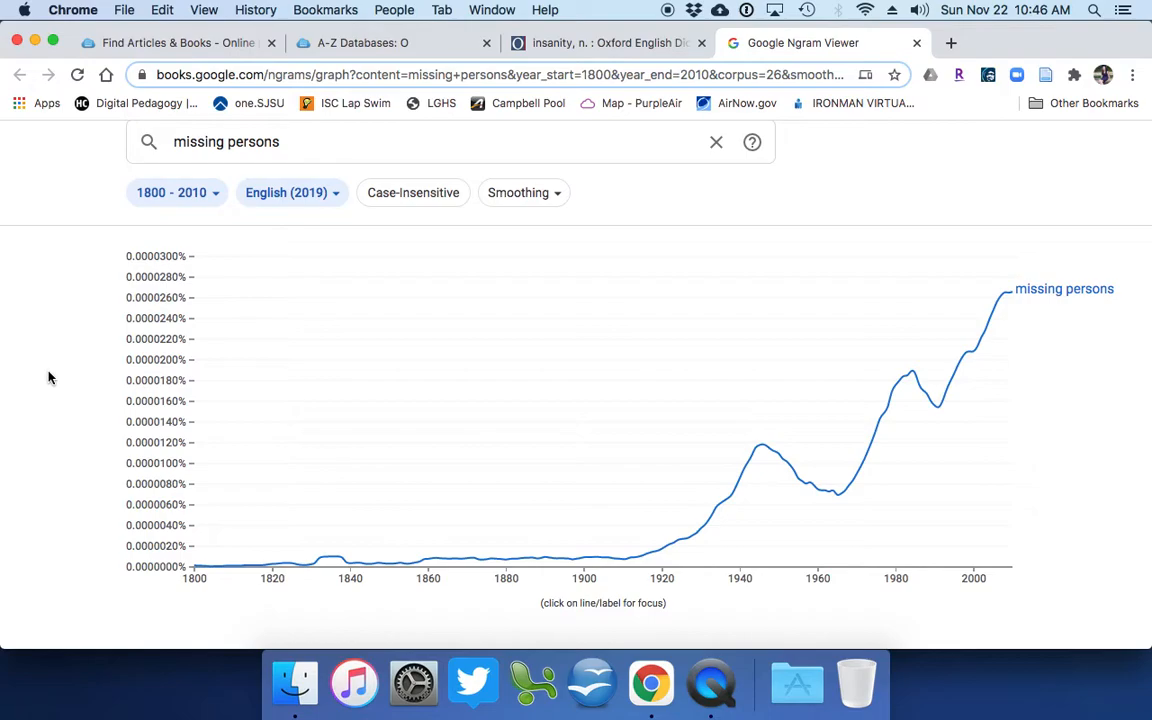
mouse_move(632, 364)
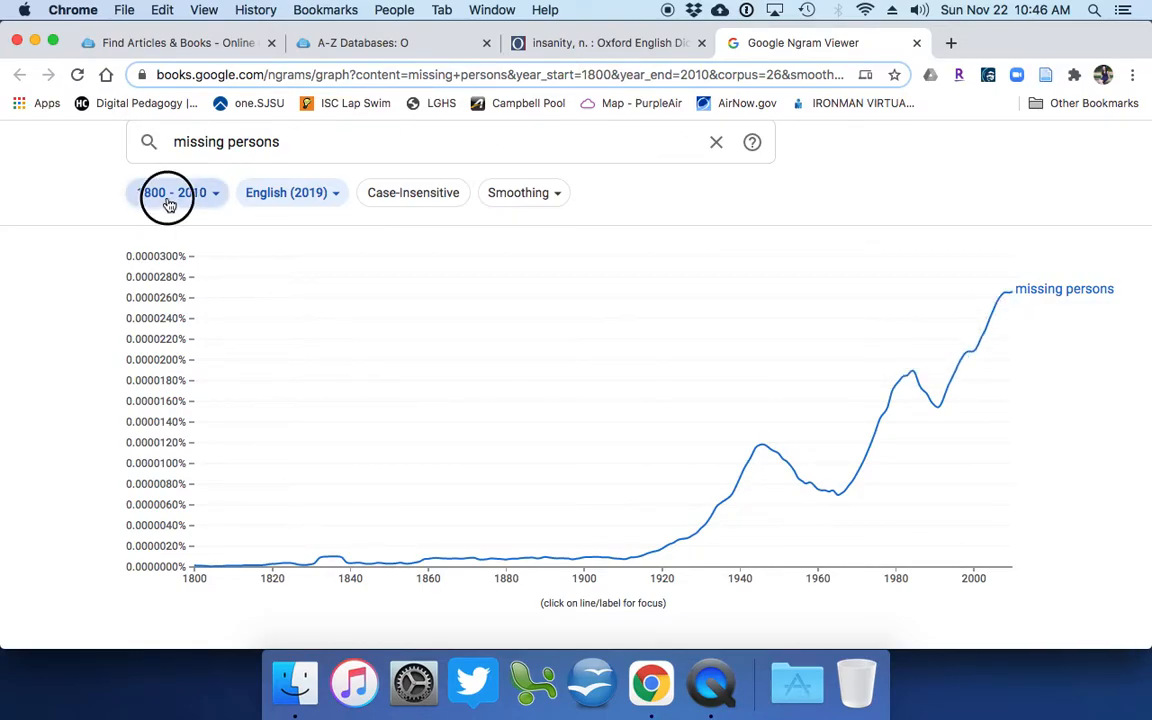
- Change the graph's year range to 1600–2019 and apply it
left_click(172, 192)
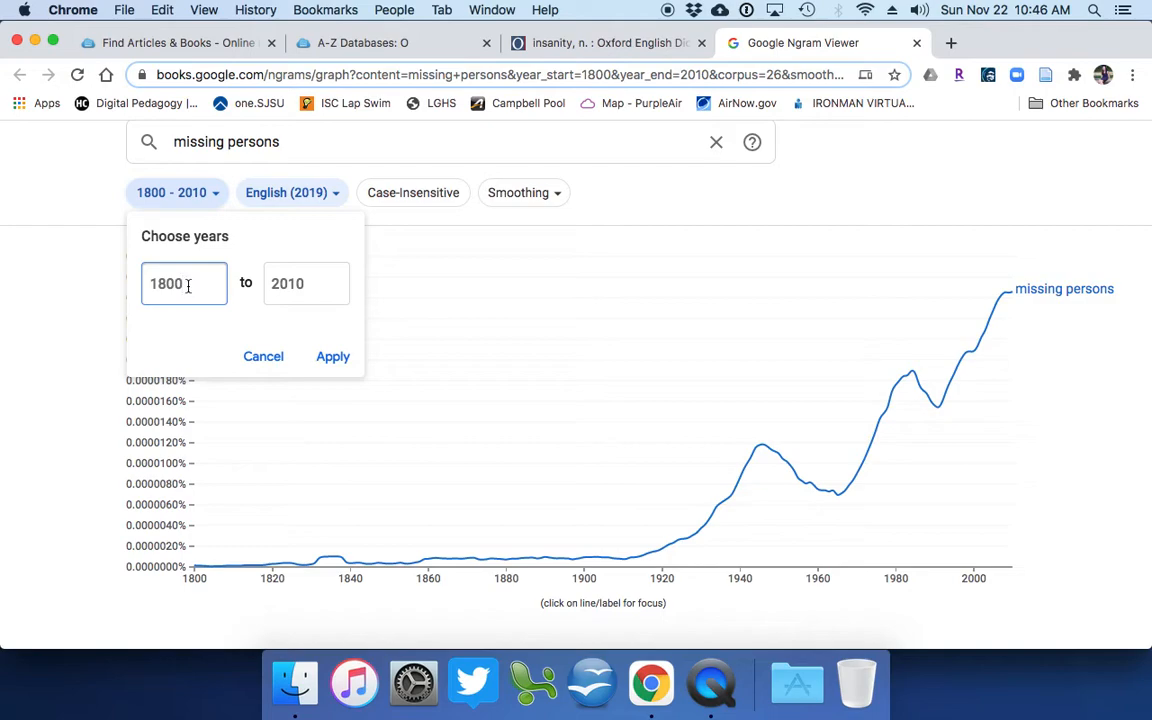
type("16")
left_click(306, 284)
type("2")
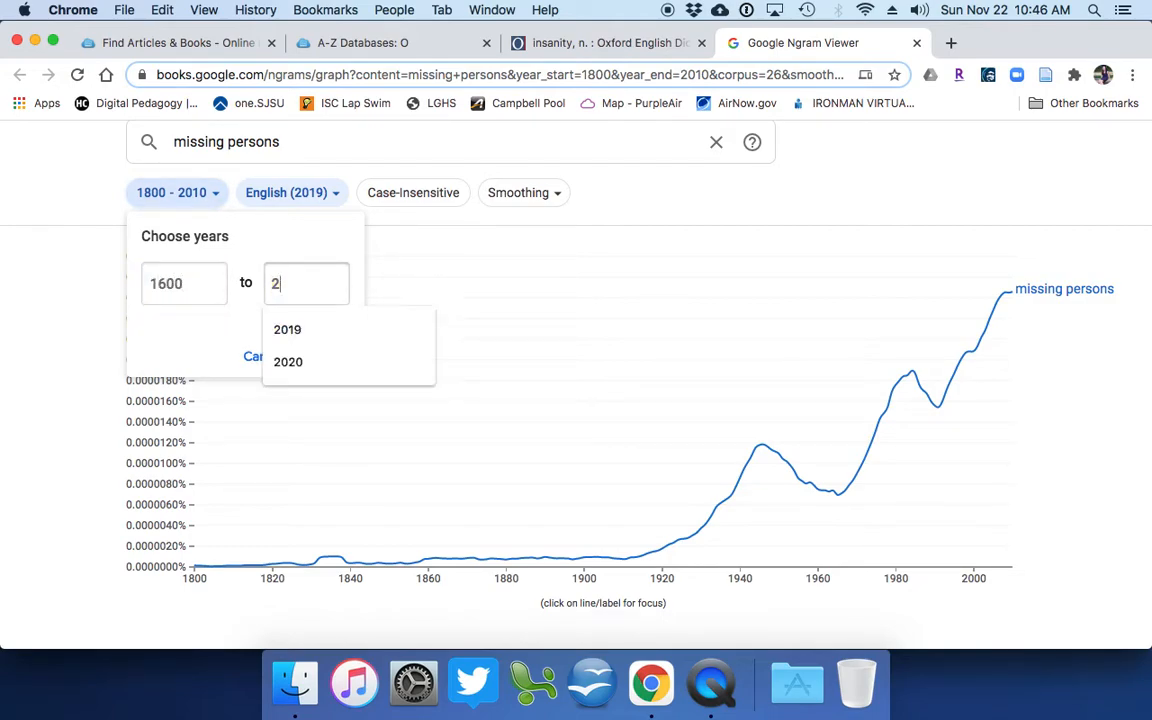
left_click(288, 328)
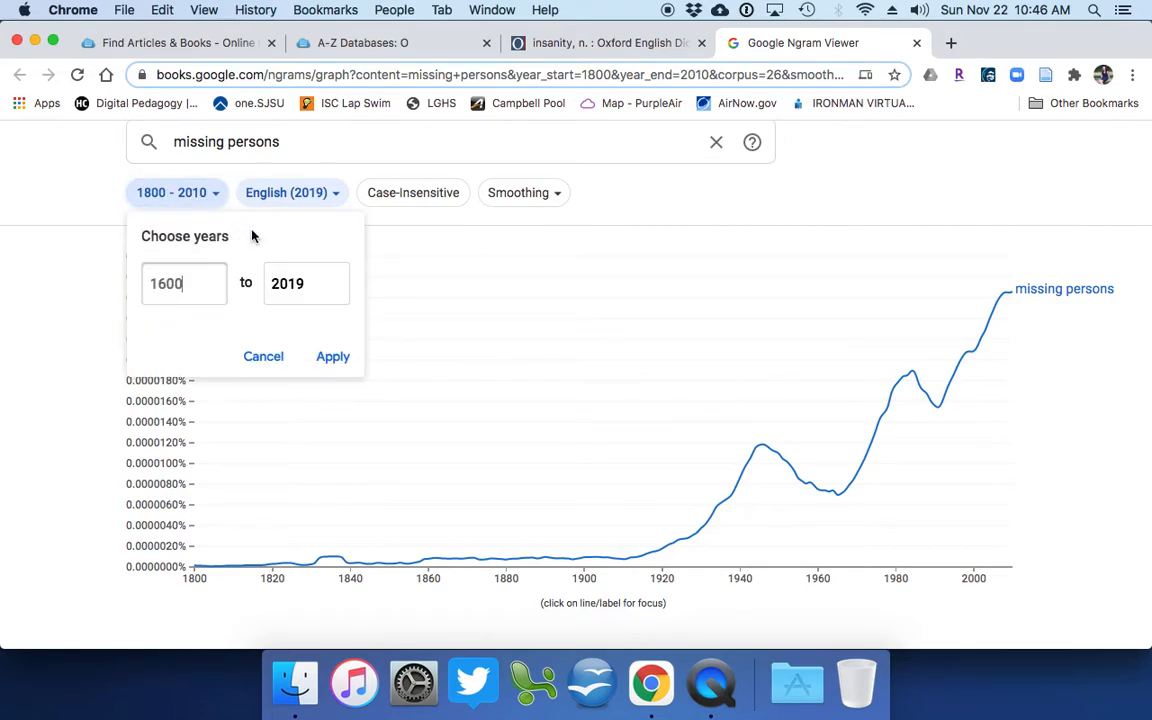
left_click(332, 356)
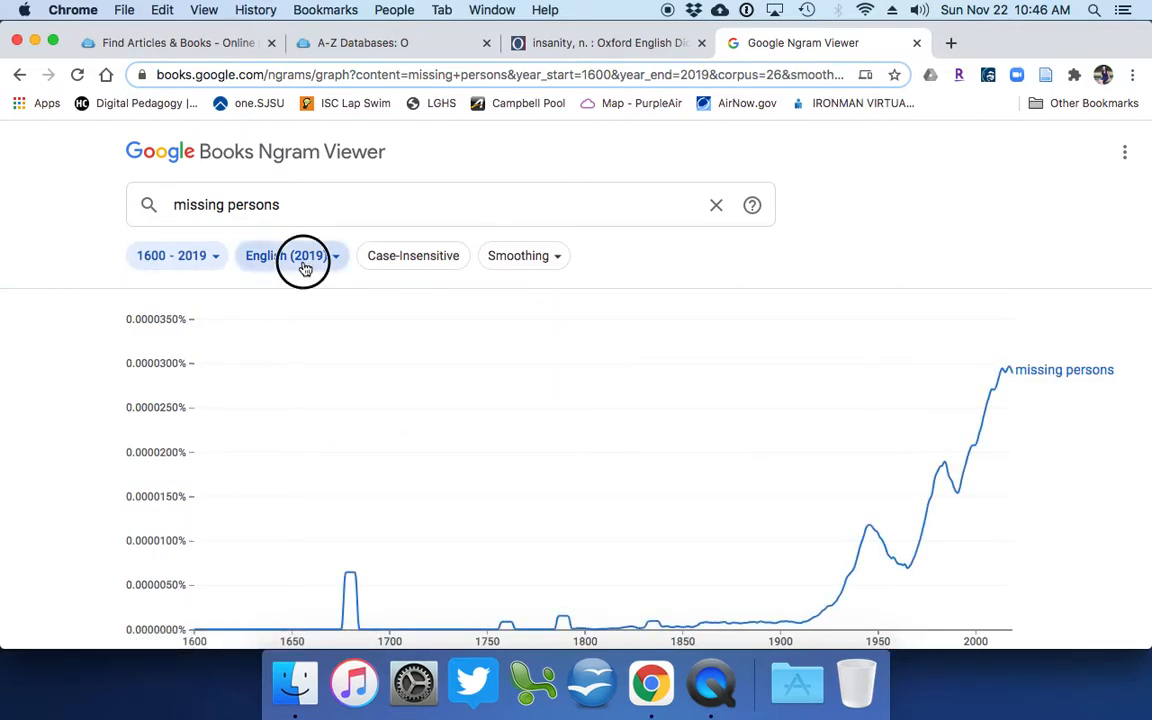
left_click(292, 256)
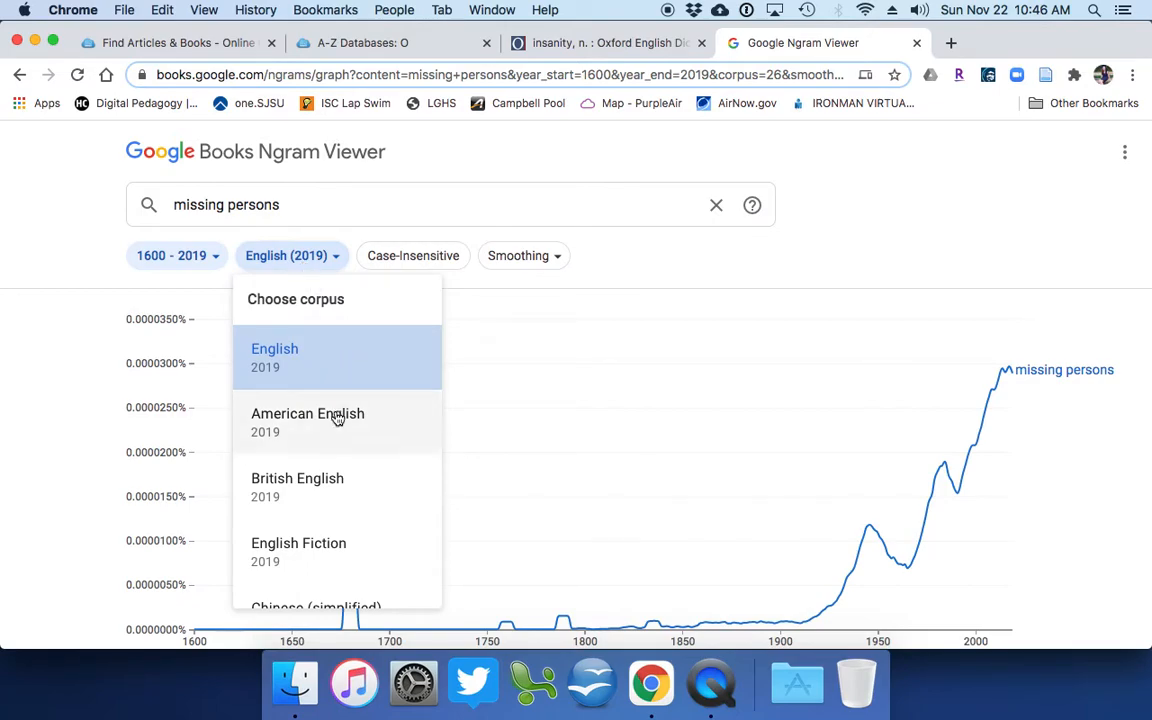
mouse_move(324, 544)
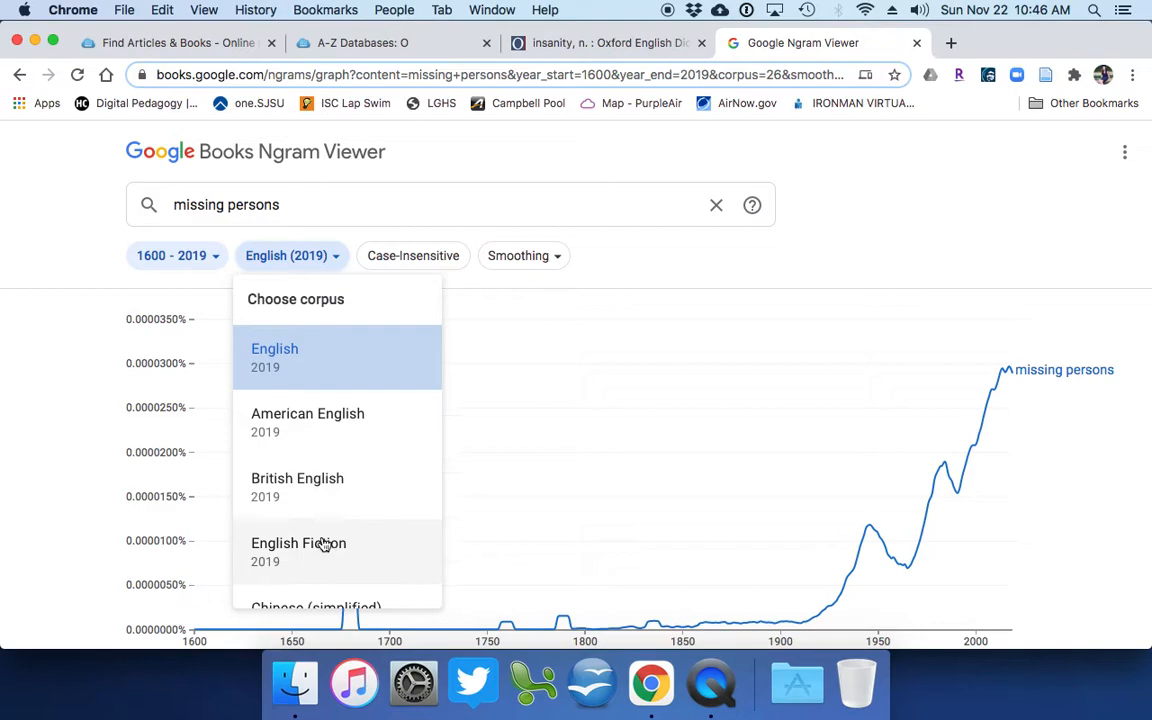
mouse_move(344, 556)
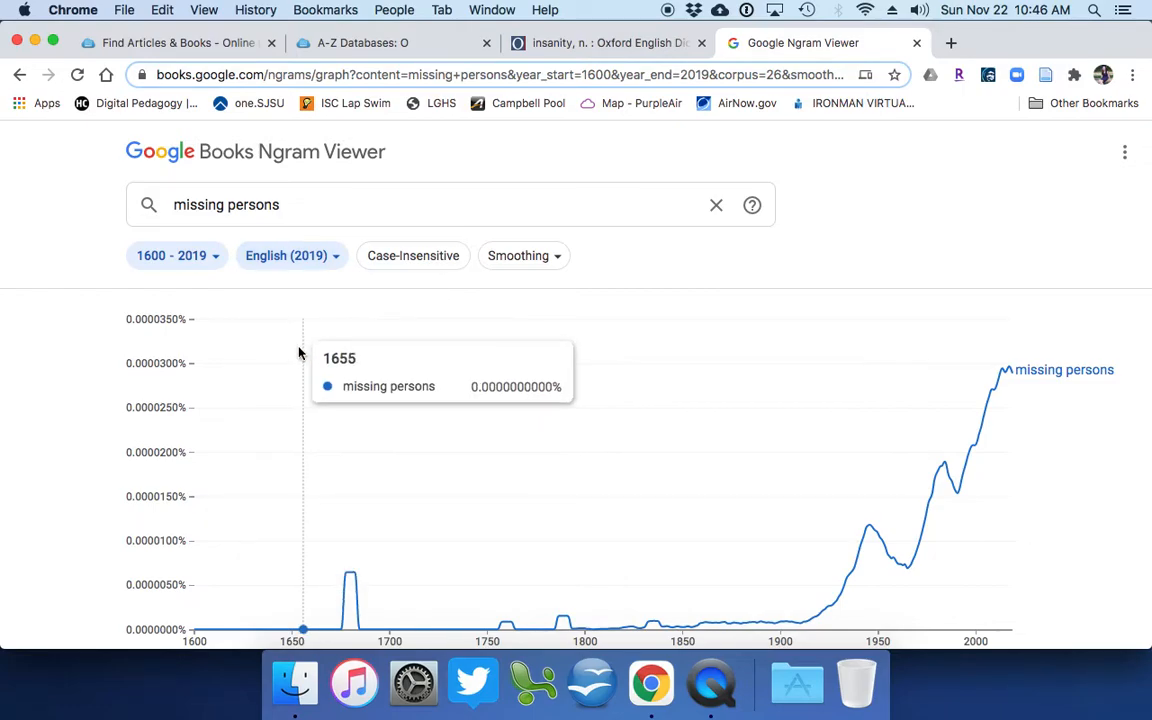
mouse_move(4, 356)
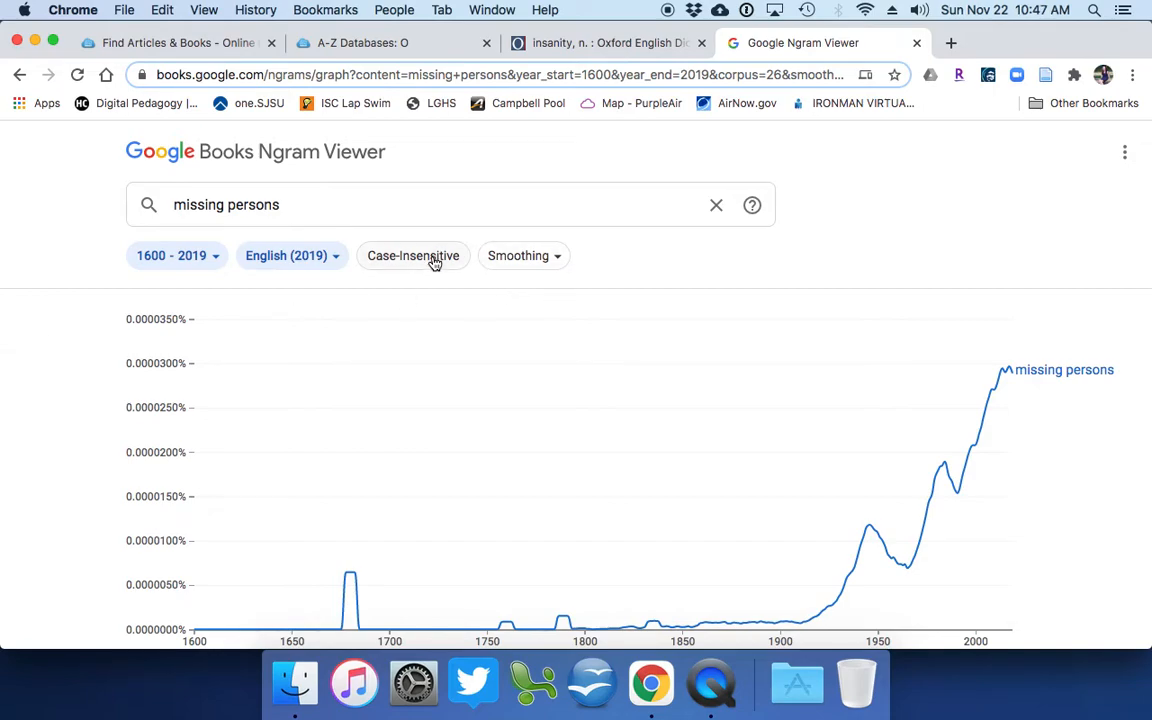
mouse_move(412, 256)
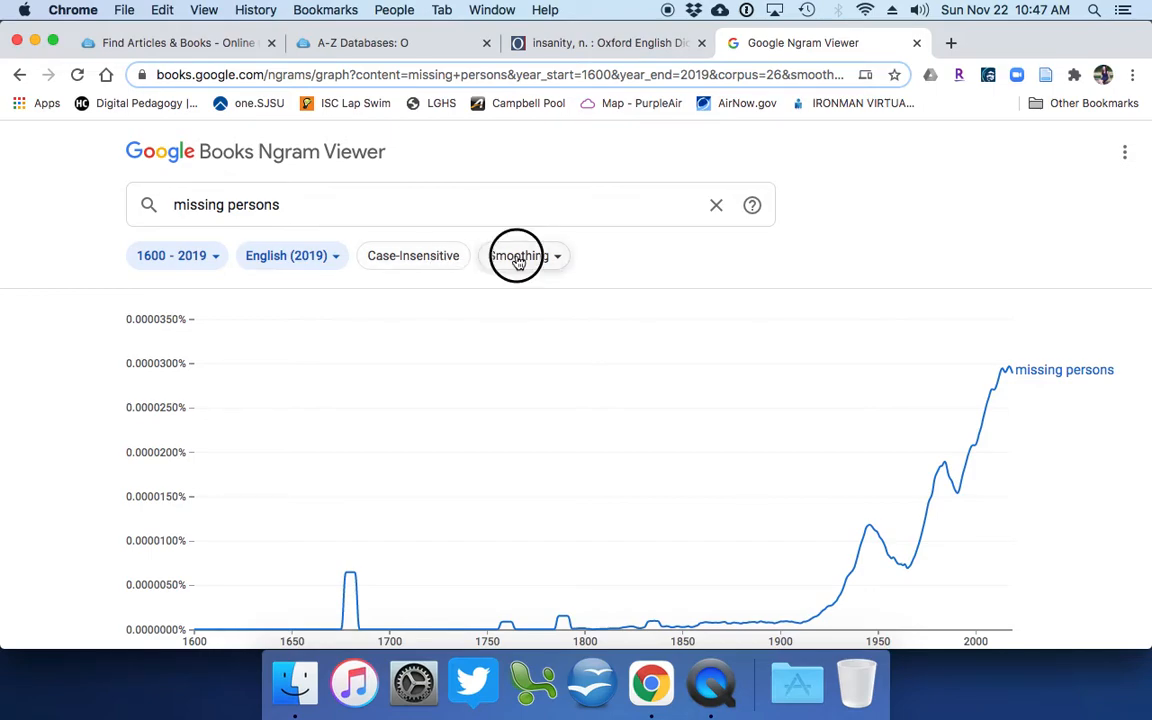
left_click(520, 256)
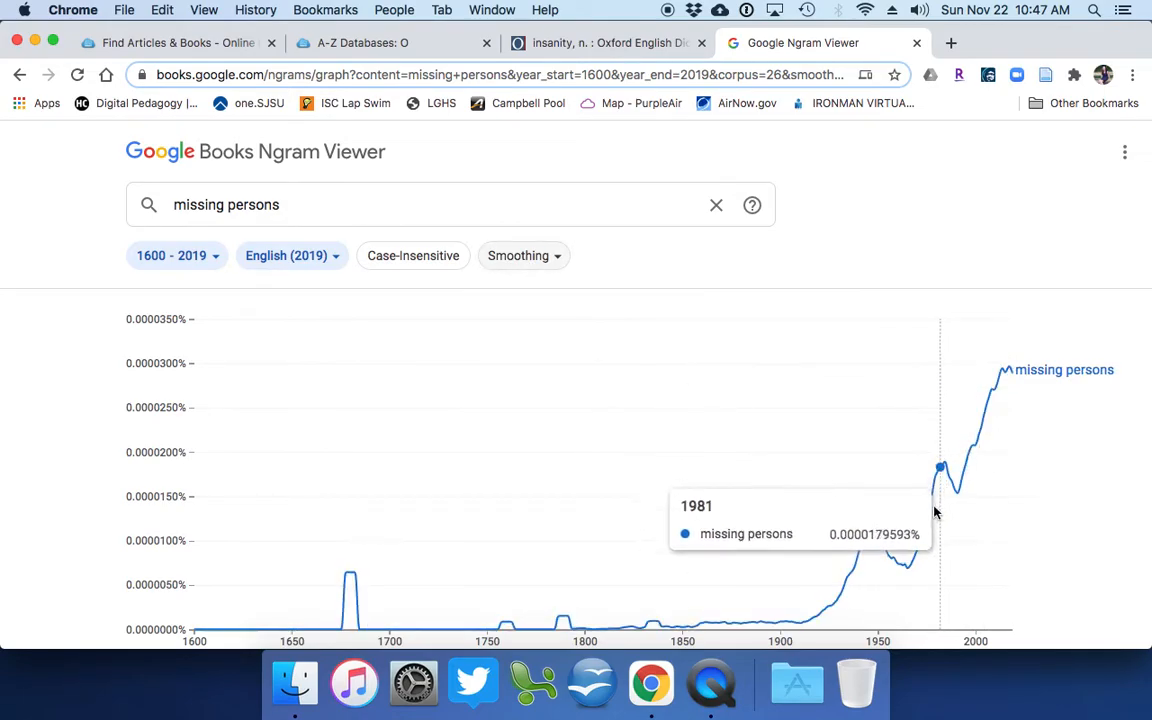
mouse_move(500, 232)
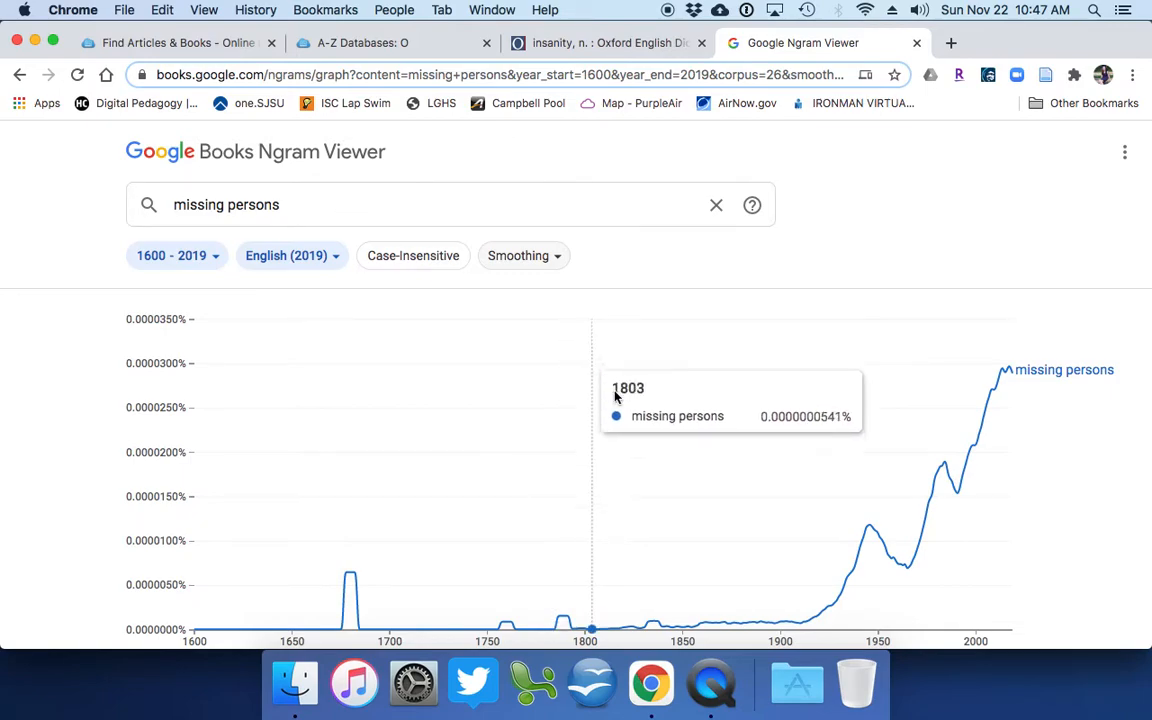
mouse_move(846, 578)
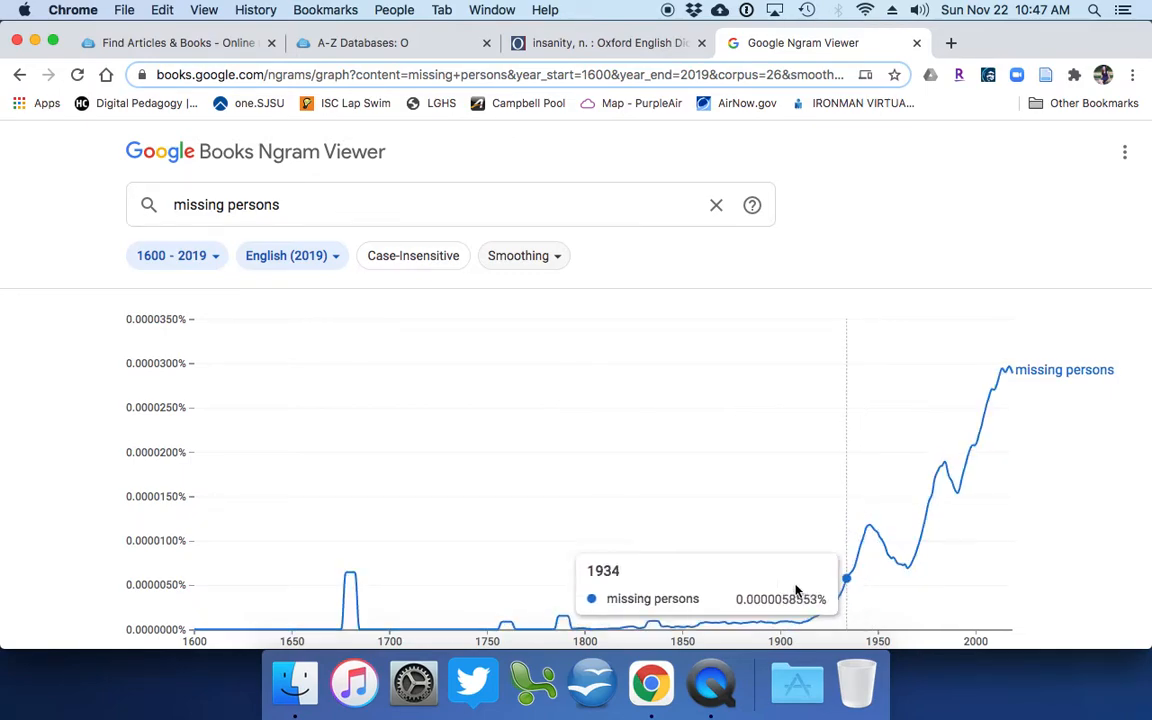
mouse_move(870, 532)
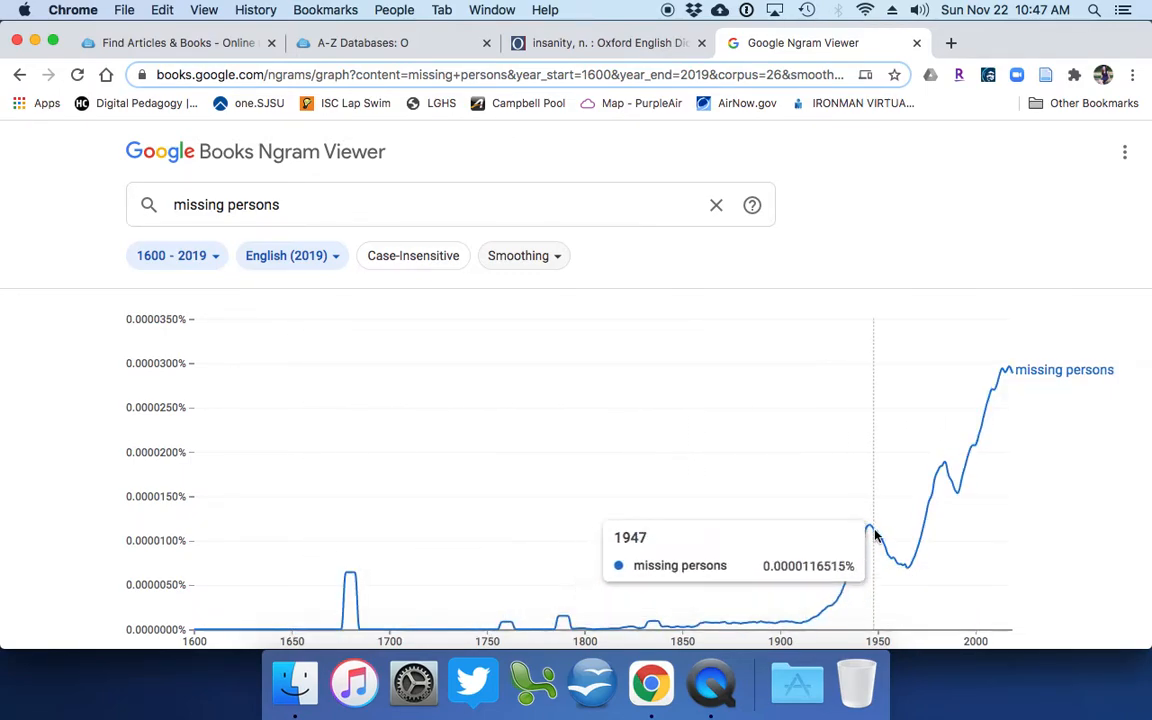
mouse_move(868, 532)
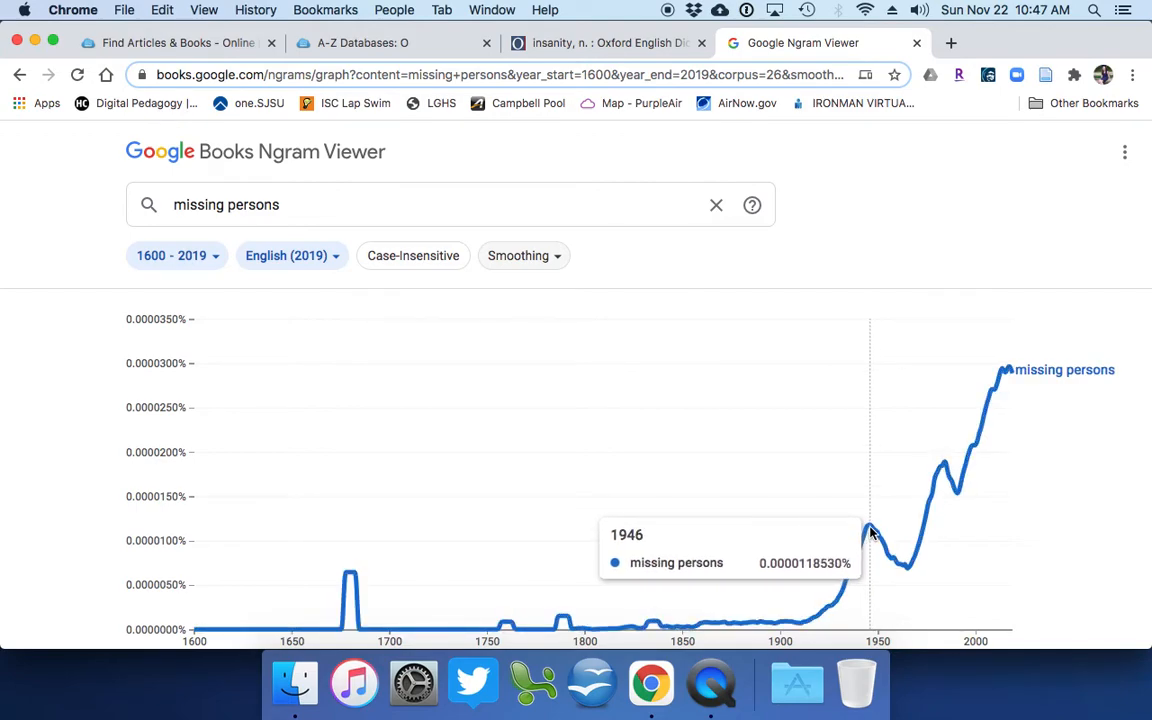
mouse_move(872, 528)
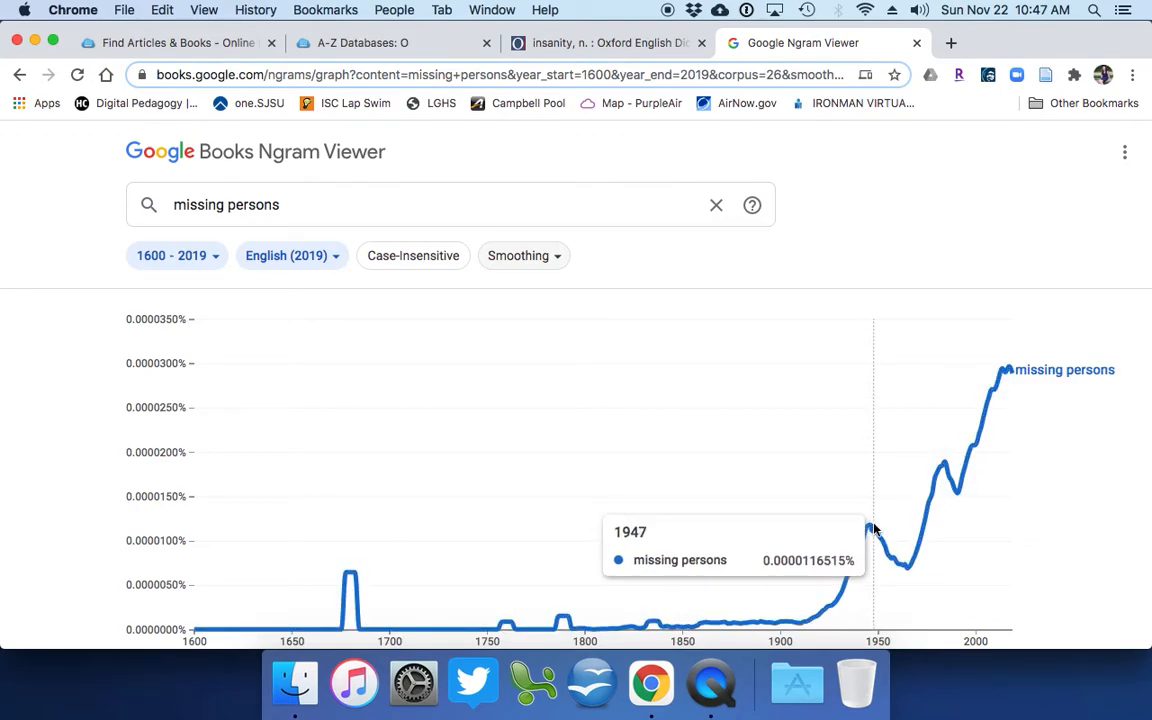
mouse_move(868, 532)
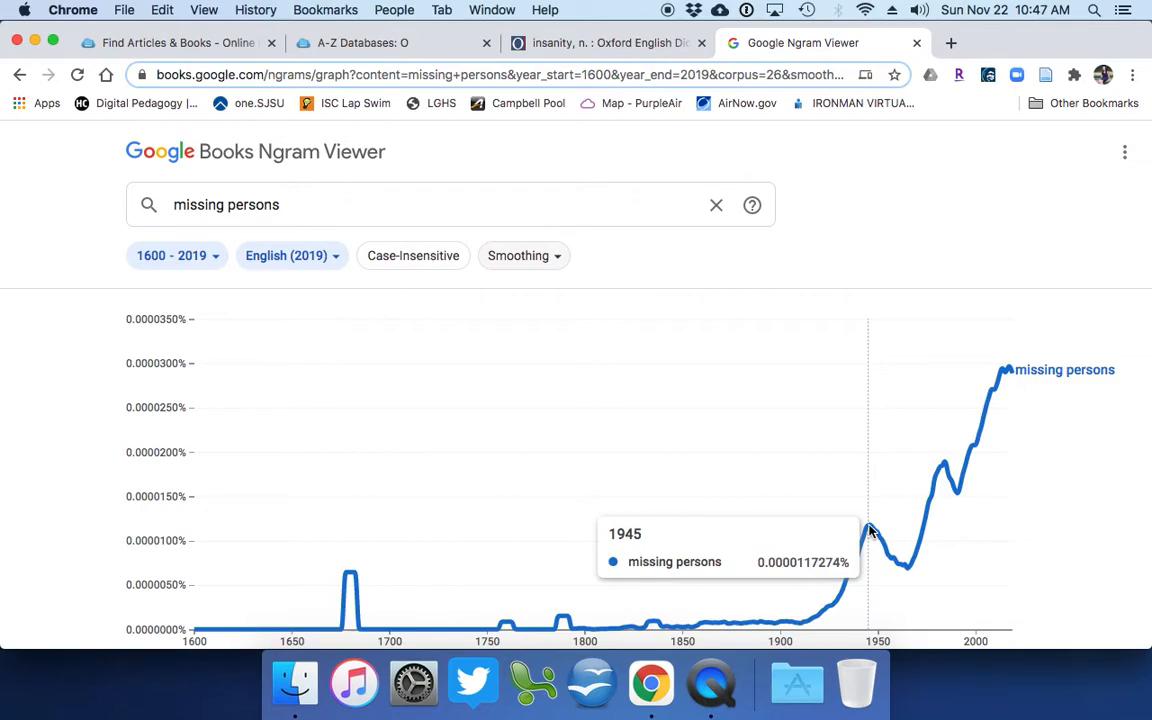
mouse_move(866, 530)
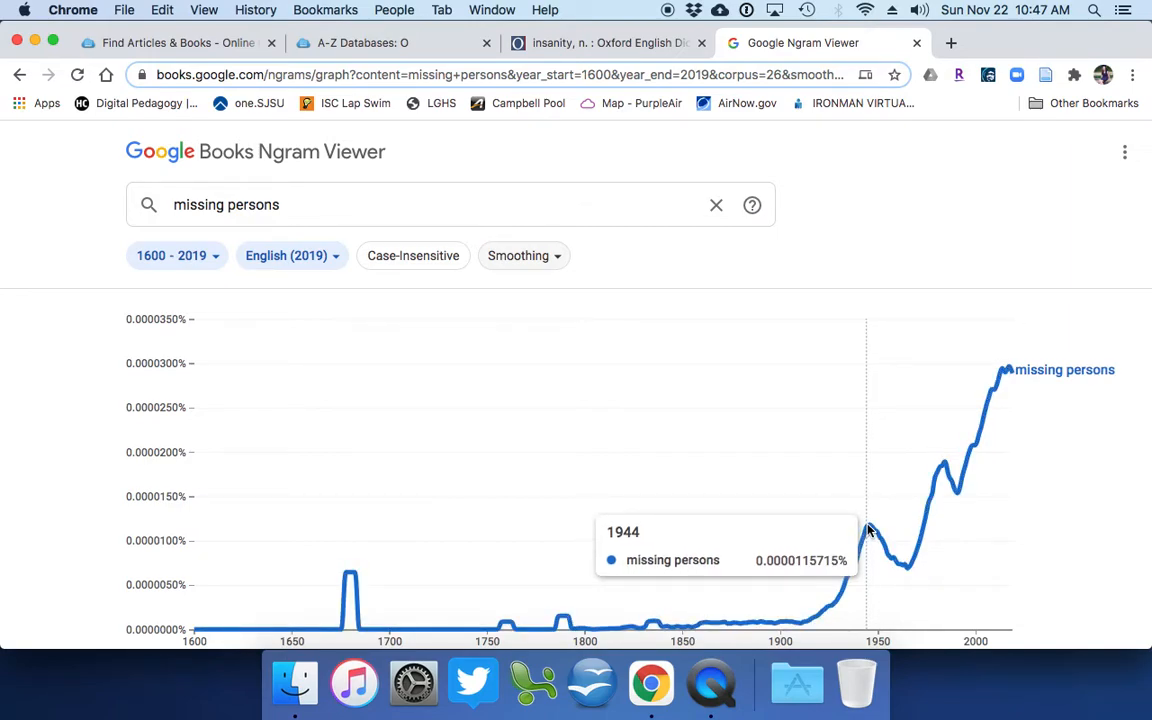
mouse_move(868, 530)
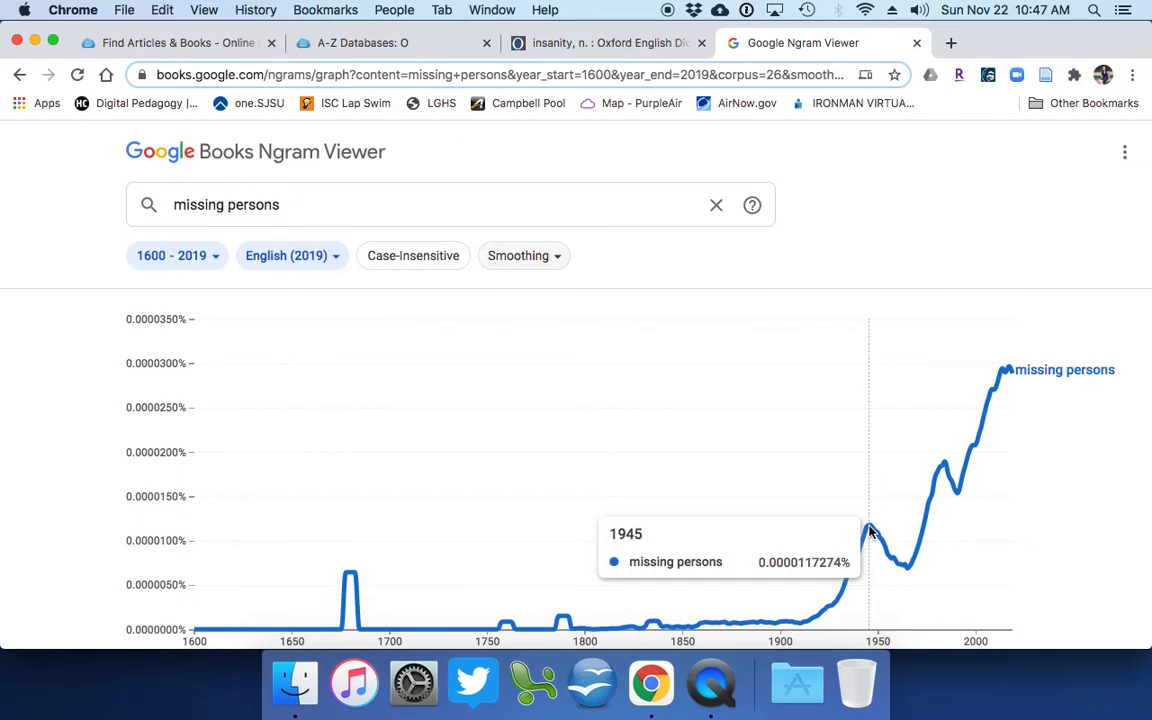
scroll("down", 3)
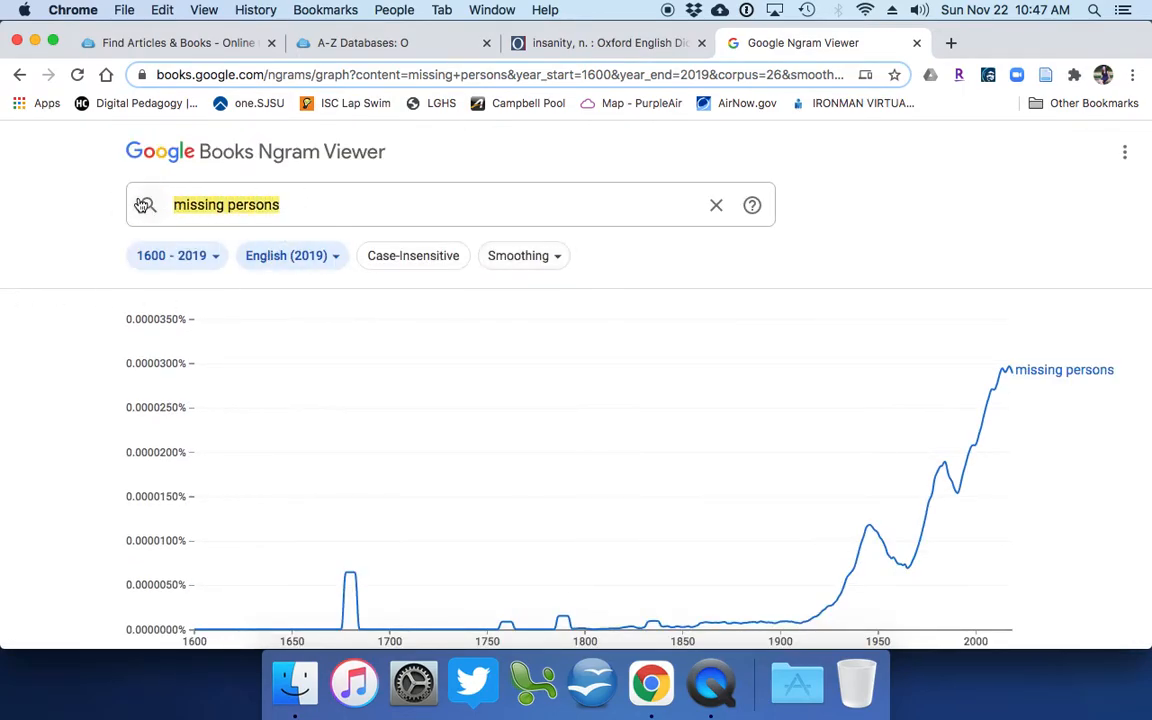
- Replace the query with 'insanity' and view its 1600–2019 frequency graph
type("insa")
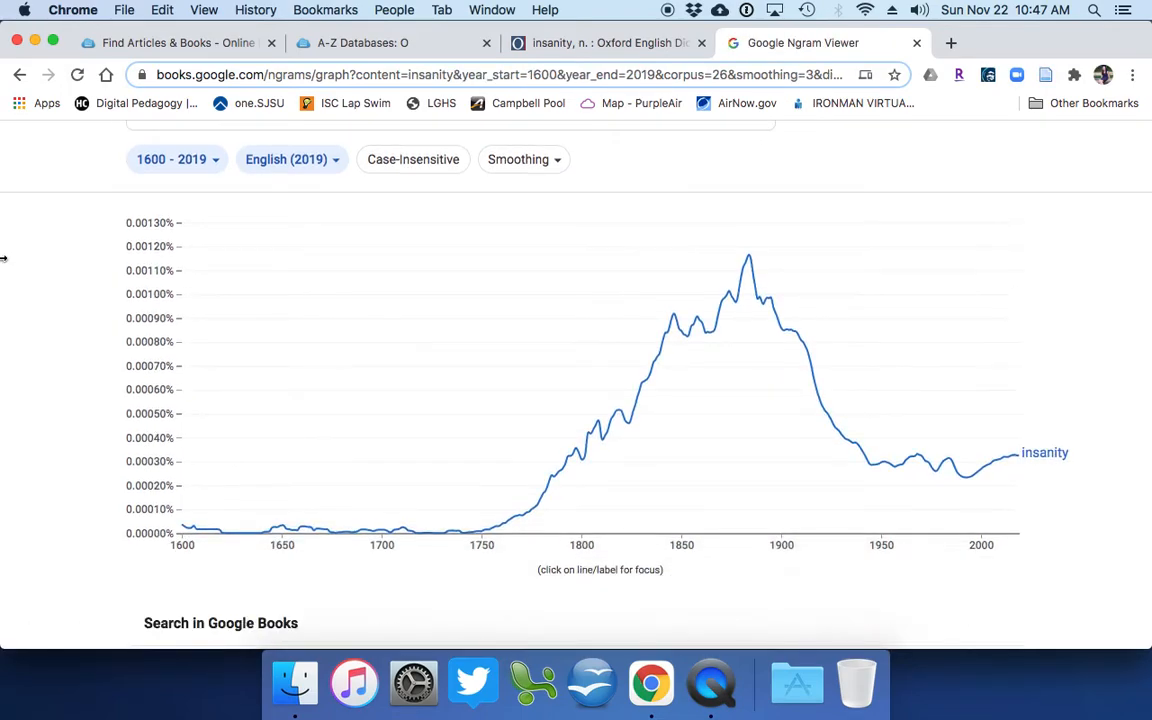
mouse_move(748, 258)
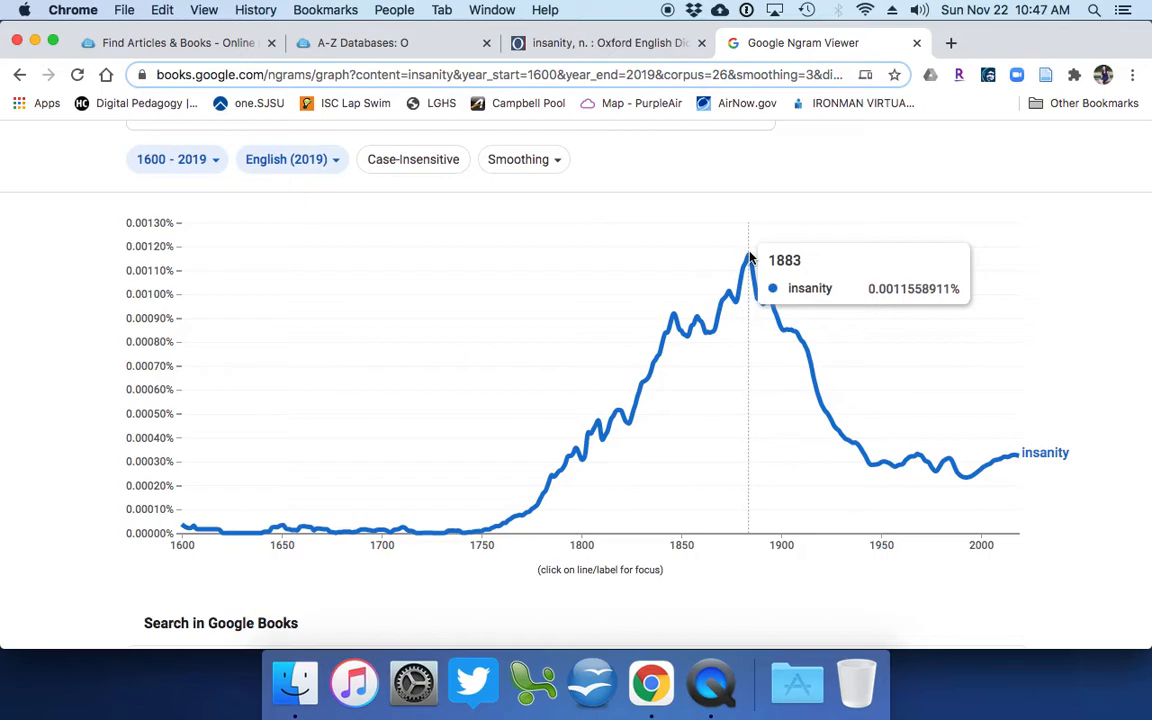
mouse_move(656, 360)
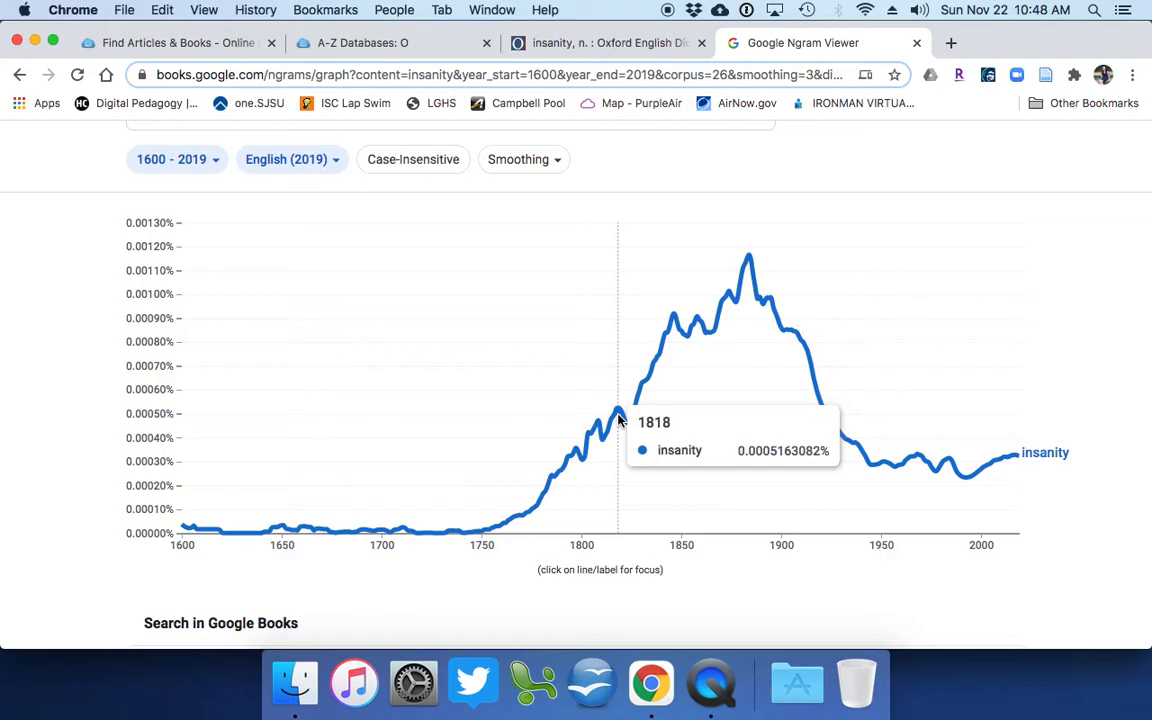
mouse_move(672, 322)
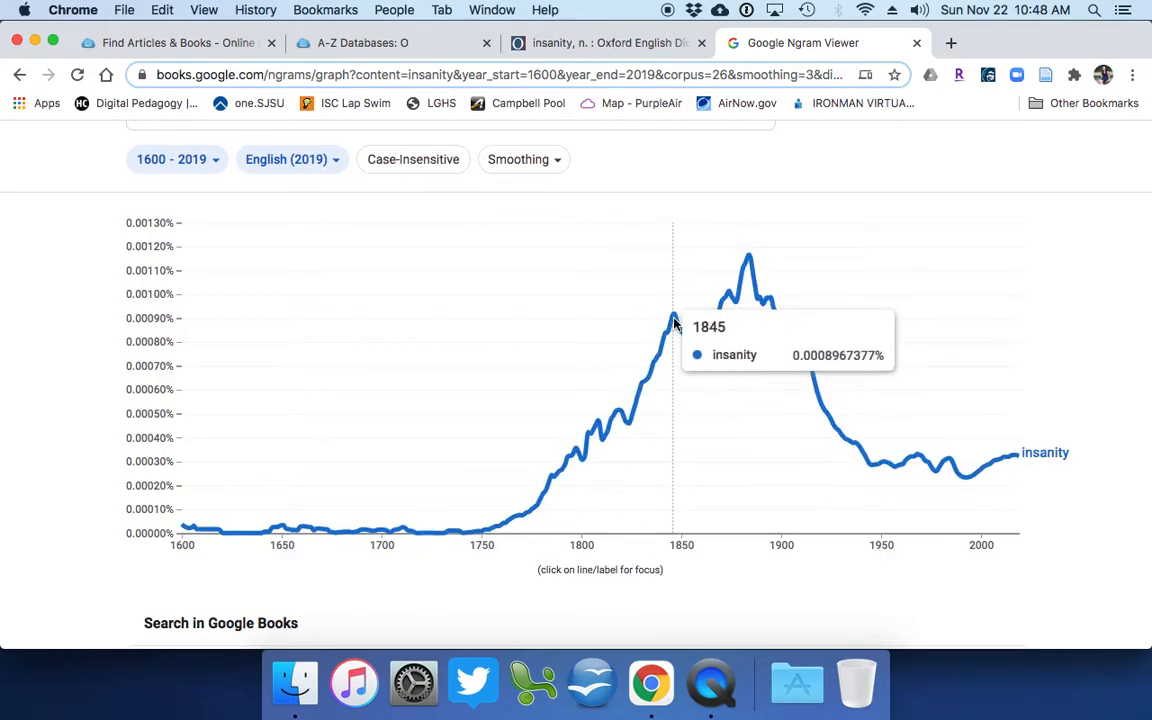
mouse_move(748, 258)
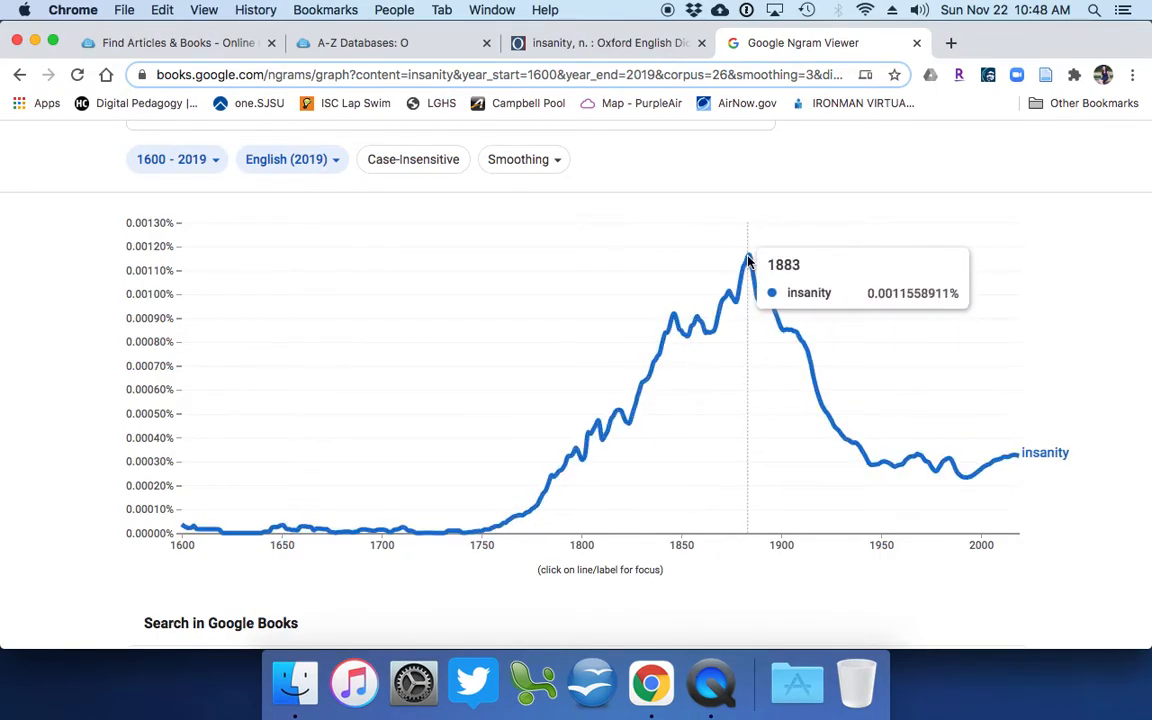
mouse_move(20, 328)
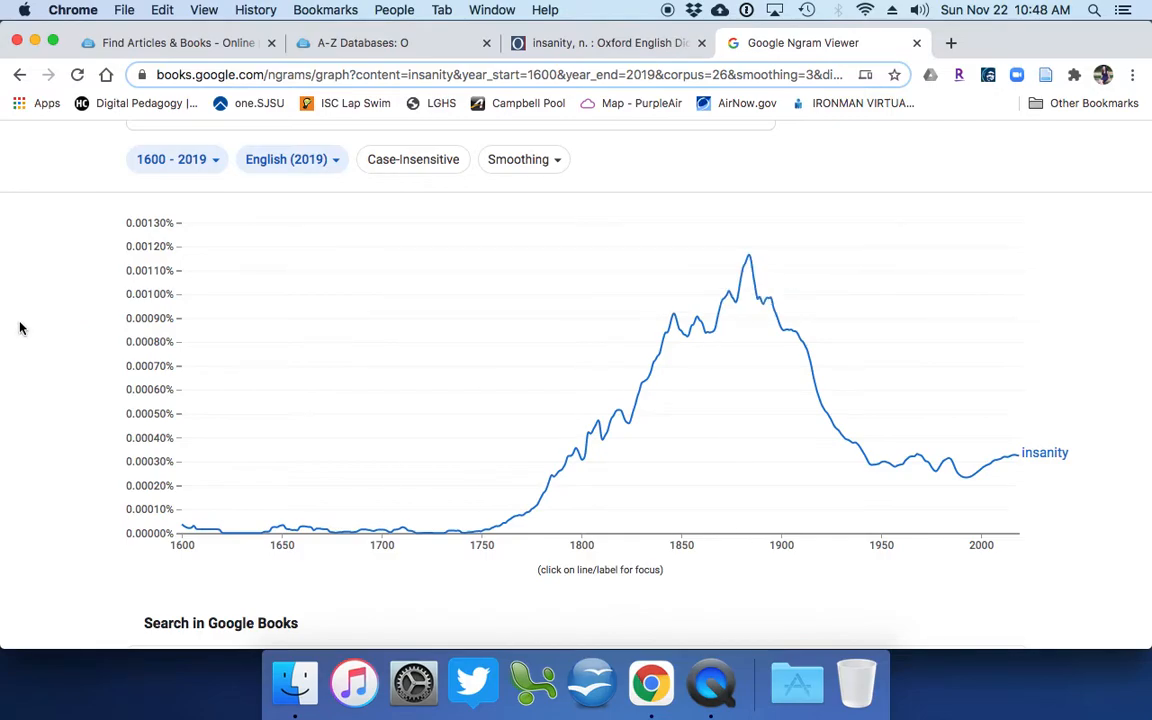
mouse_move(764, 304)
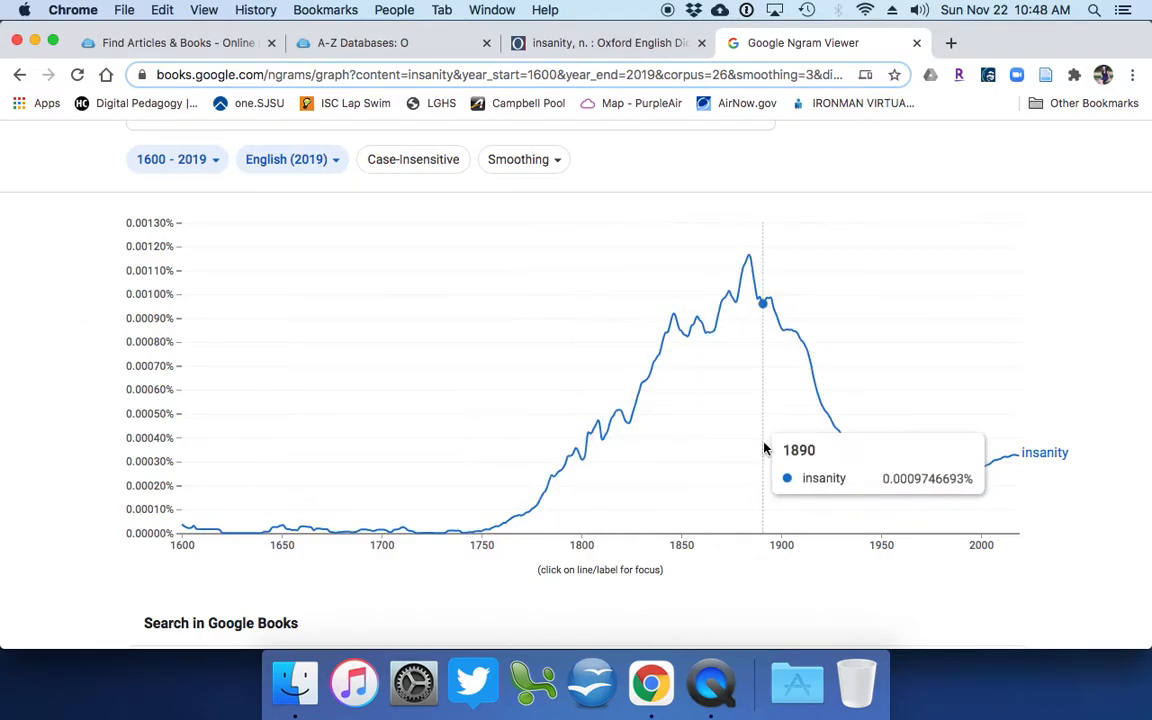
mouse_move(1050, 444)
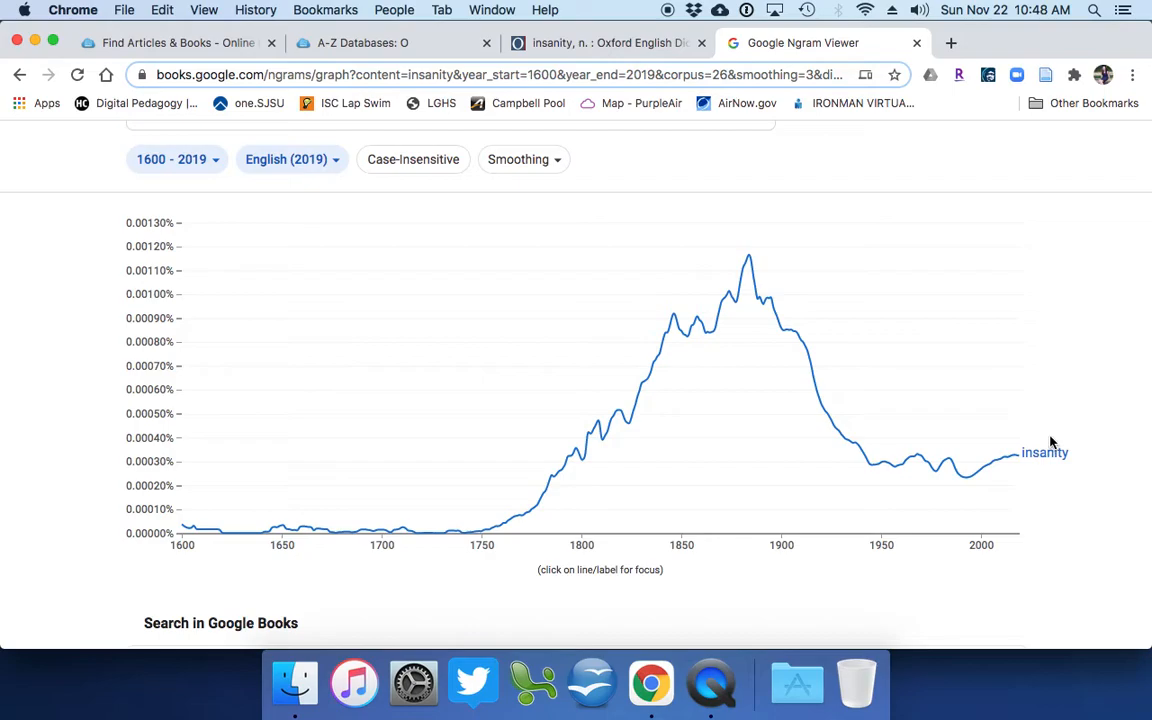
mouse_move(768, 310)
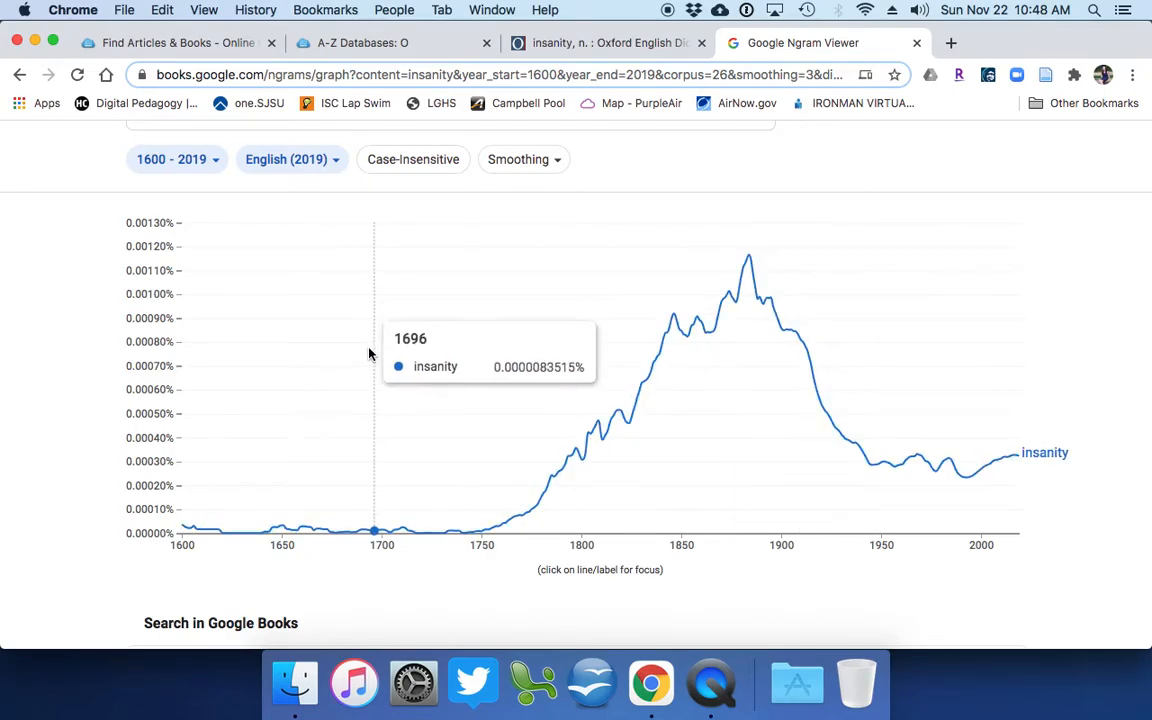
scroll("down", 3)
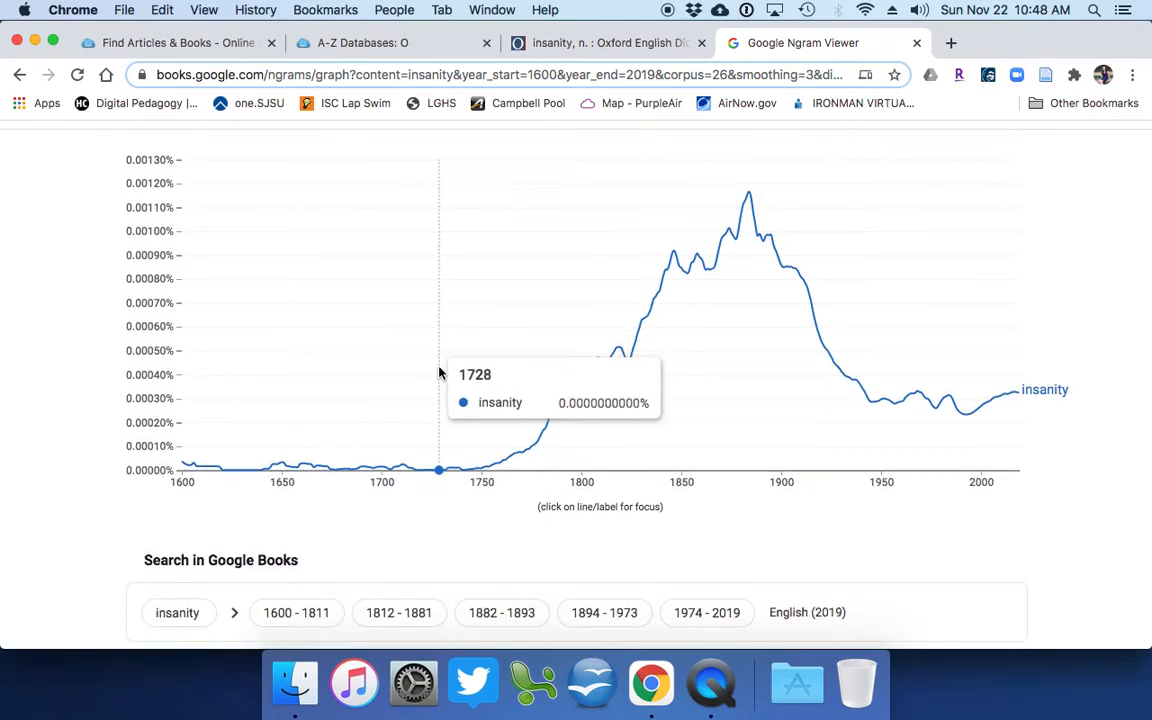
- Open the Google Books results for 'insanity' from 1812–1881 and show the Any books filter options
scroll("down", 3)
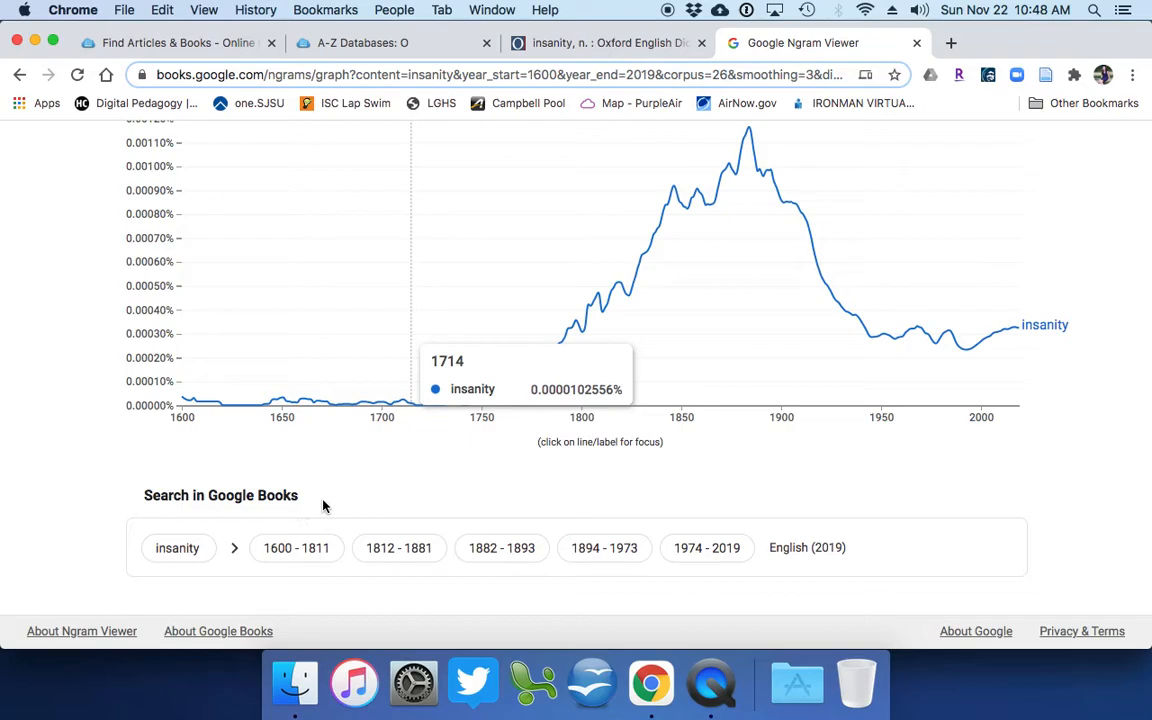
mouse_move(428, 556)
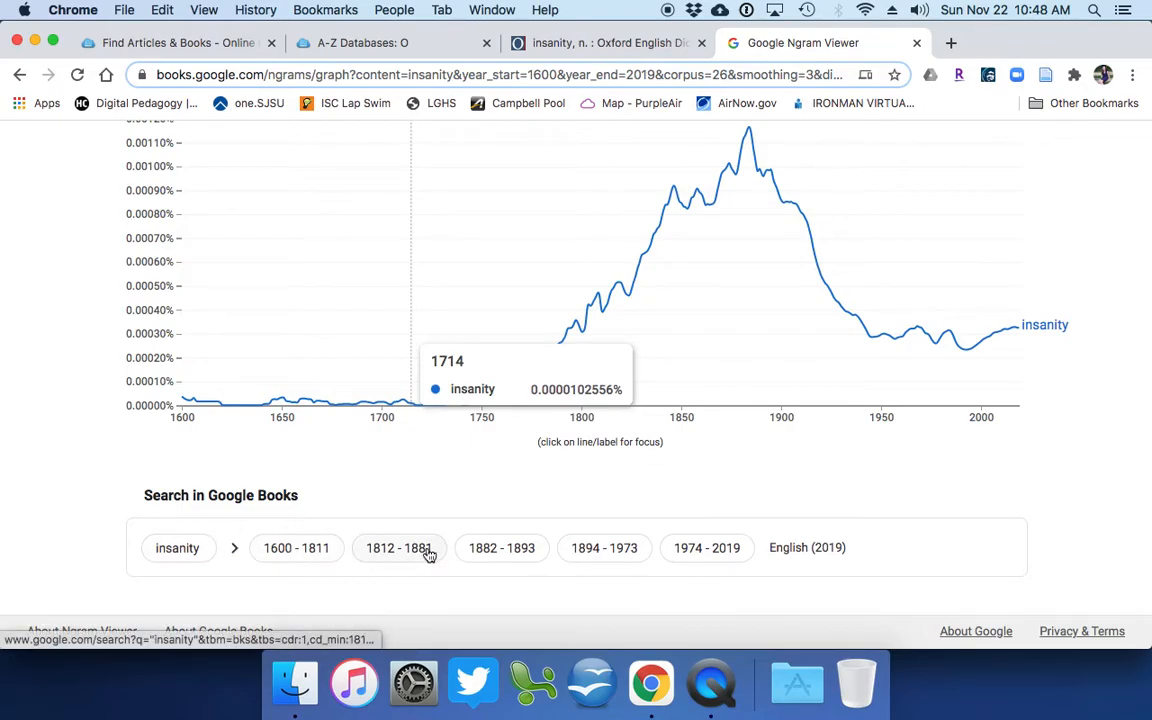
mouse_move(298, 684)
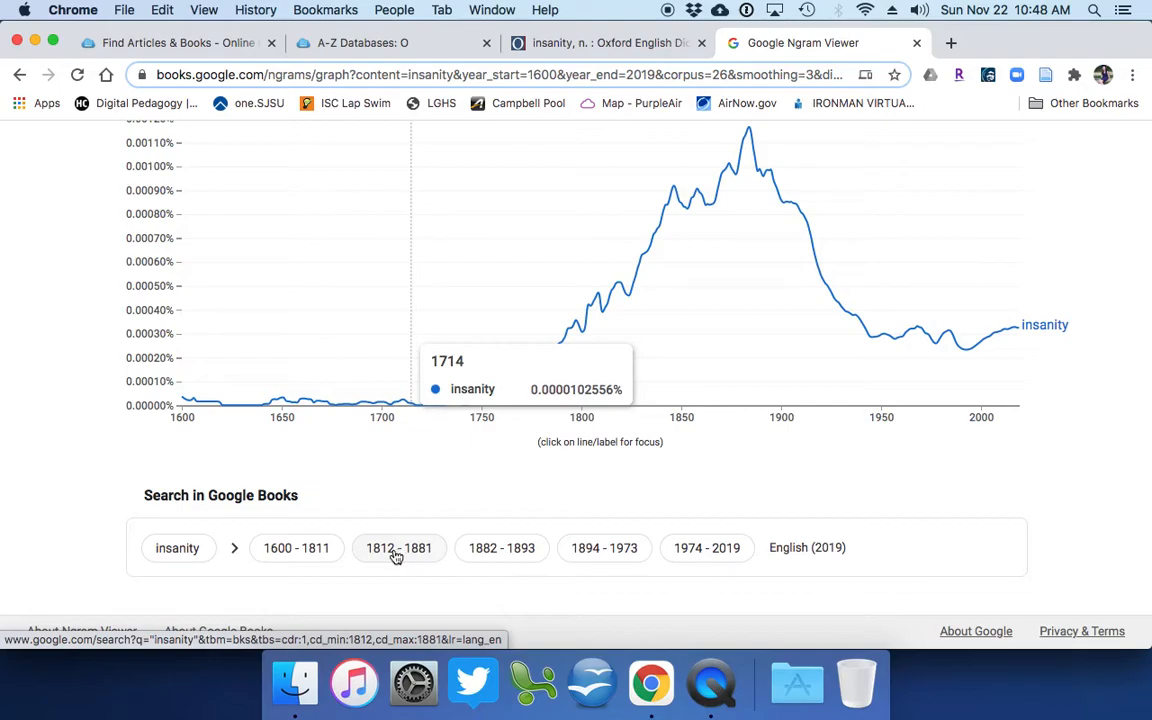
left_click(400, 548)
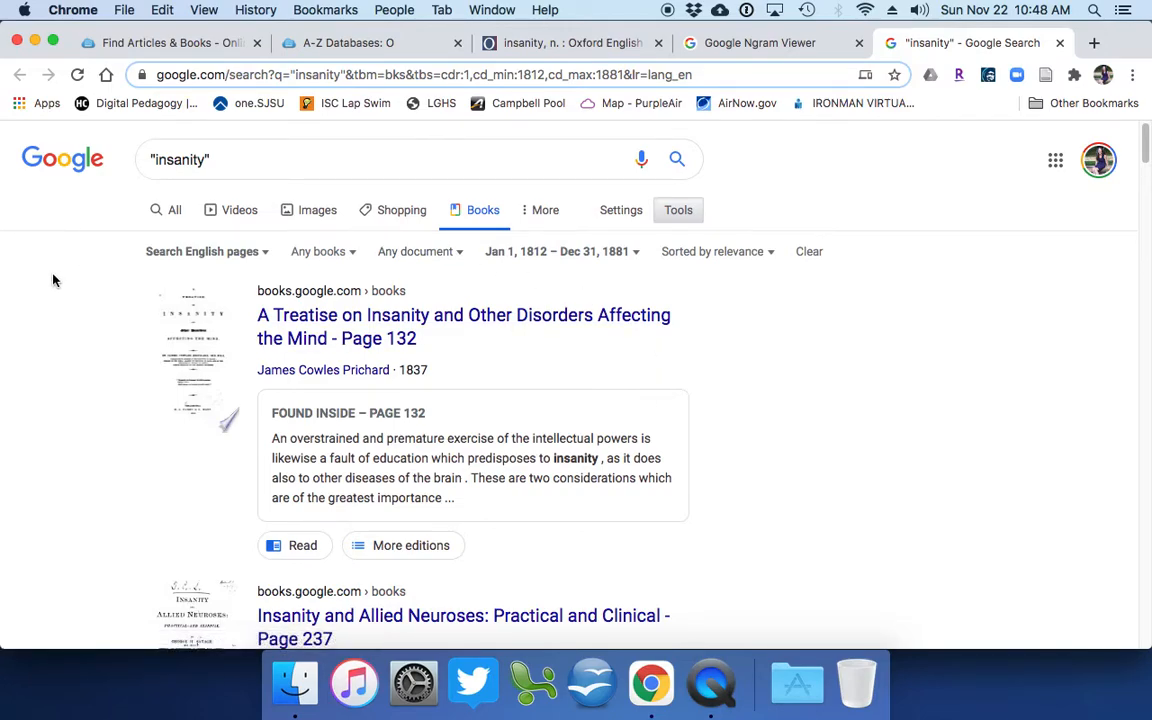
left_click(318, 252)
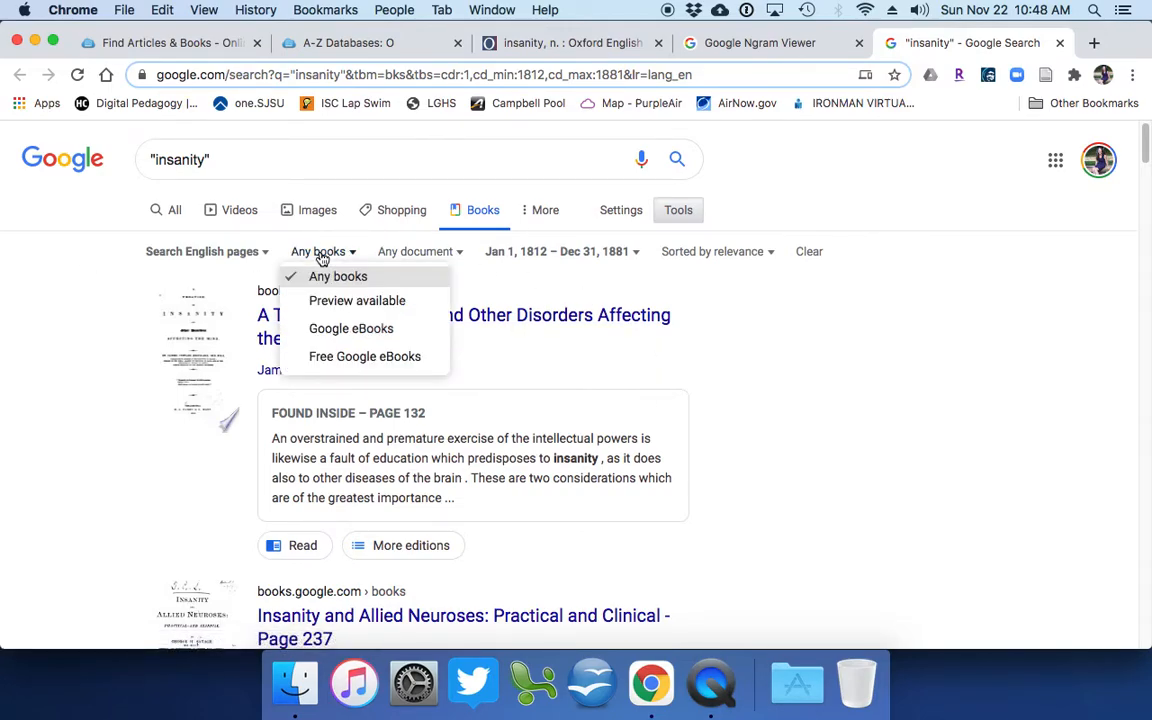
mouse_move(364, 356)
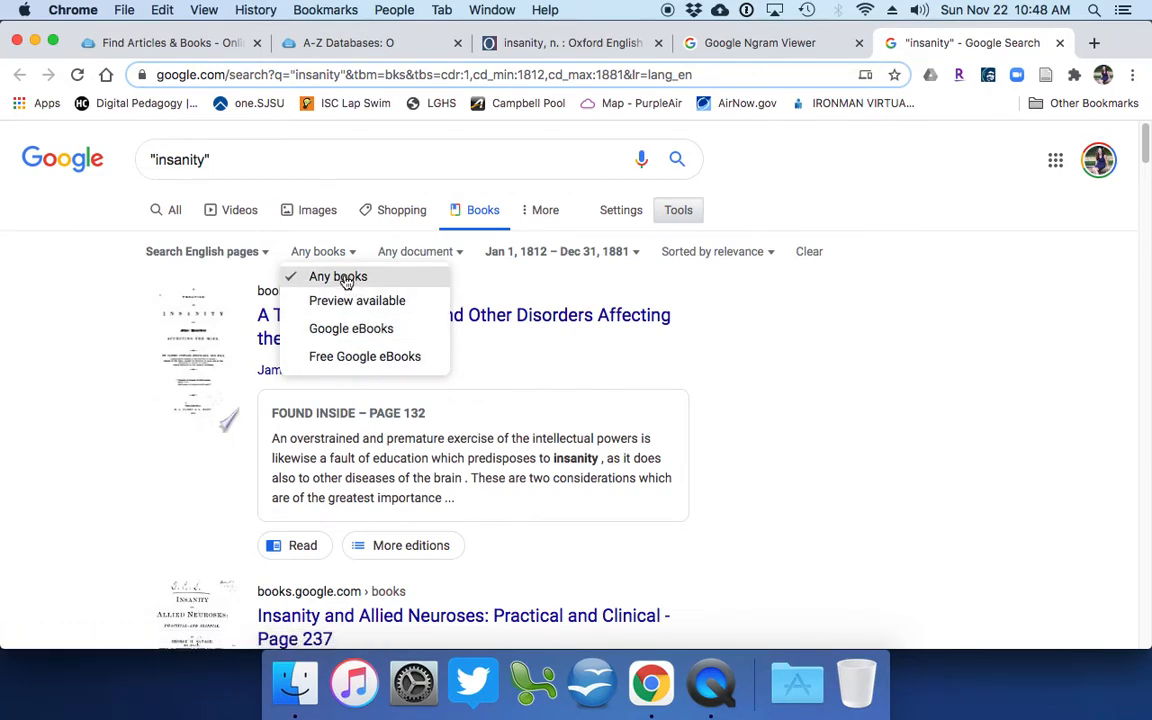
mouse_move(392, 280)
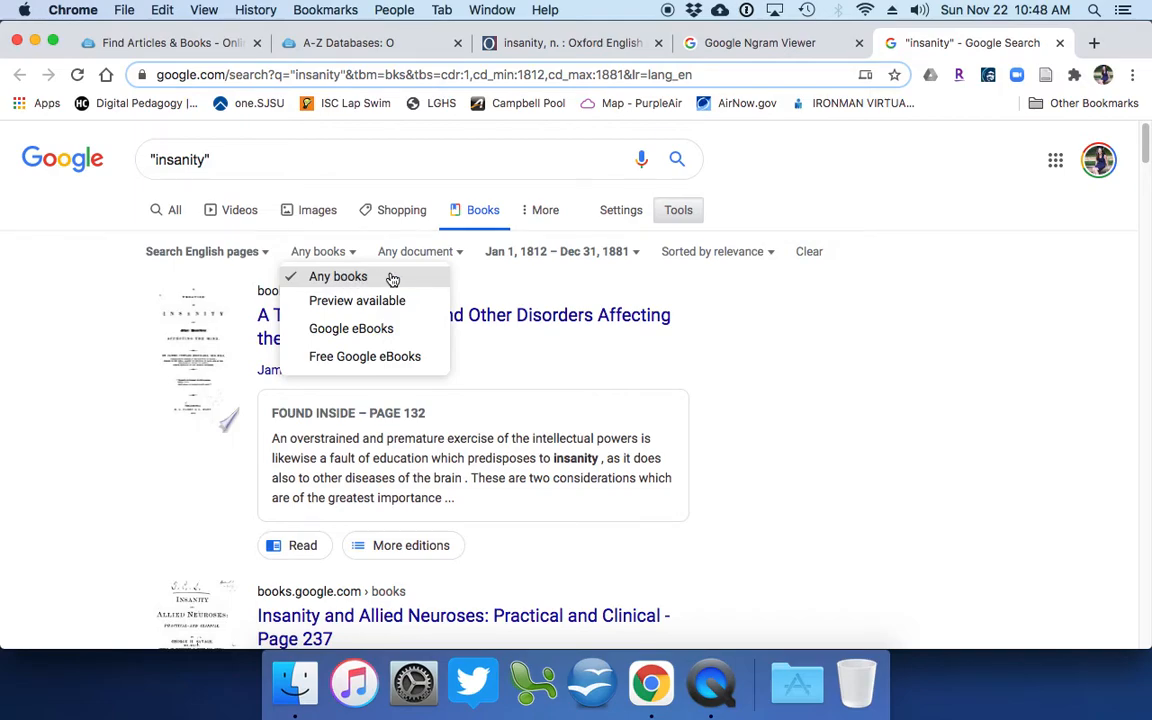
left_click(416, 252)
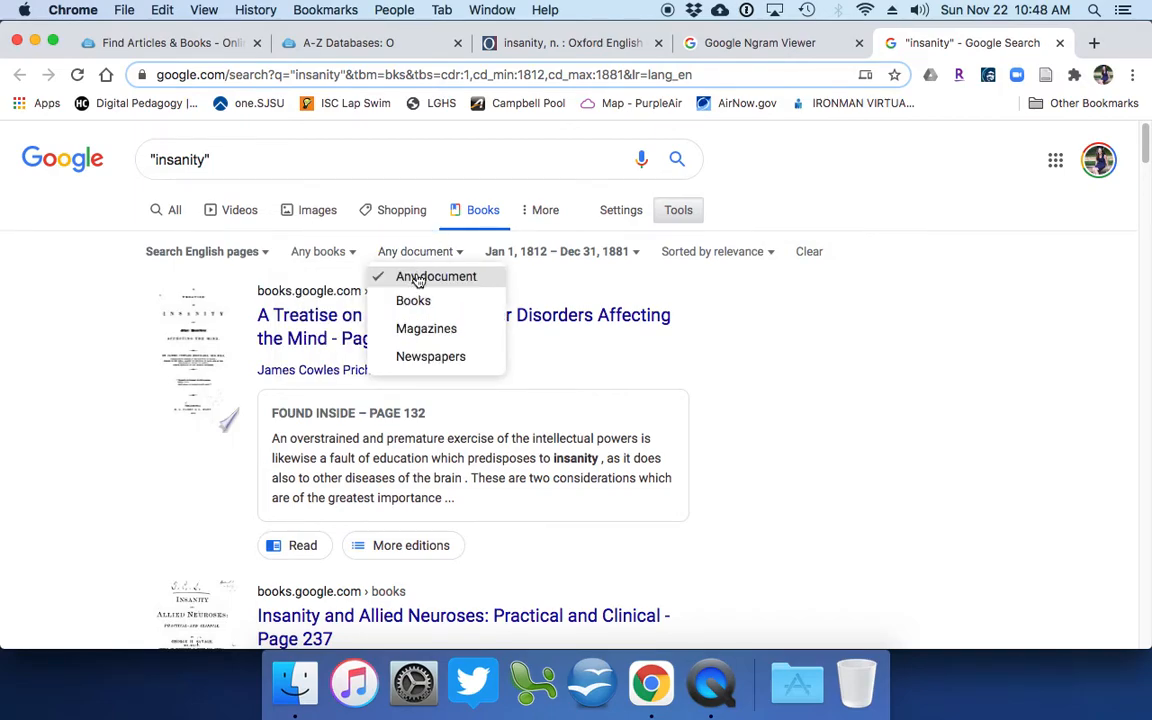
mouse_move(430, 356)
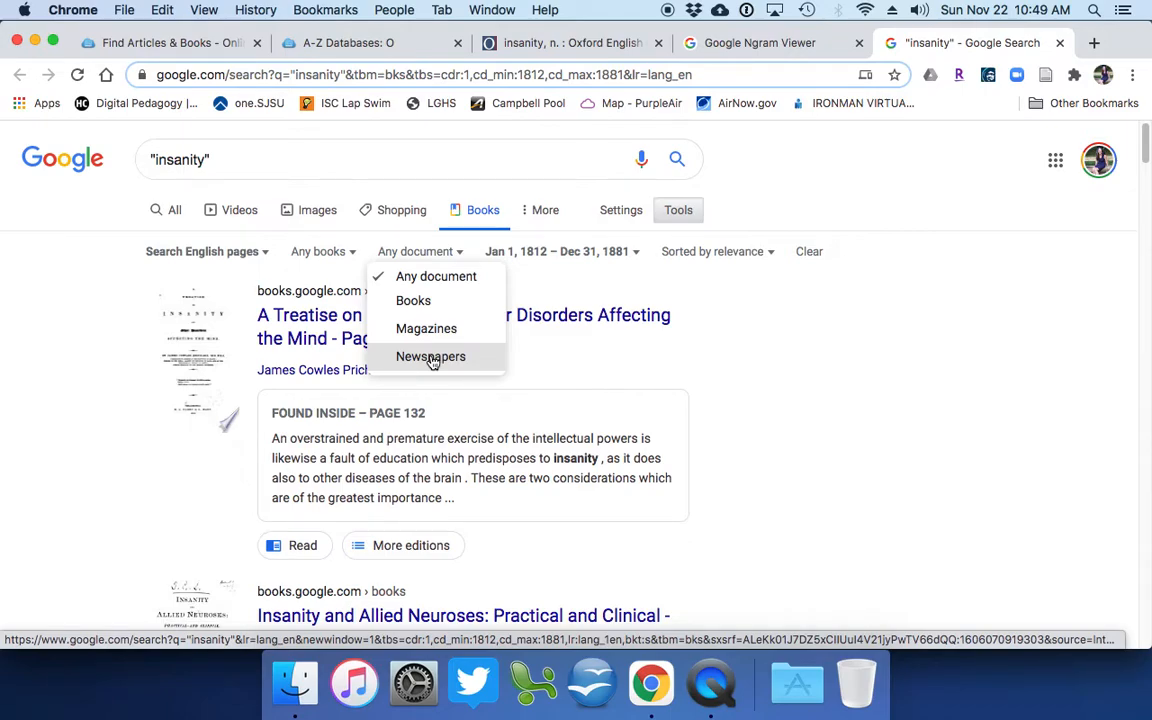
mouse_move(586, 296)
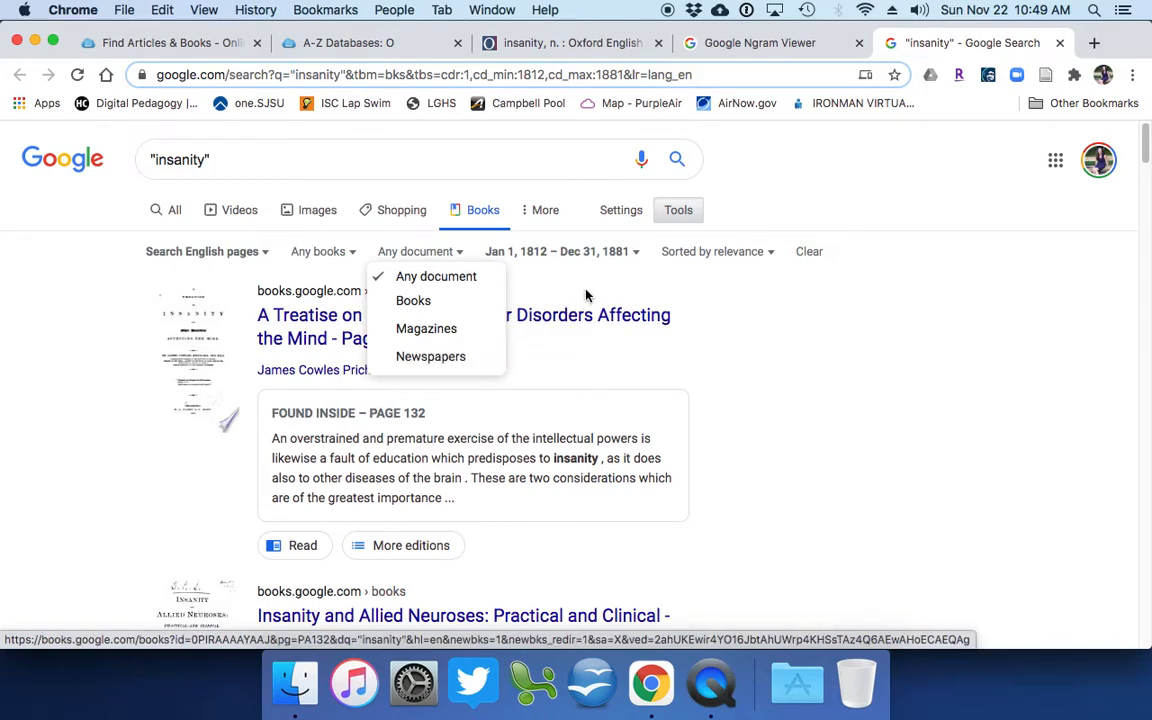
- Limit the 'insanity' book results to a custom publication range of 1800–1830
left_click(560, 252)
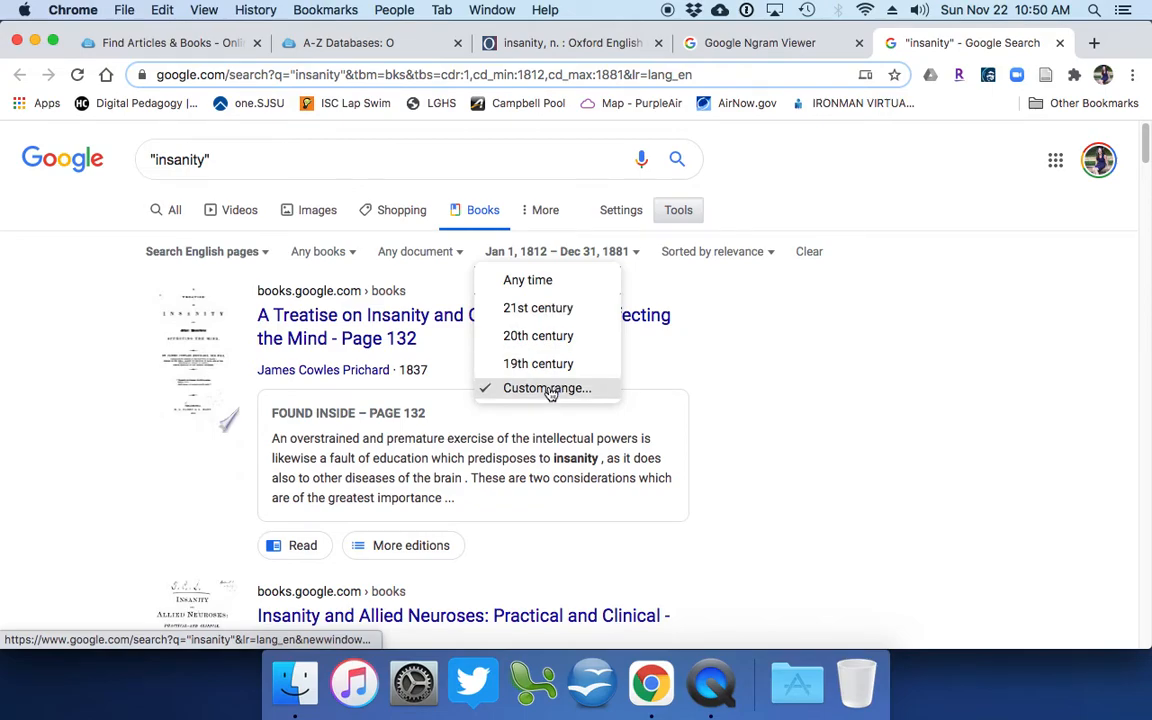
left_click(548, 388)
type("1/1/18")
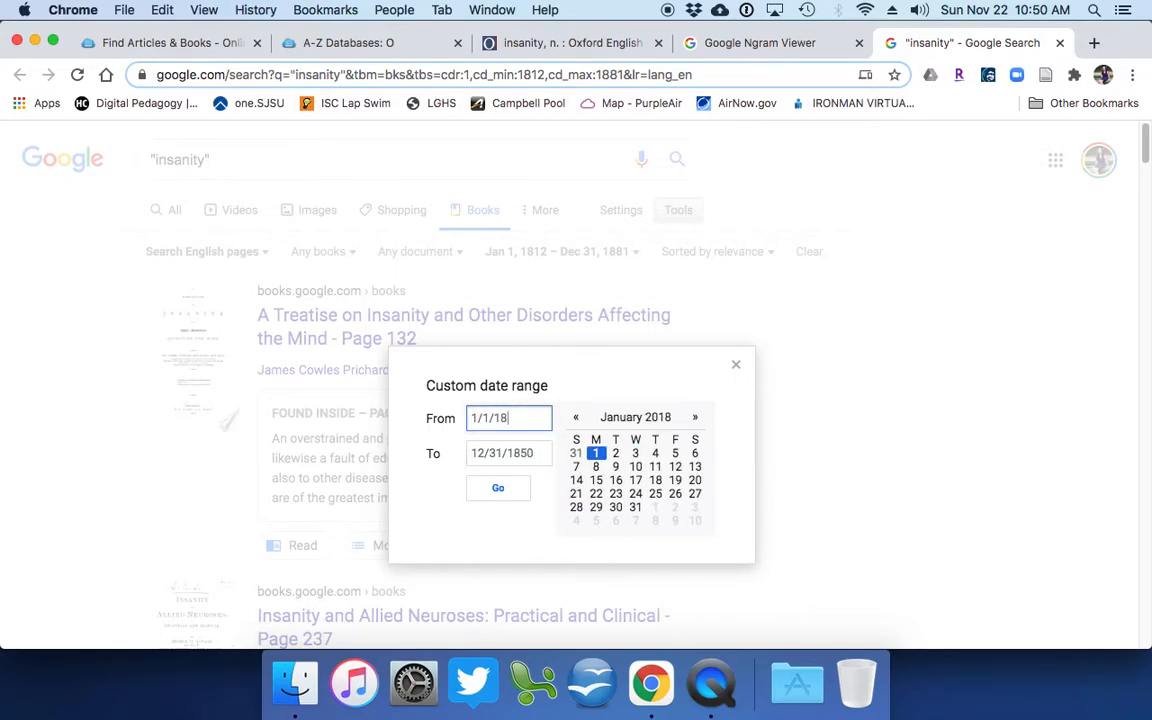
left_click(508, 452)
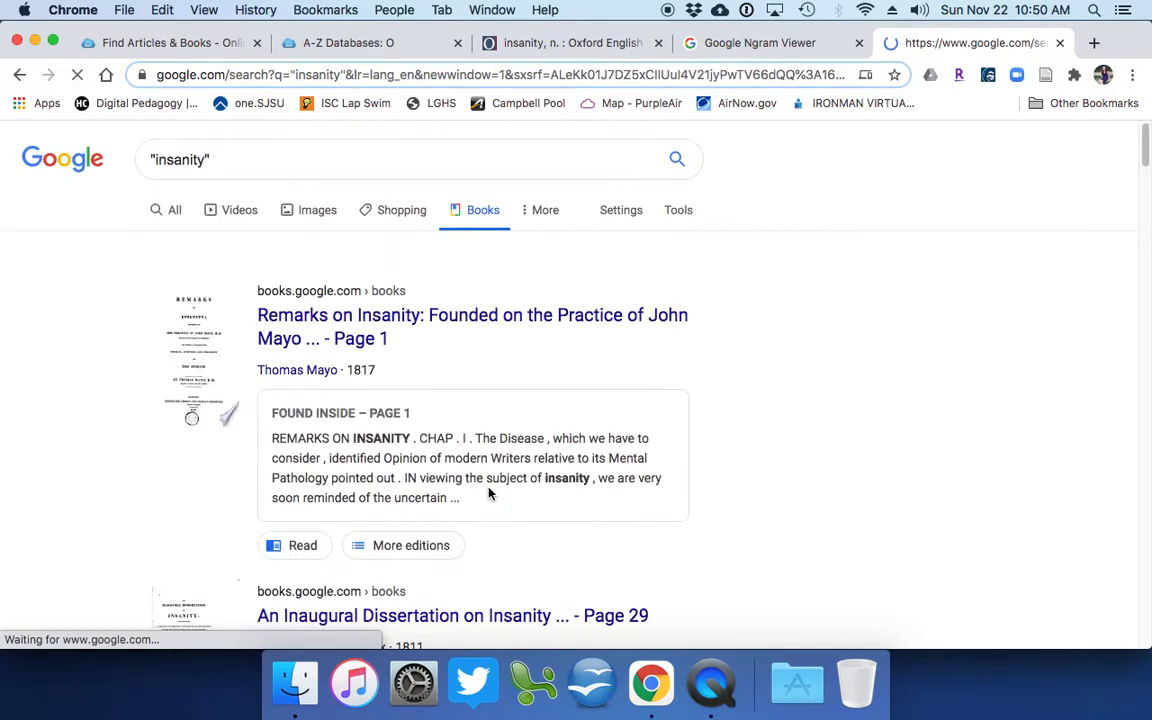
left_click(678, 210)
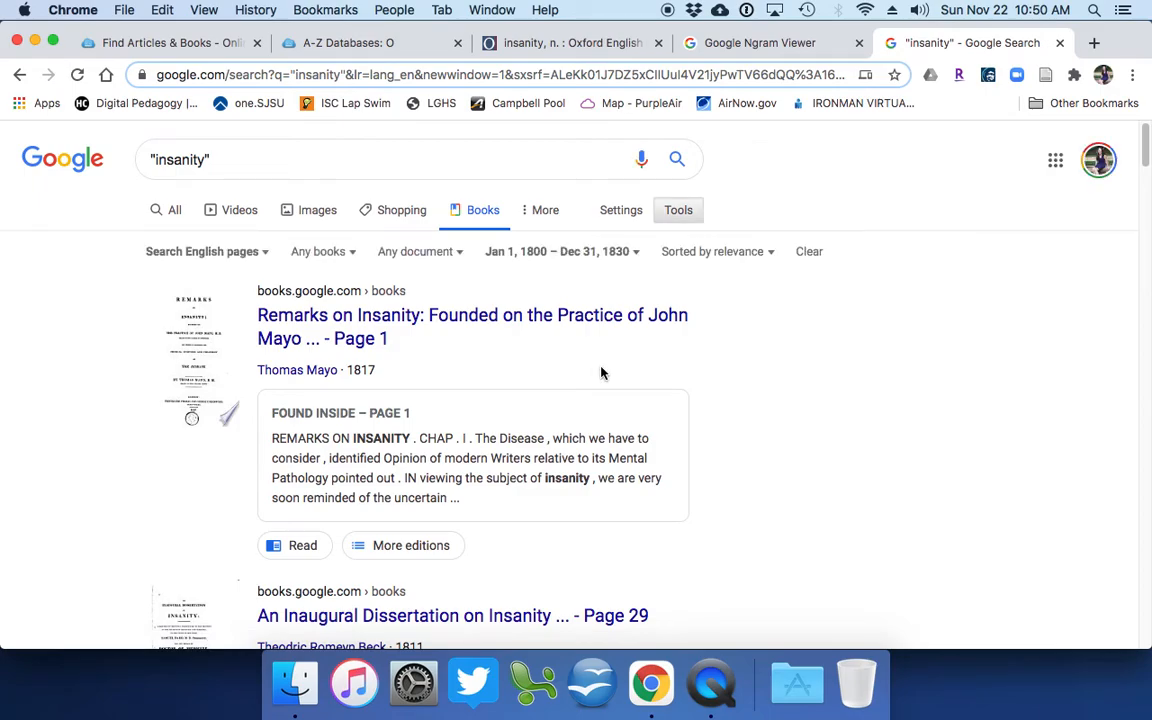
mouse_move(336, 338)
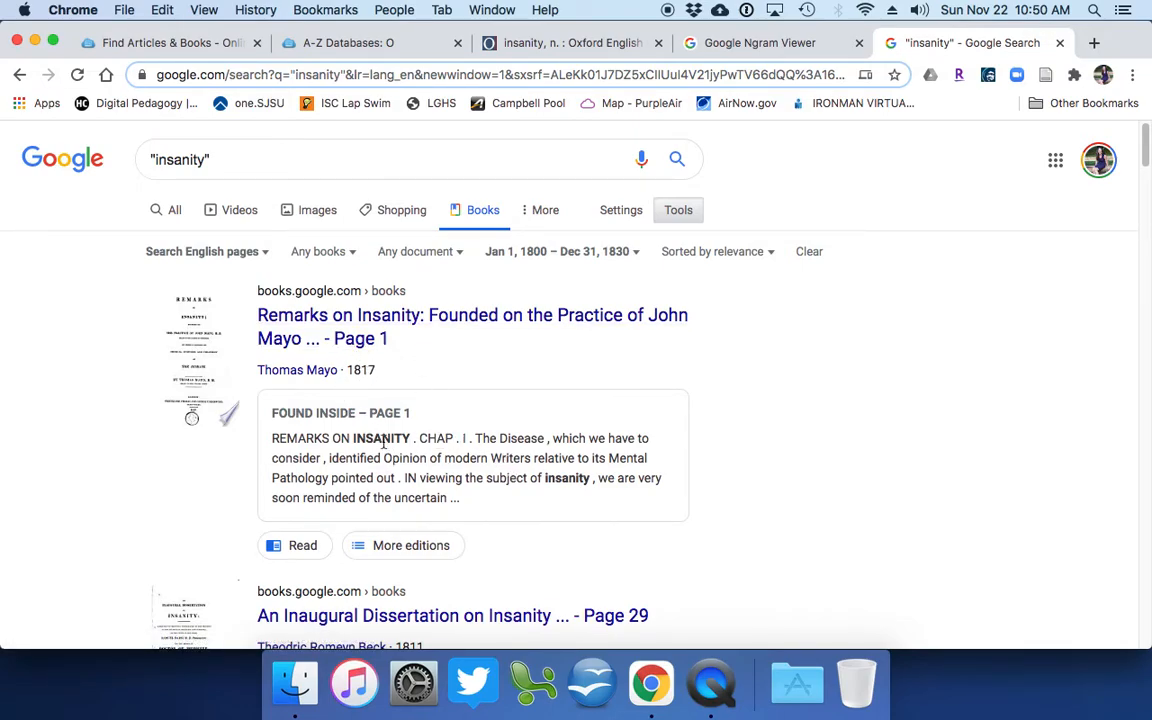
mouse_move(496, 456)
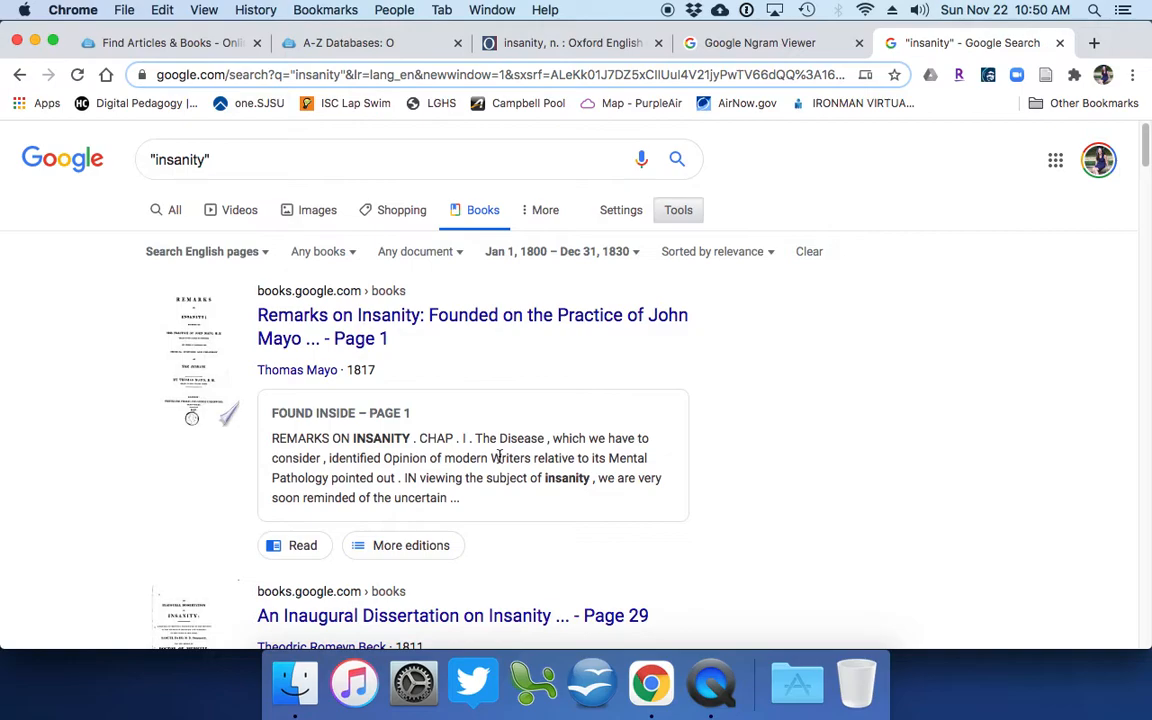
scroll("down", 3)
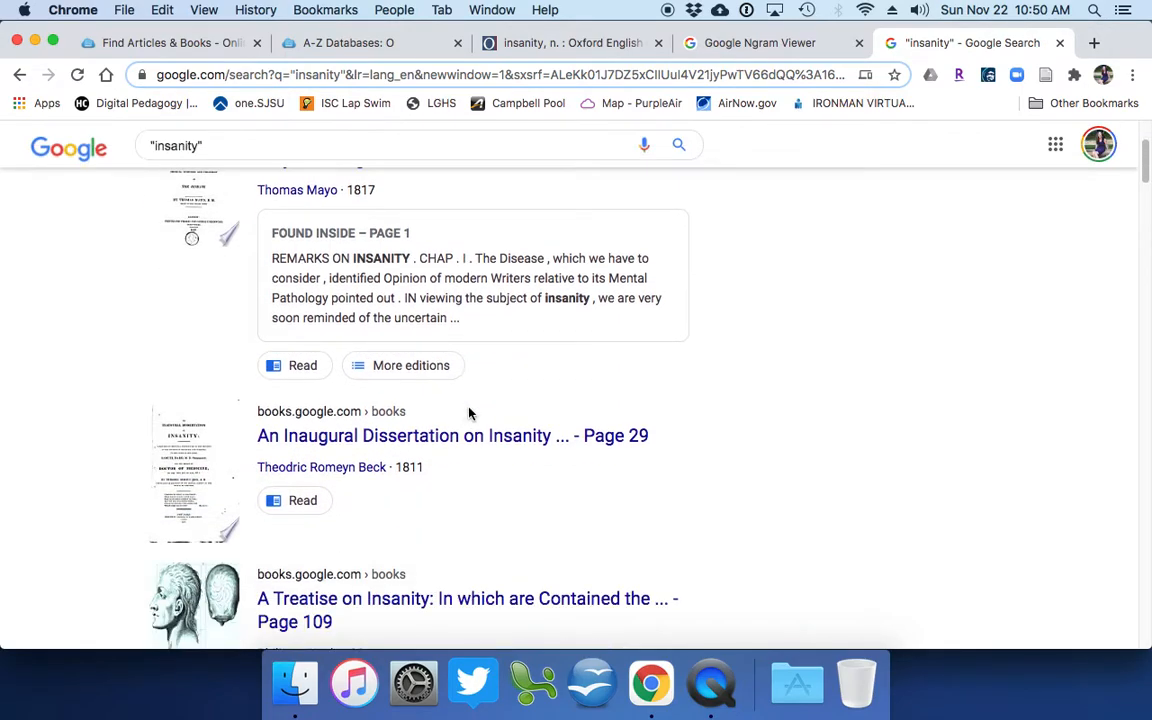
mouse_move(504, 418)
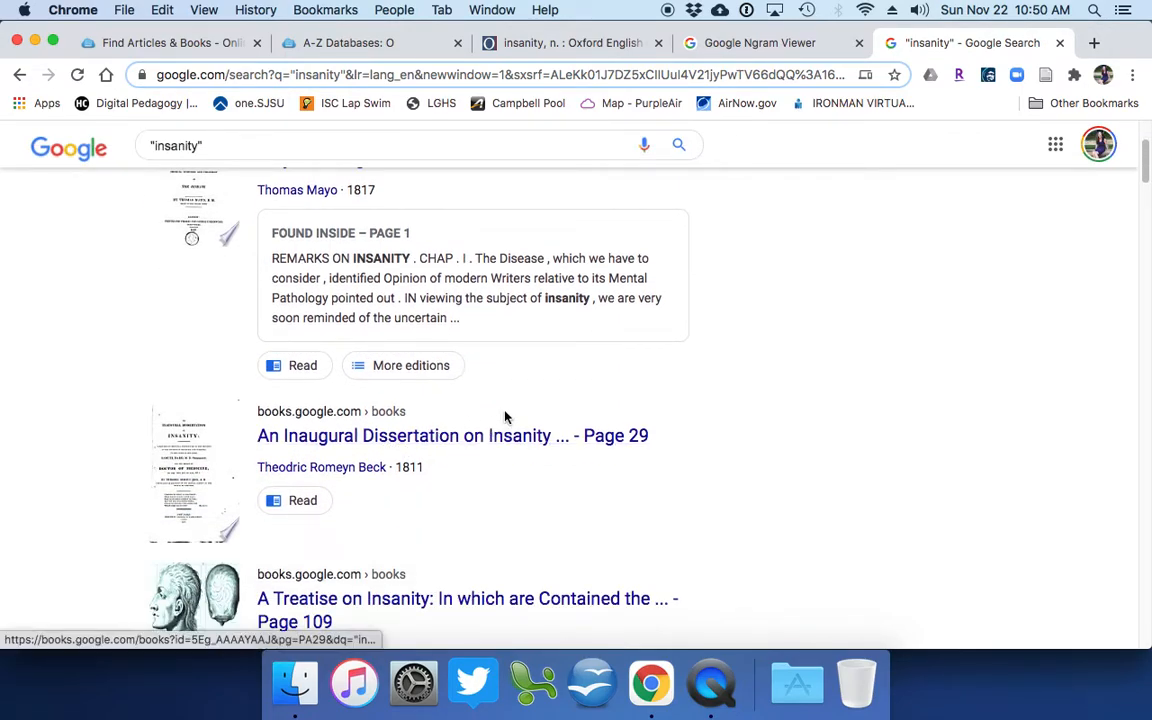
scroll("down", 3)
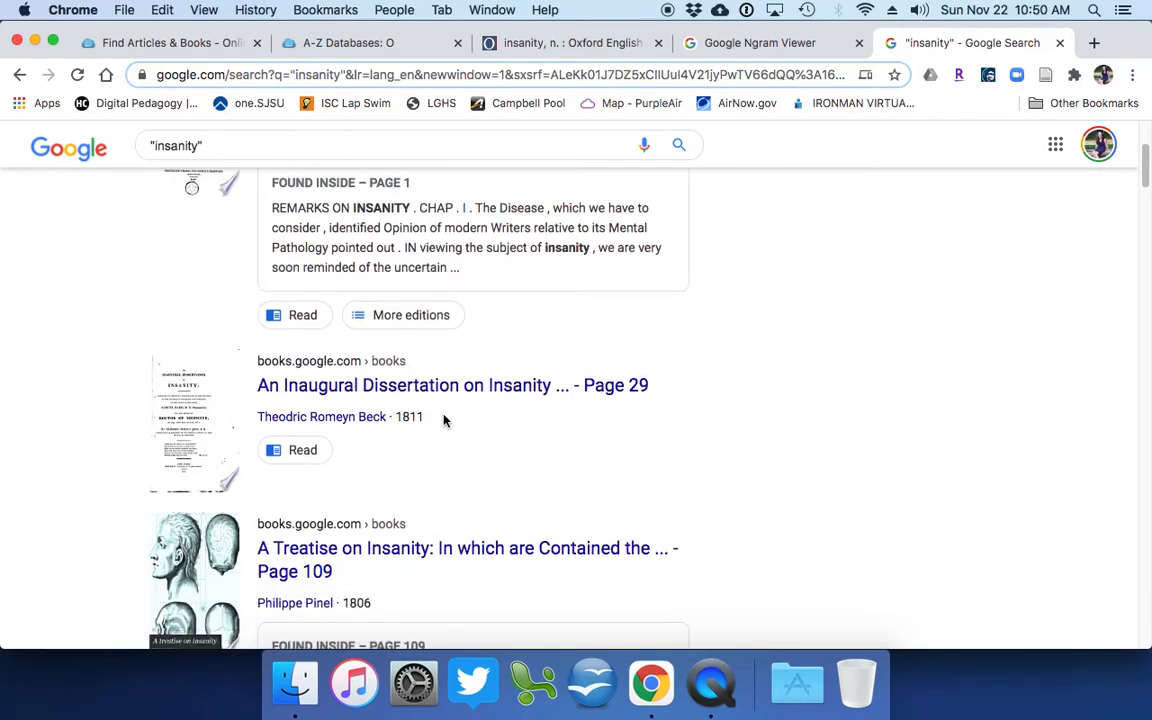
scroll("down", 3)
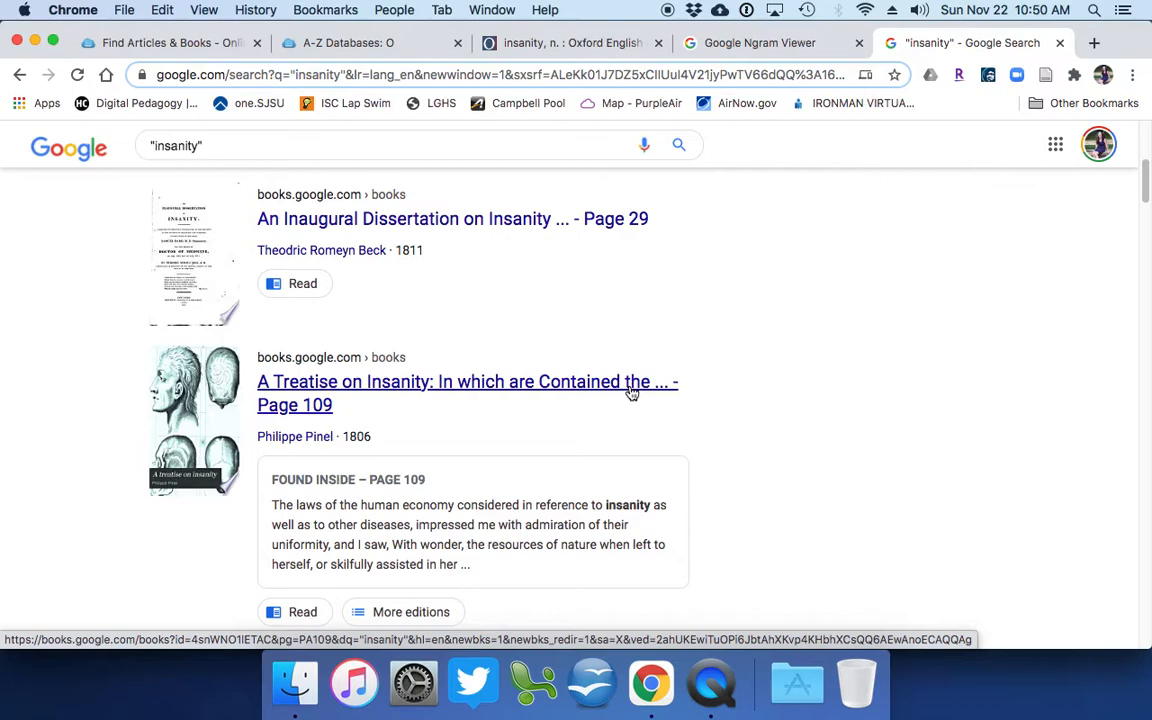
scroll("down", 3)
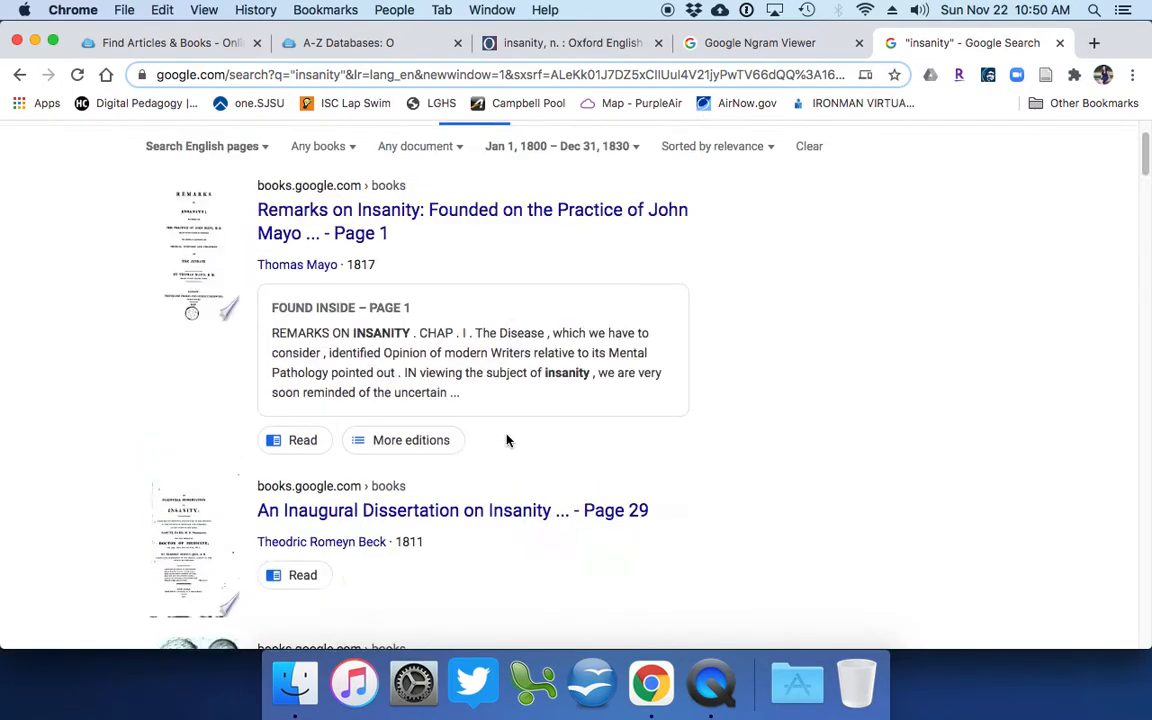
- Limit the 'insanity' book results to a custom publication range of 1810–1818
left_click(558, 252)
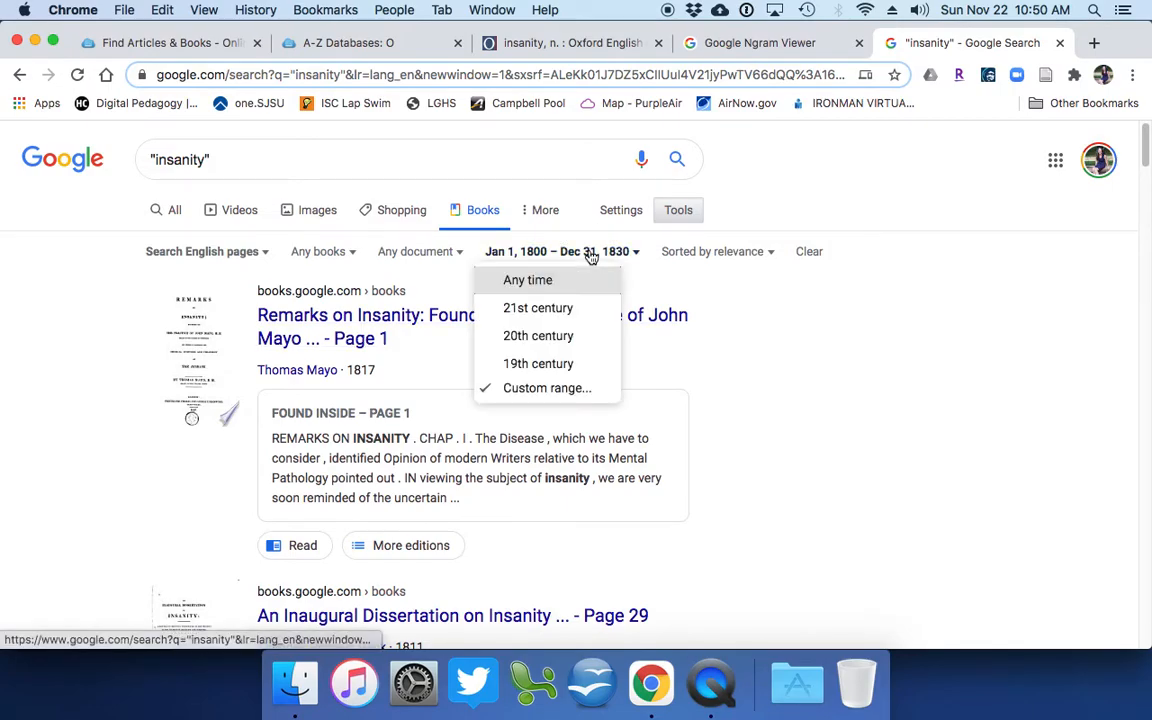
left_click(548, 388)
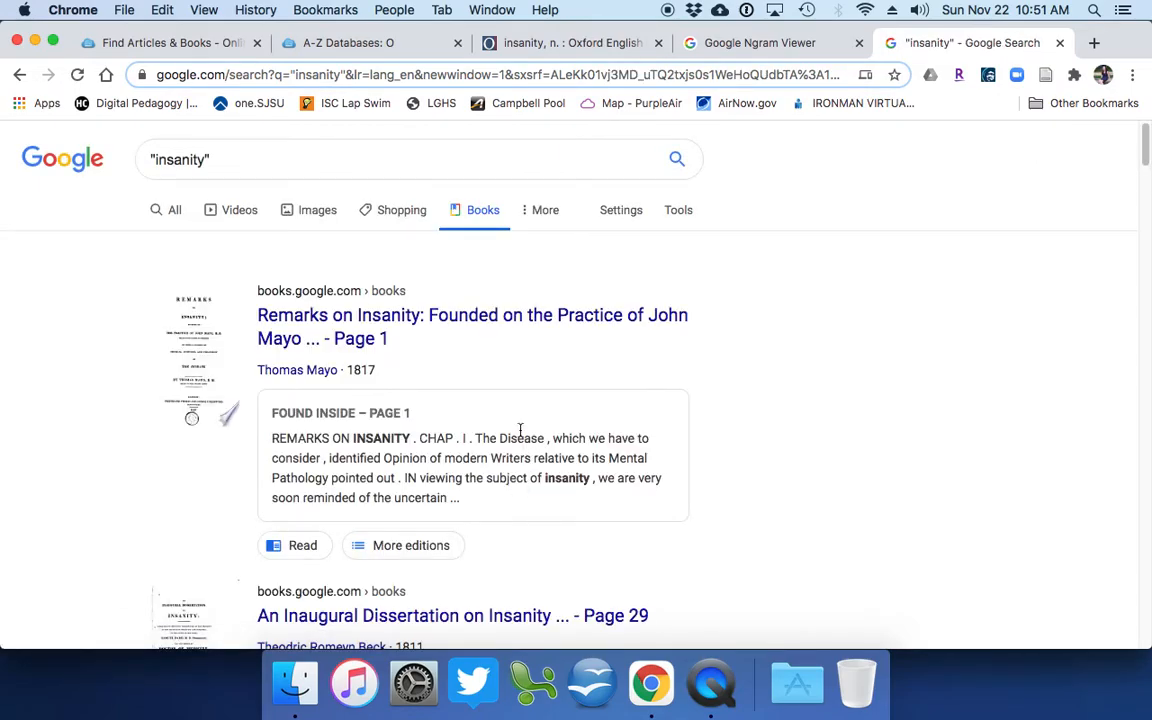
left_click(678, 210)
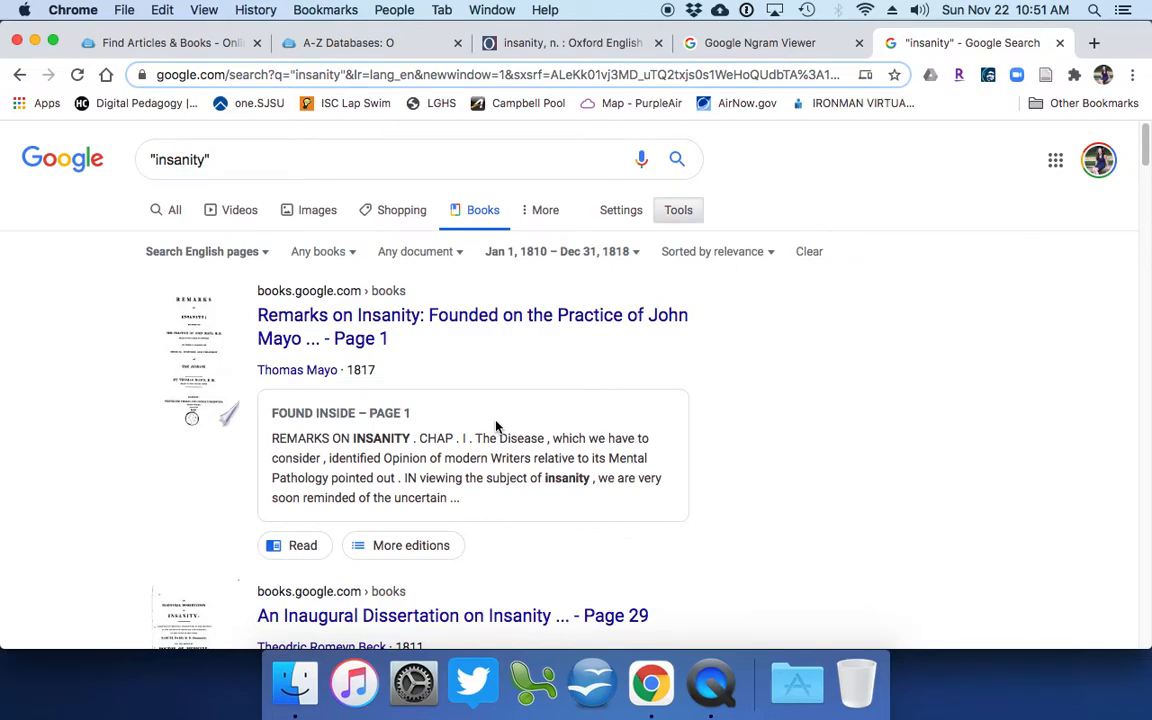
- Sort the 1810–1818 'insanity' results by publication date
left_click(712, 252)
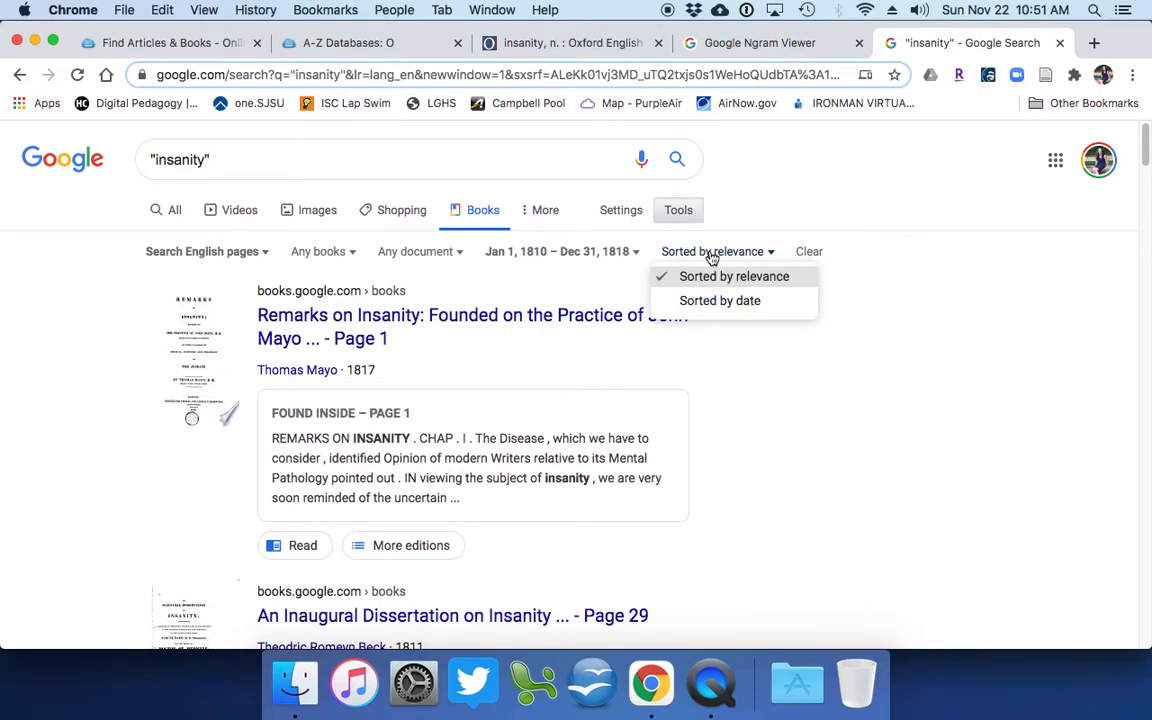
left_click(720, 300)
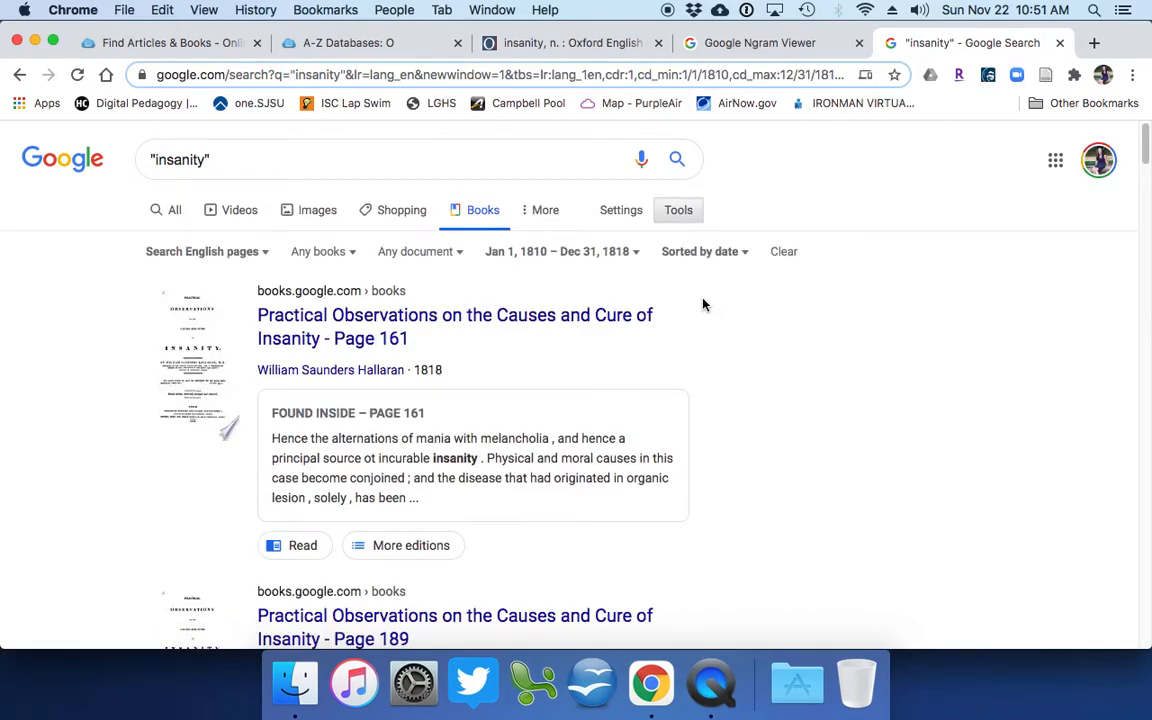
mouse_move(318, 344)
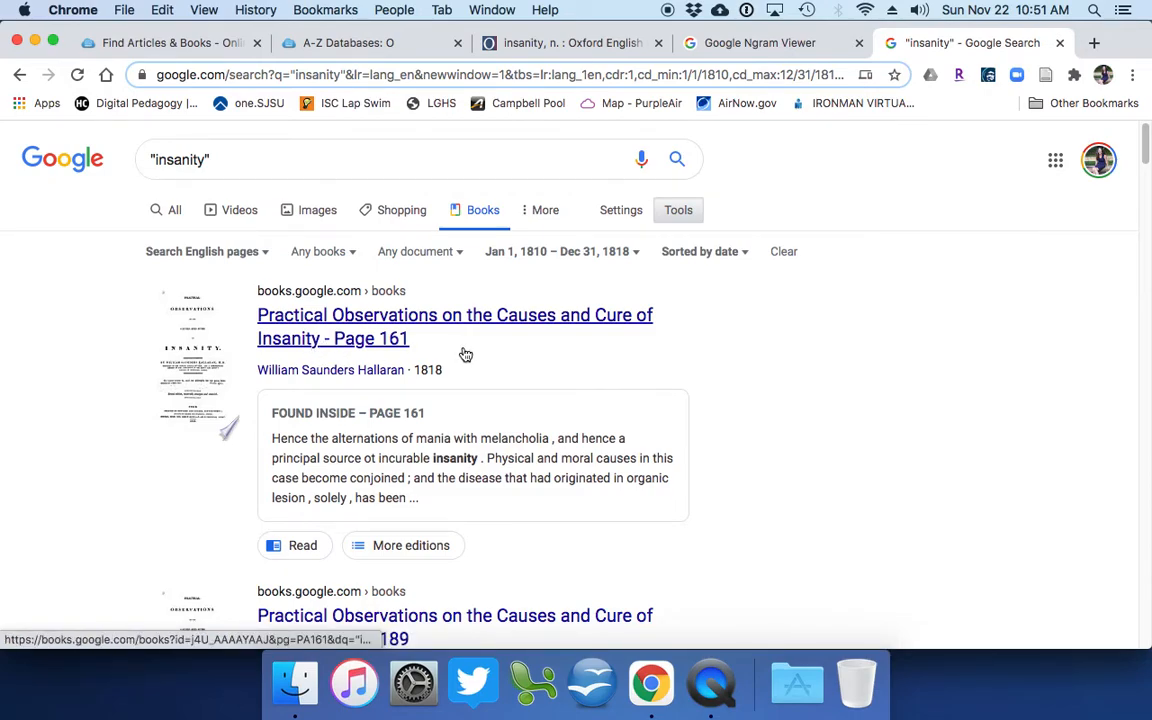
mouse_move(474, 328)
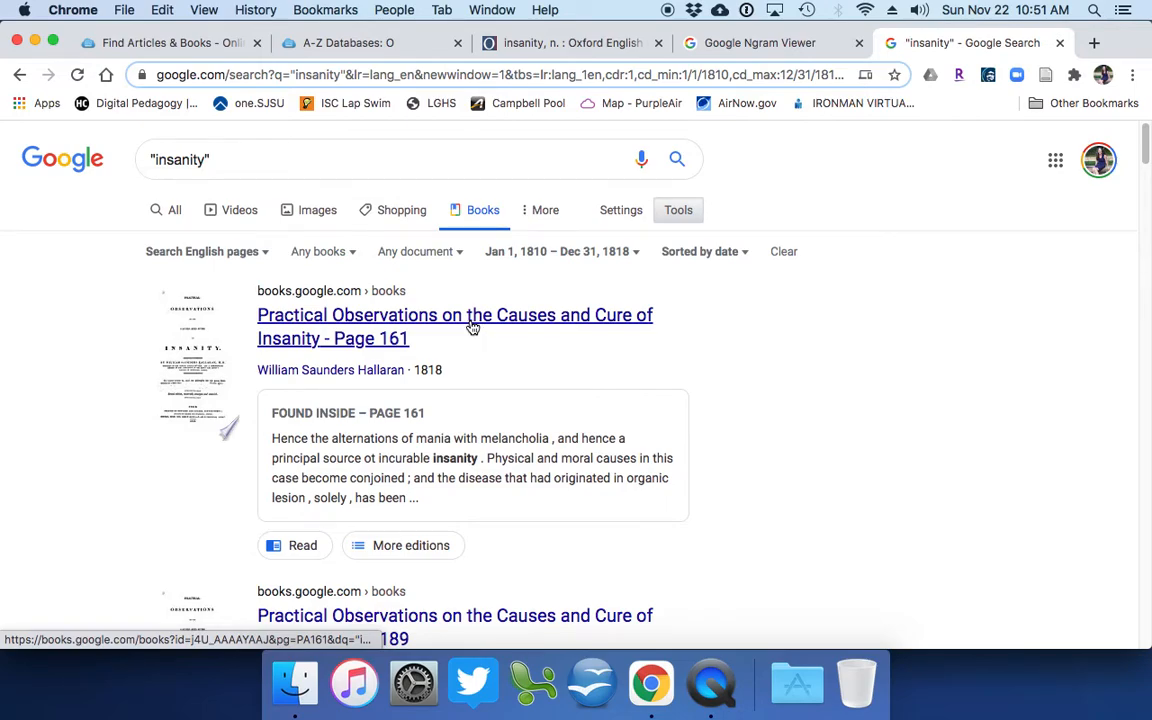
mouse_move(468, 332)
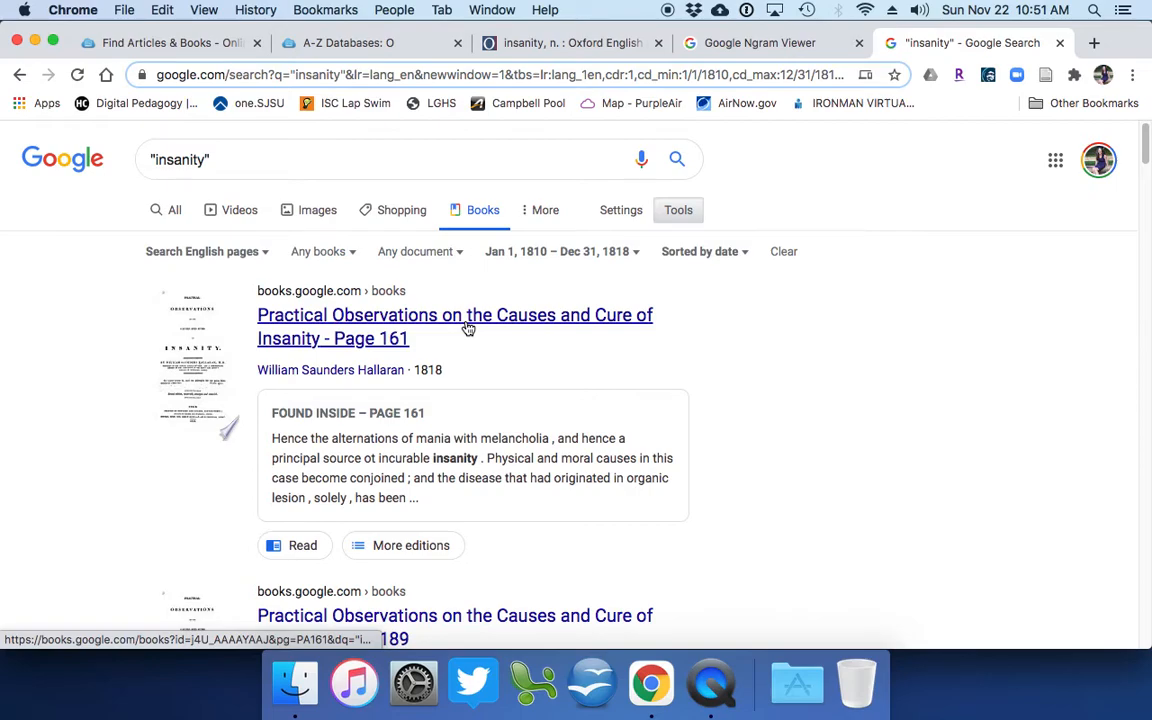
mouse_move(464, 392)
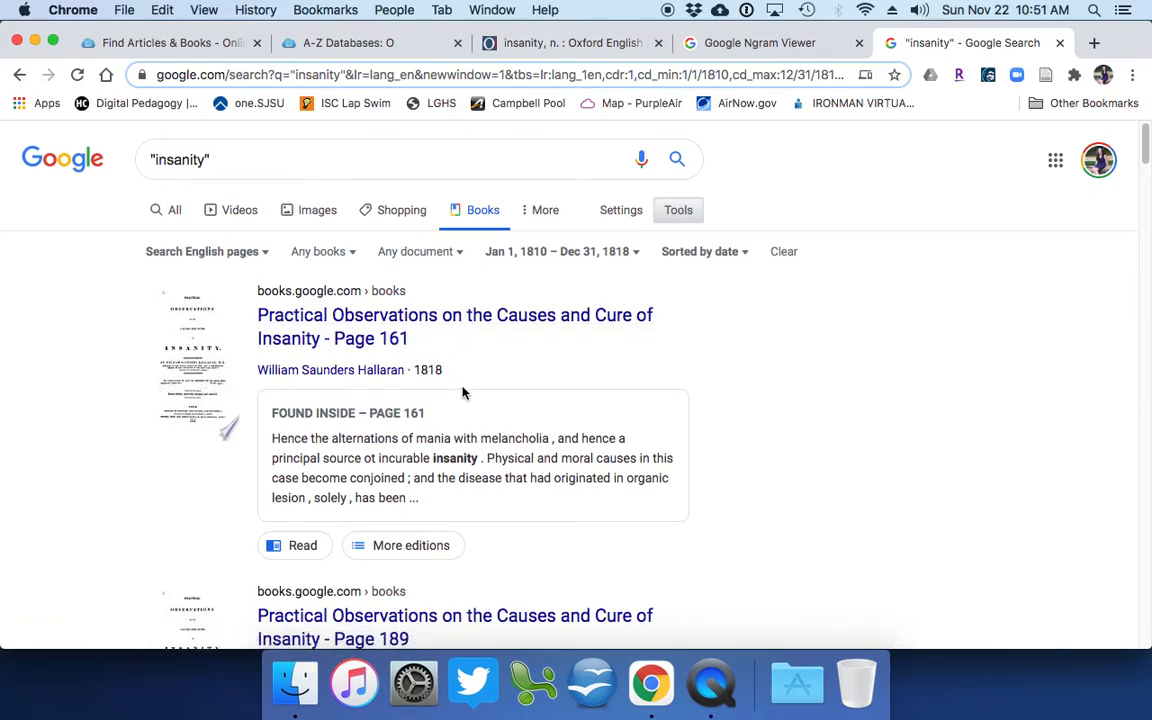
mouse_move(404, 334)
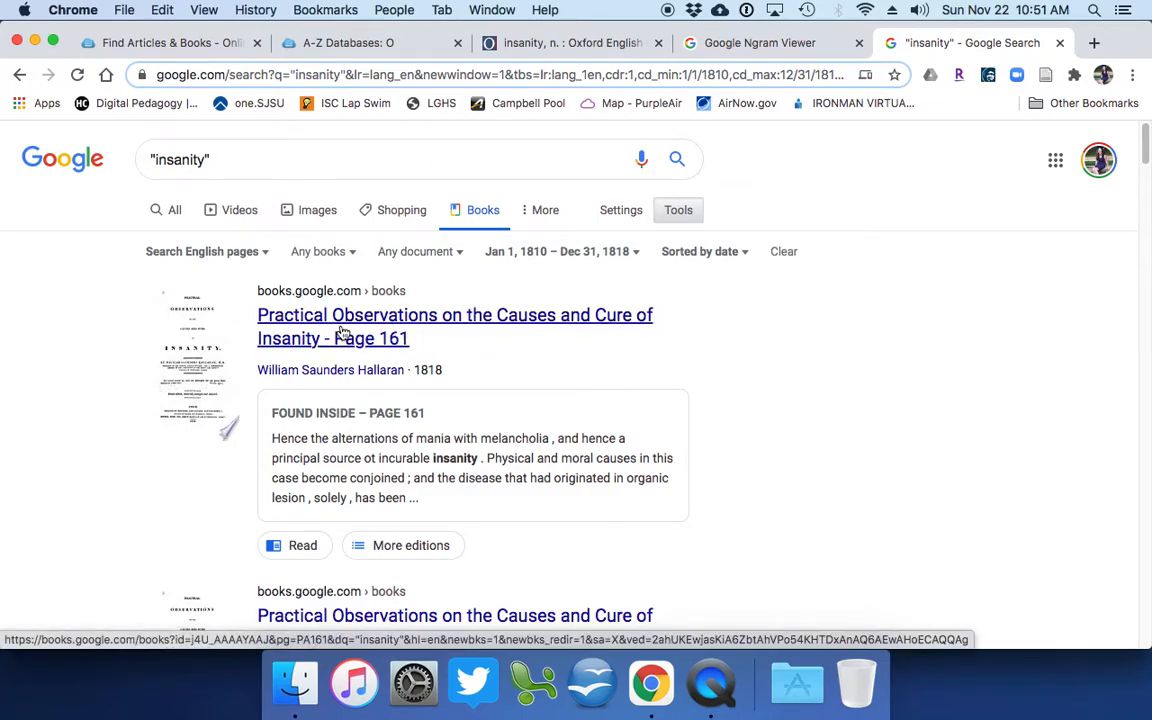
mouse_move(488, 344)
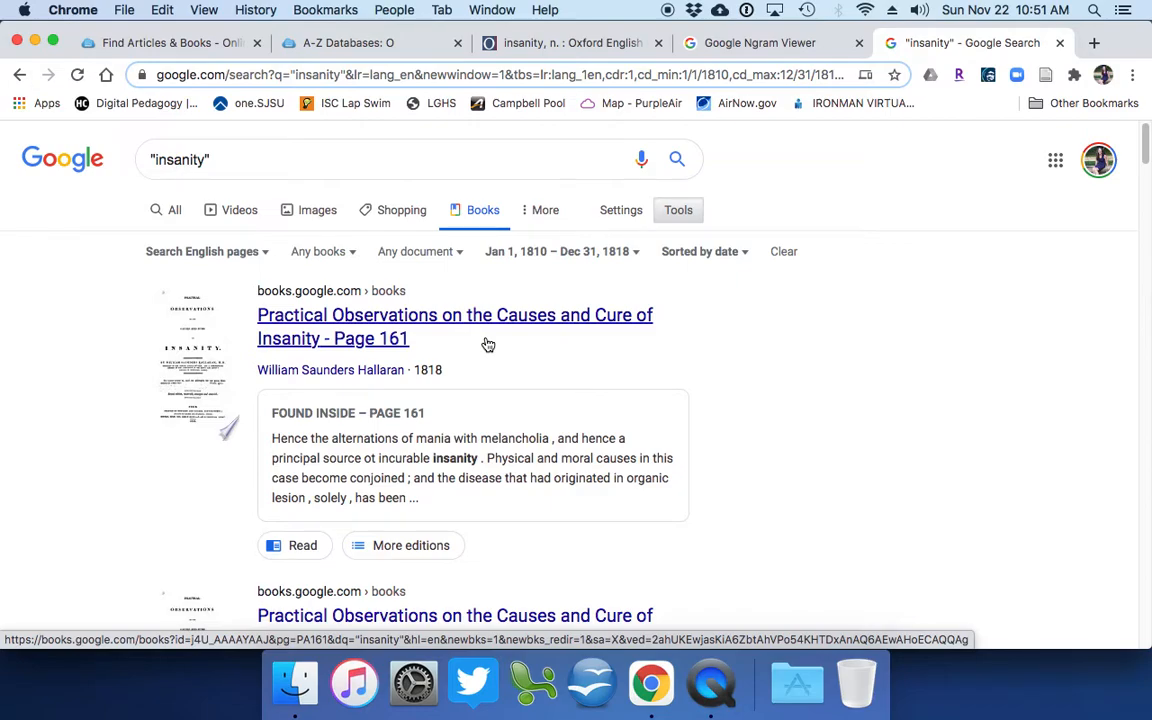
mouse_move(486, 334)
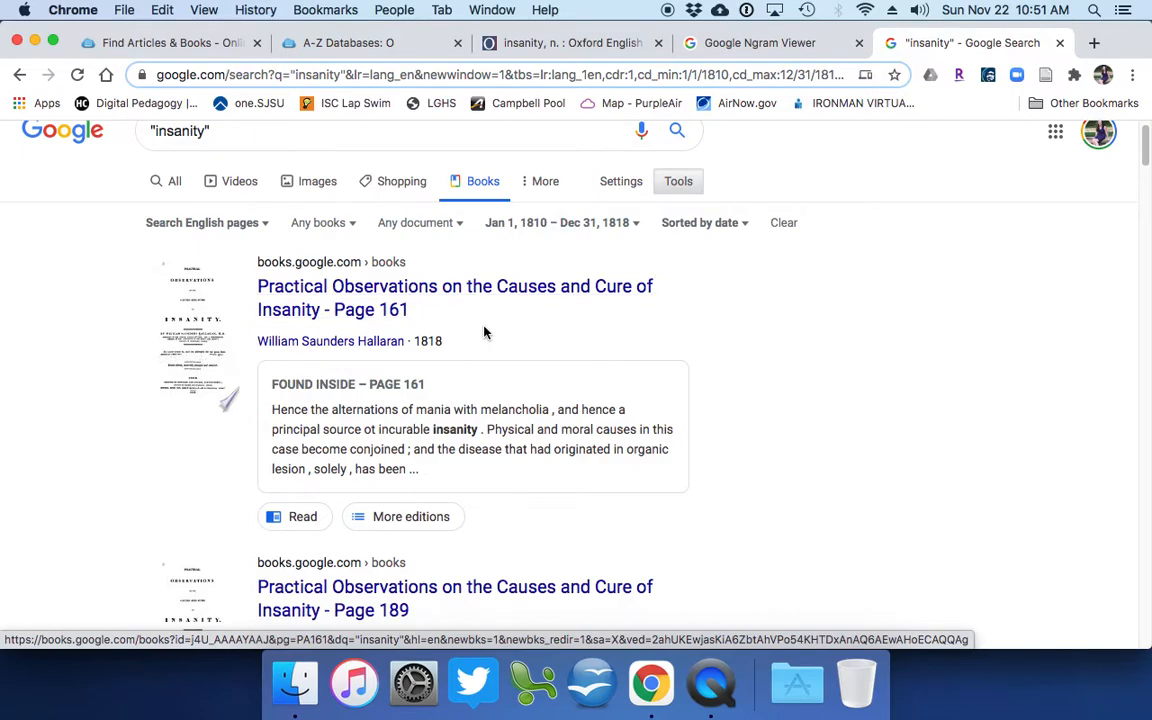
- Look through the 1818 'insanity' results, then return to the insanity Ngram graph
scroll("down", 3)
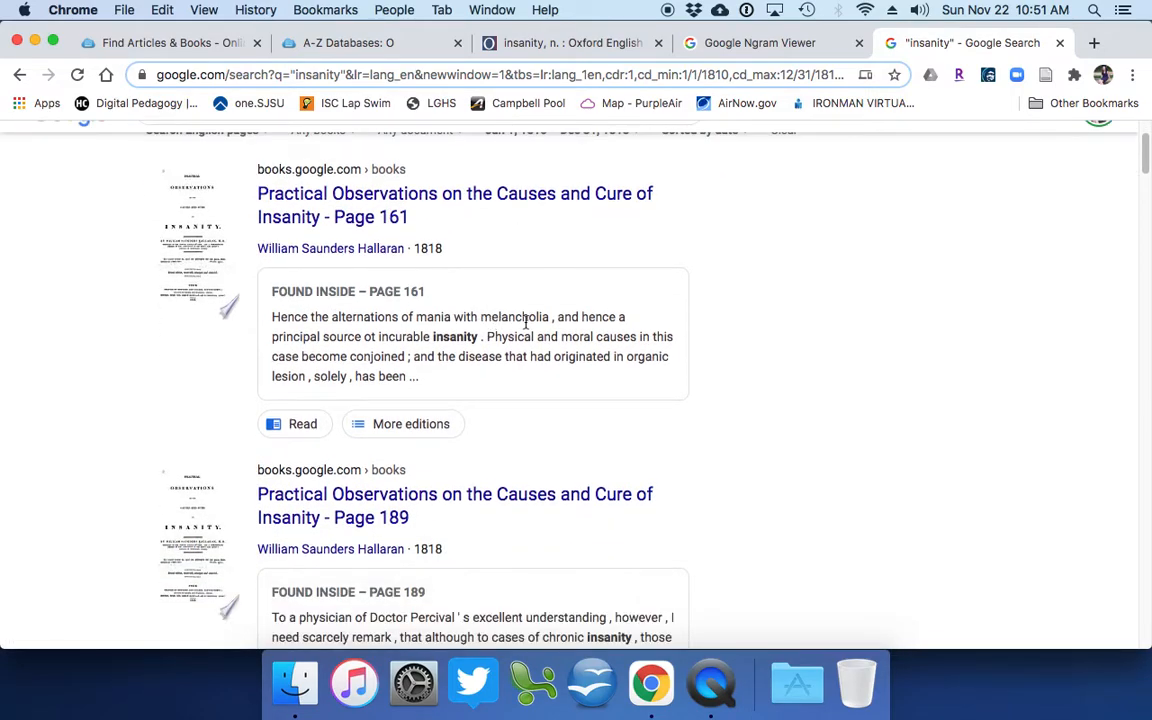
scroll("down", 3)
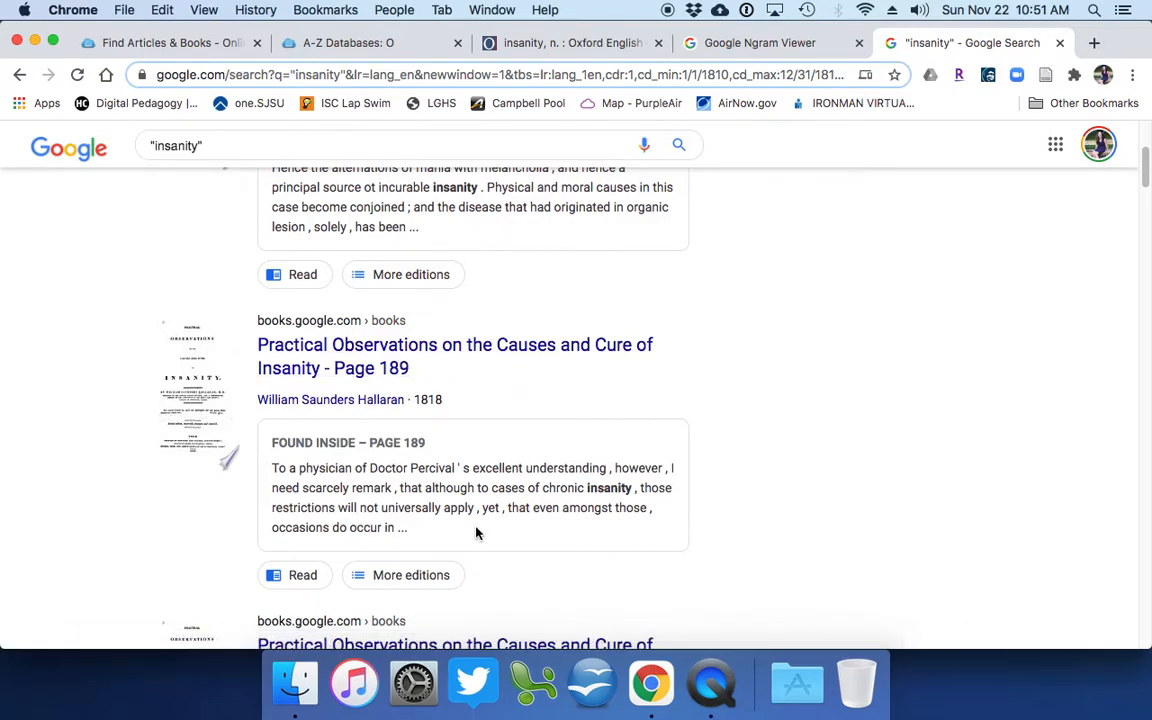
mouse_move(532, 482)
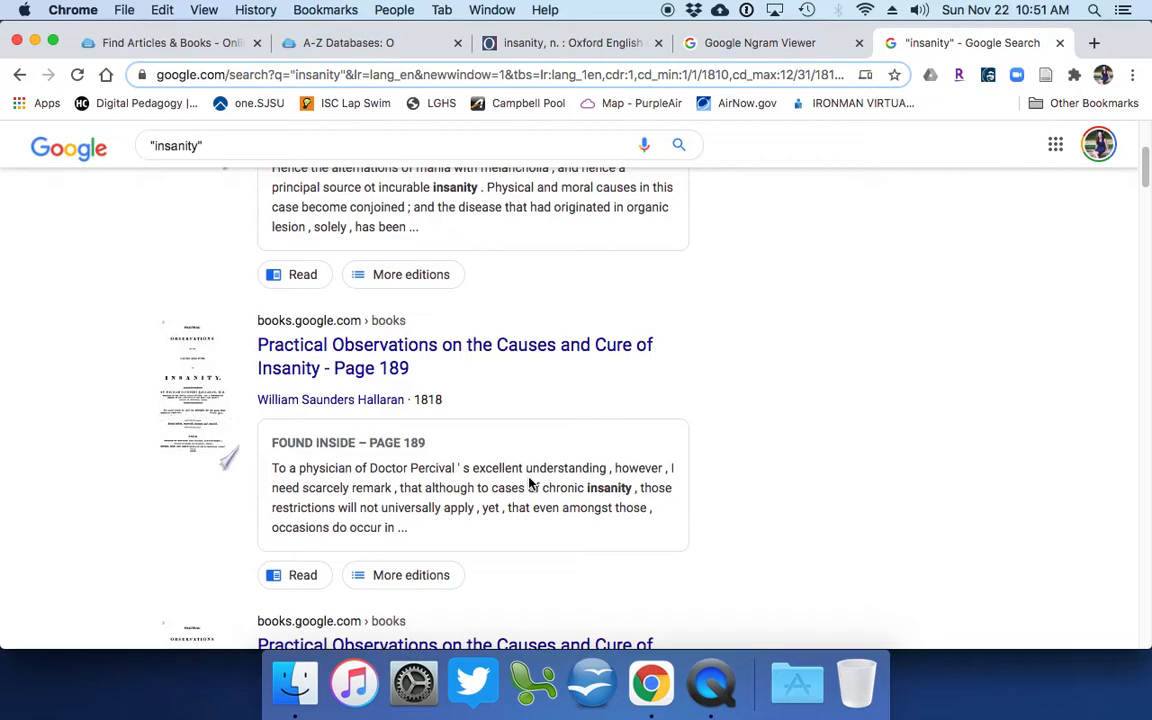
mouse_move(540, 504)
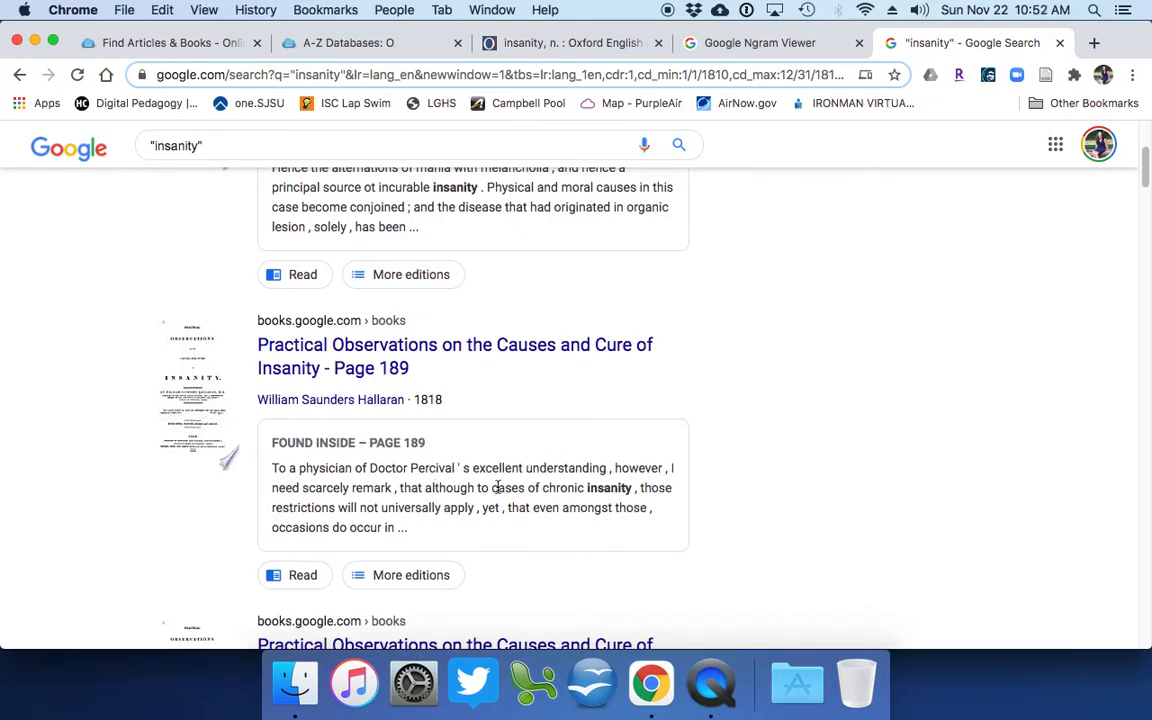
scroll("down", 3)
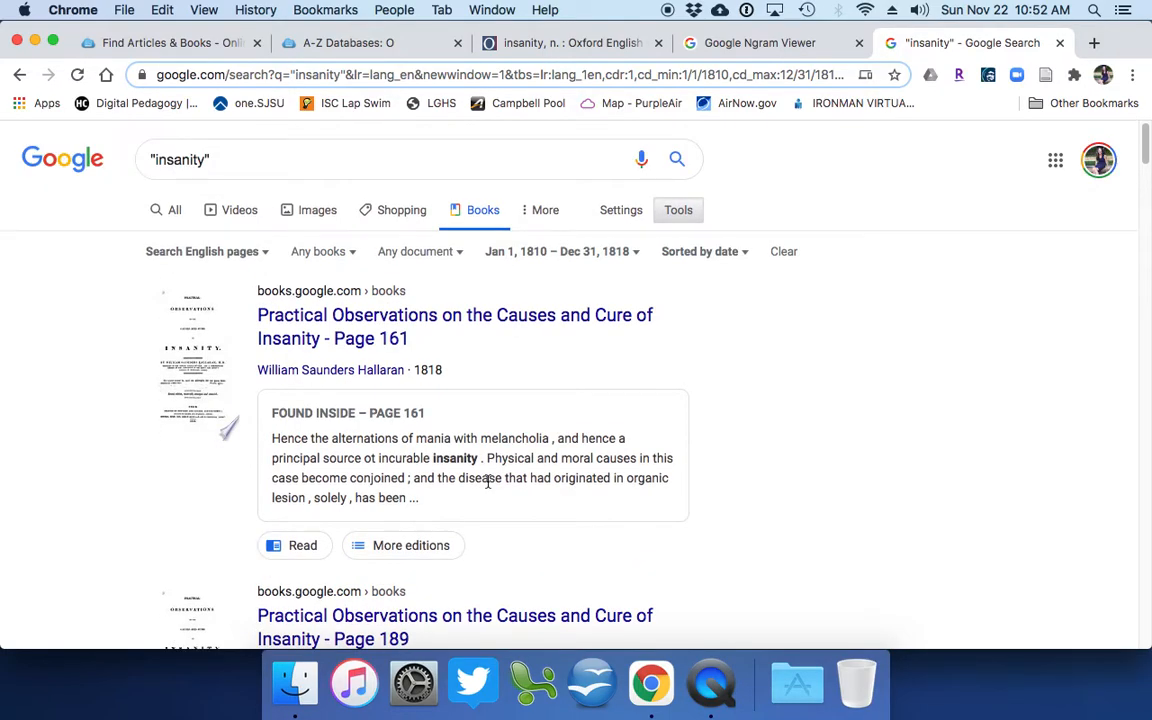
left_click(760, 44)
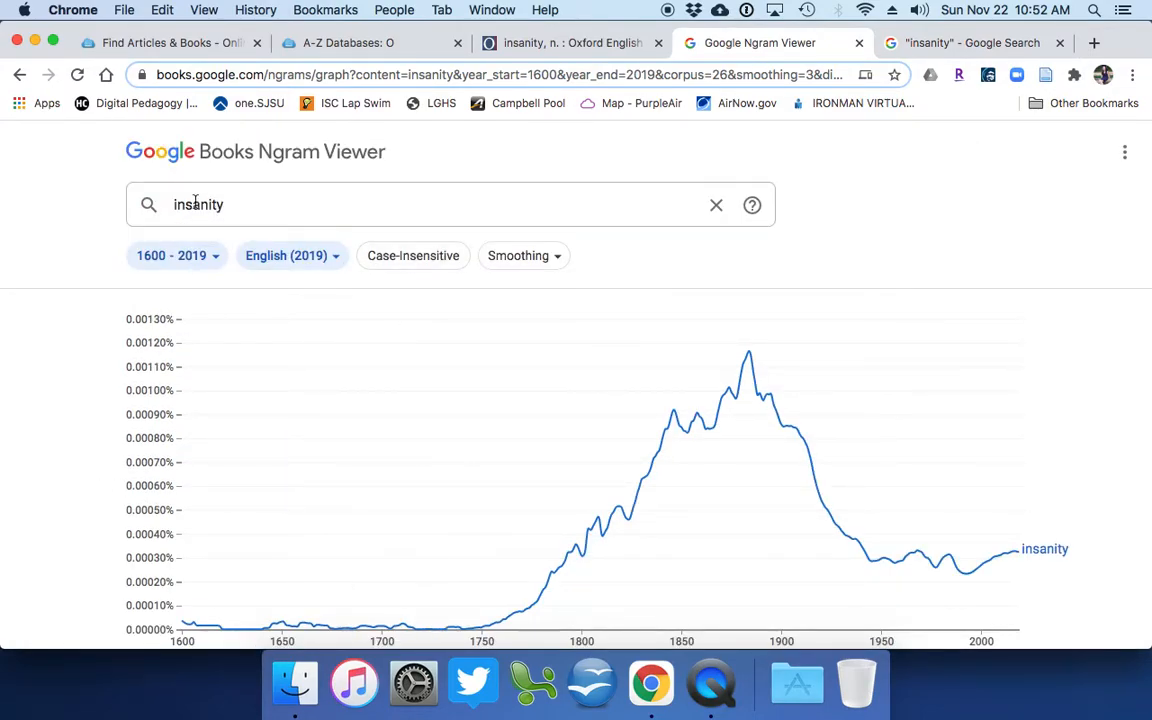
- Replace 'insanity' with 'beauty' in the Ngram search and reveal the Google Books links
double_click(198, 204)
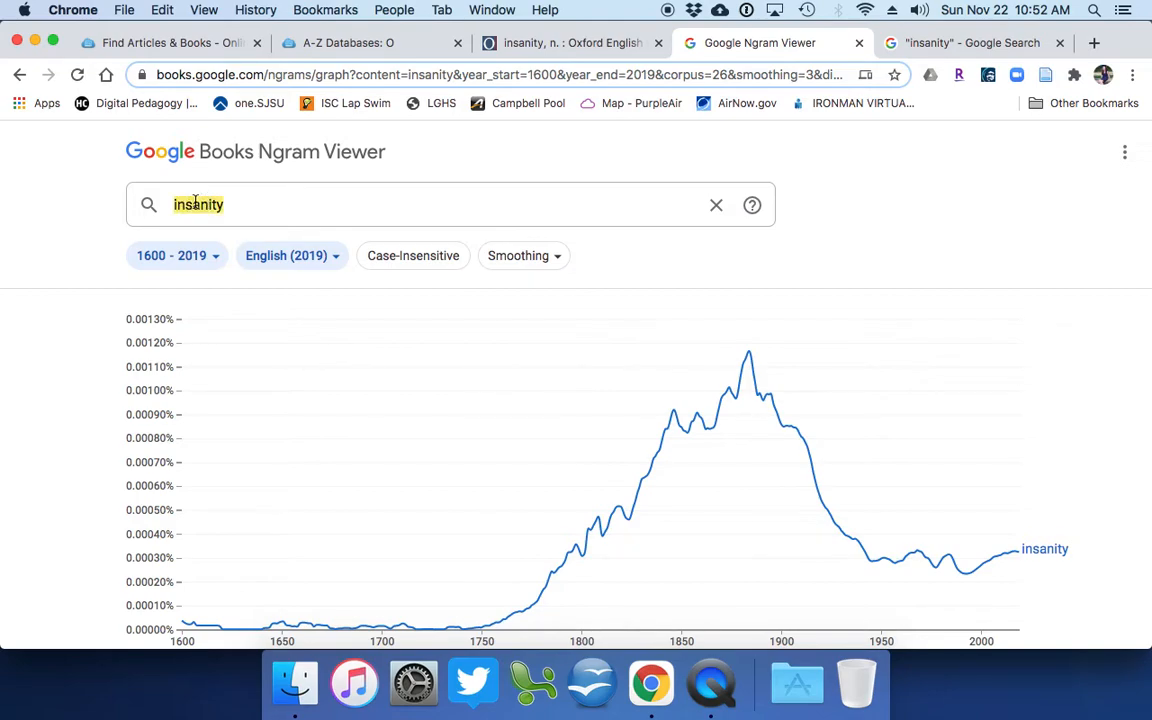
type("beauty")
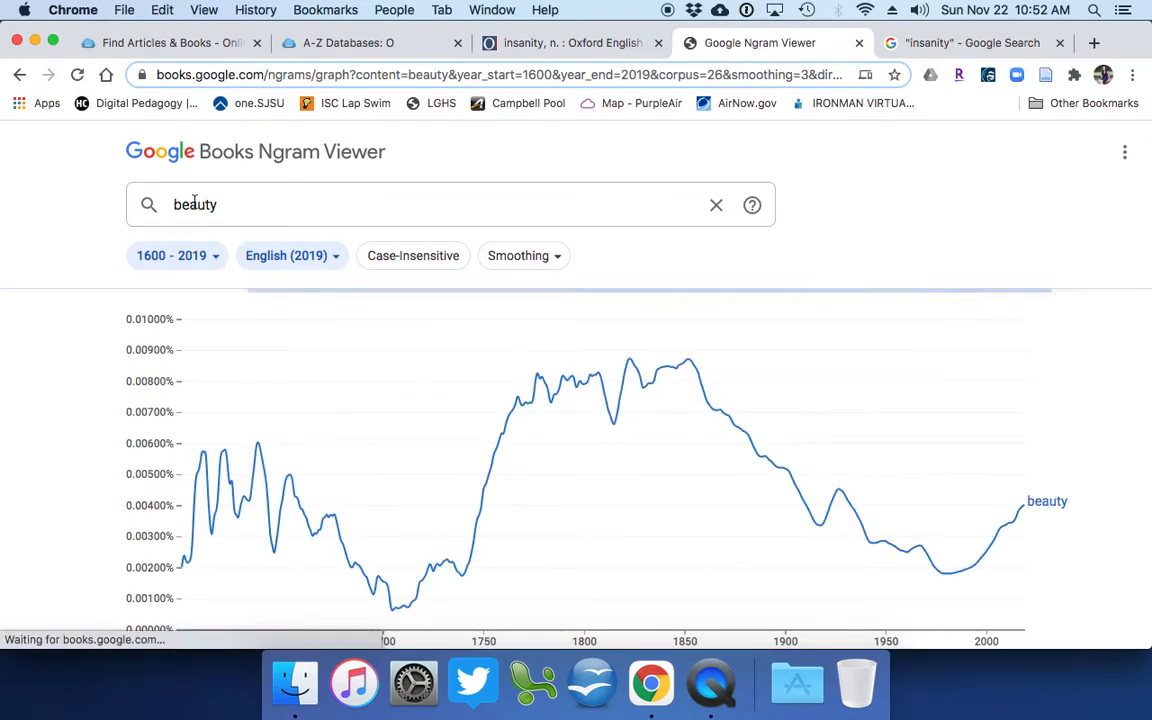
scroll("down", 3)
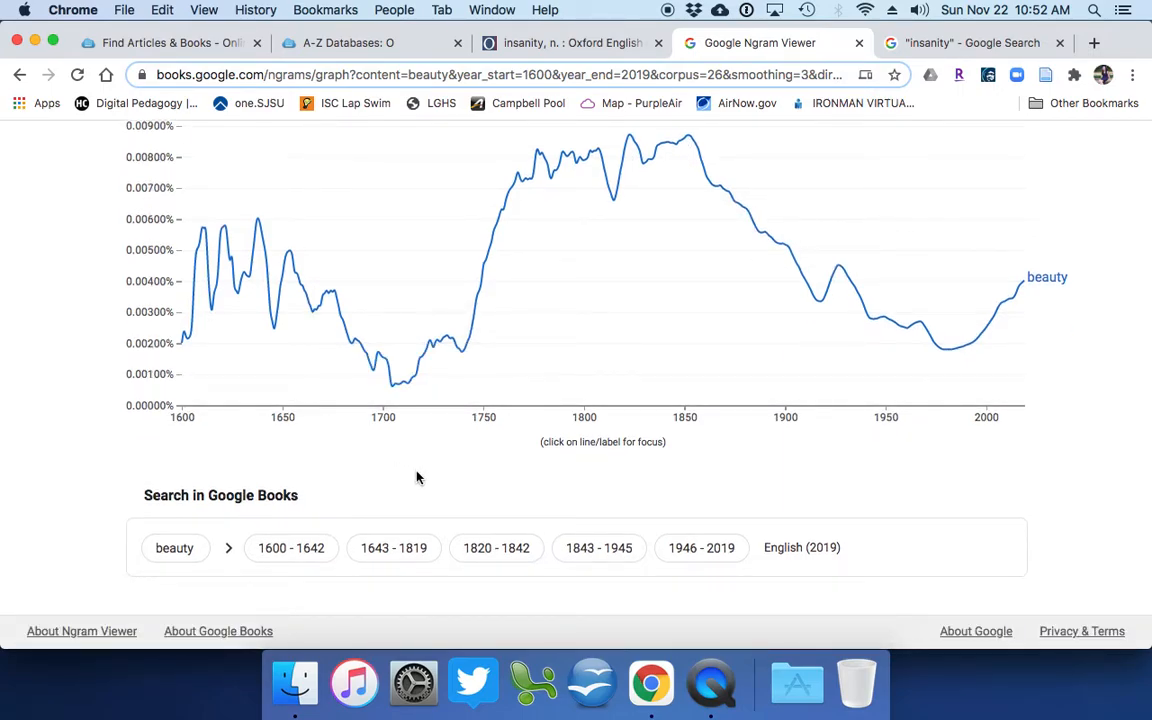
- Search Google Books for 'beauty' and narrow results to 1750–1819
left_click(392, 548)
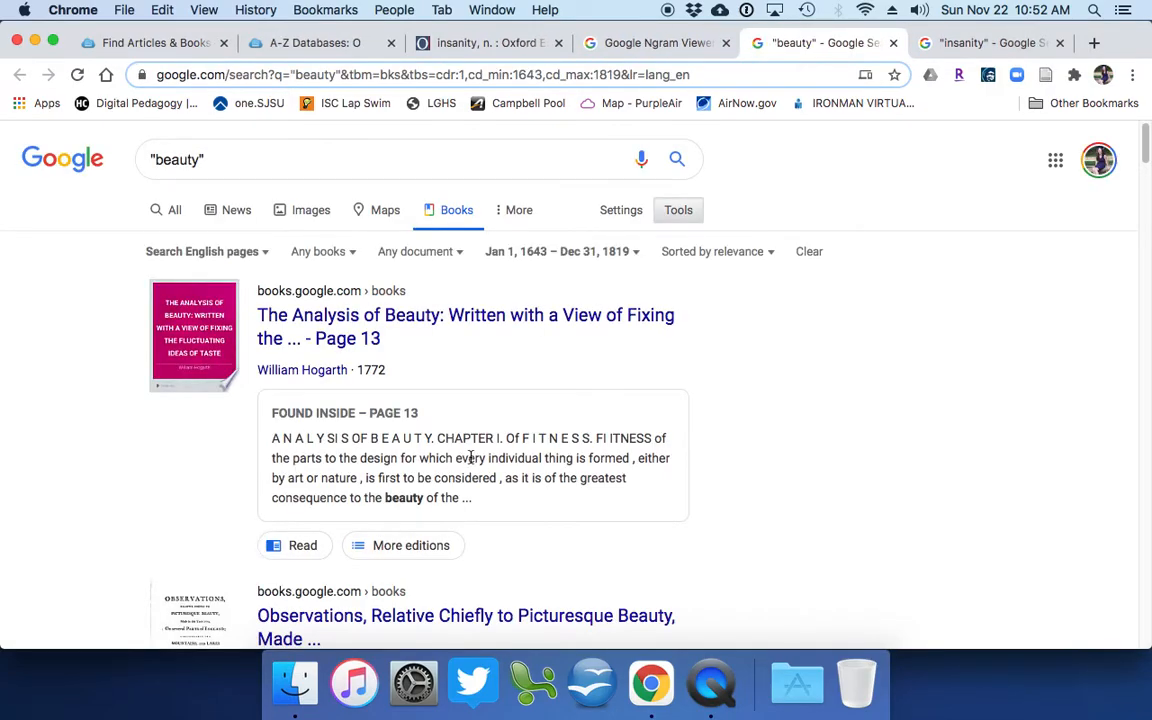
left_click(558, 252)
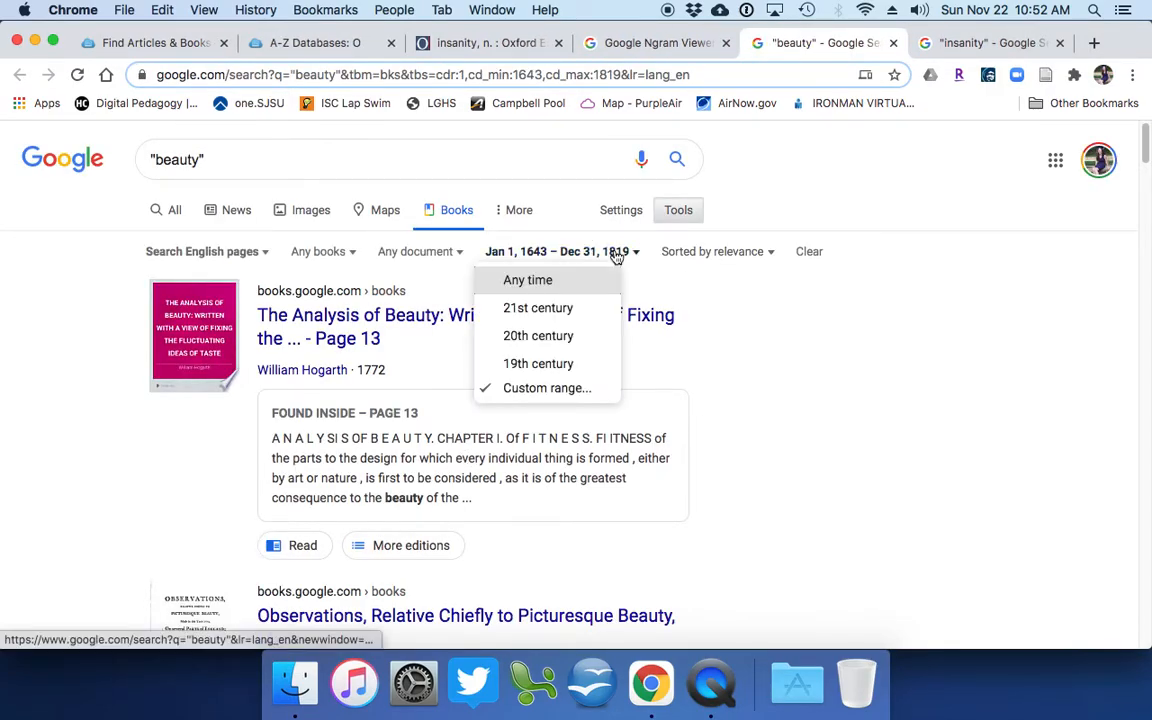
left_click(548, 388)
type("1/1/1750")
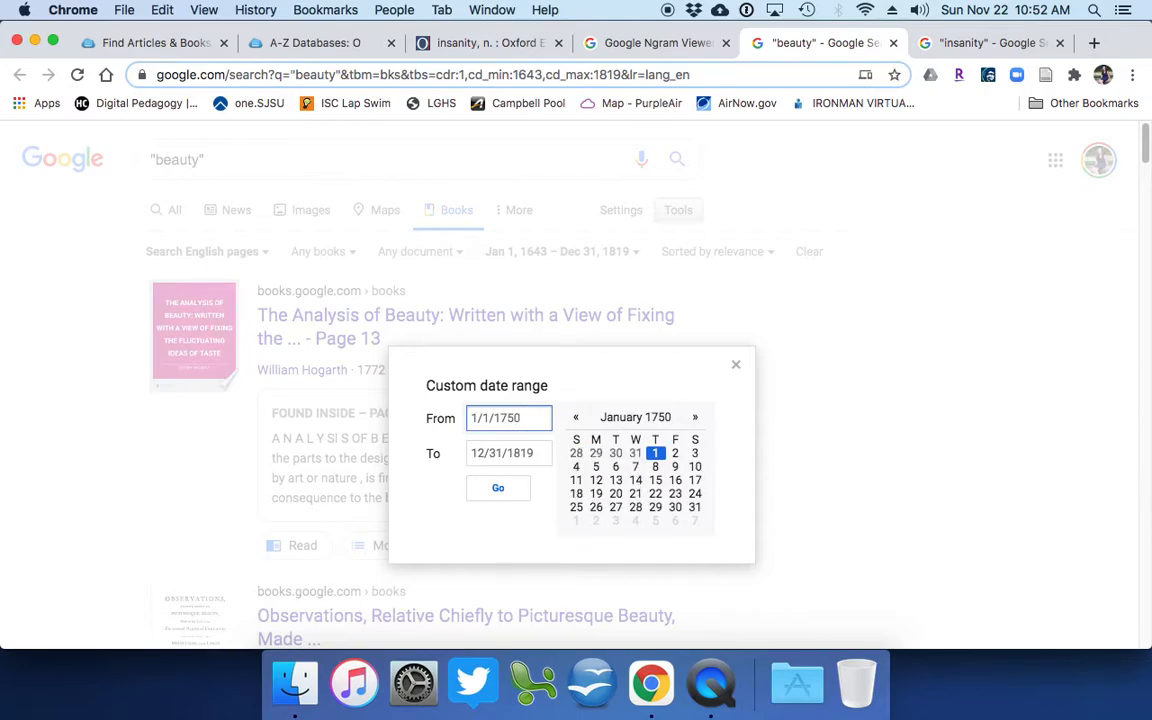
left_click(498, 488)
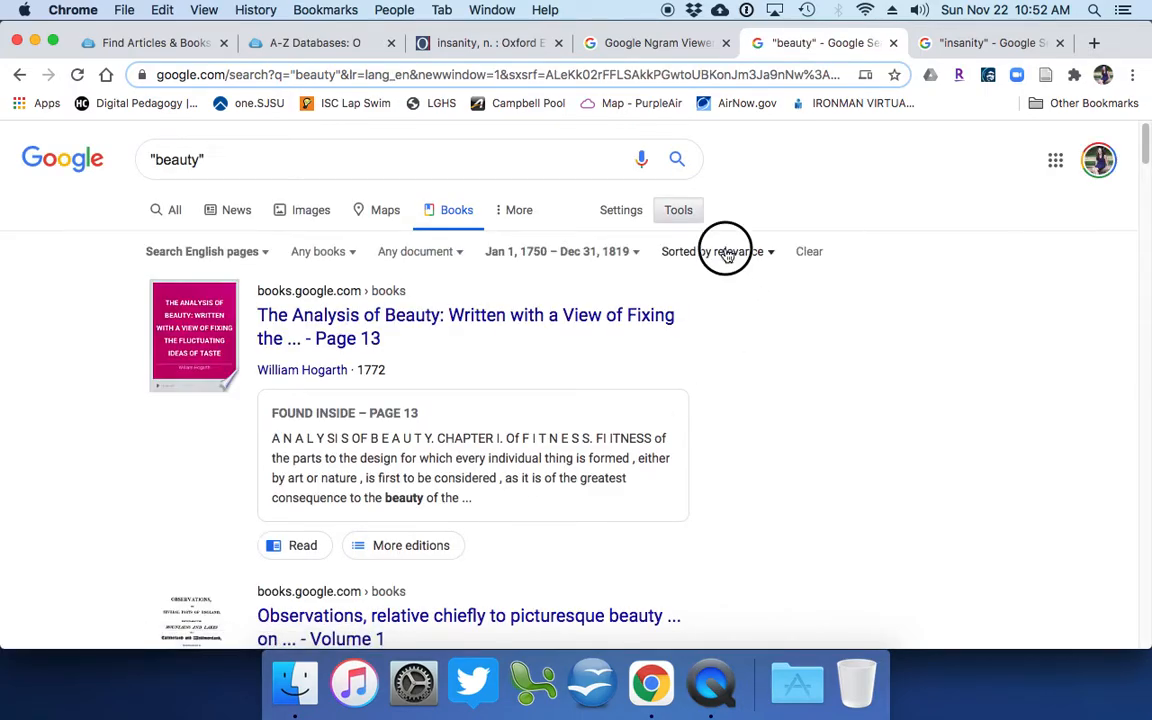
- Sort the 1750–1819 'beauty' results by publication date
left_click(720, 252)
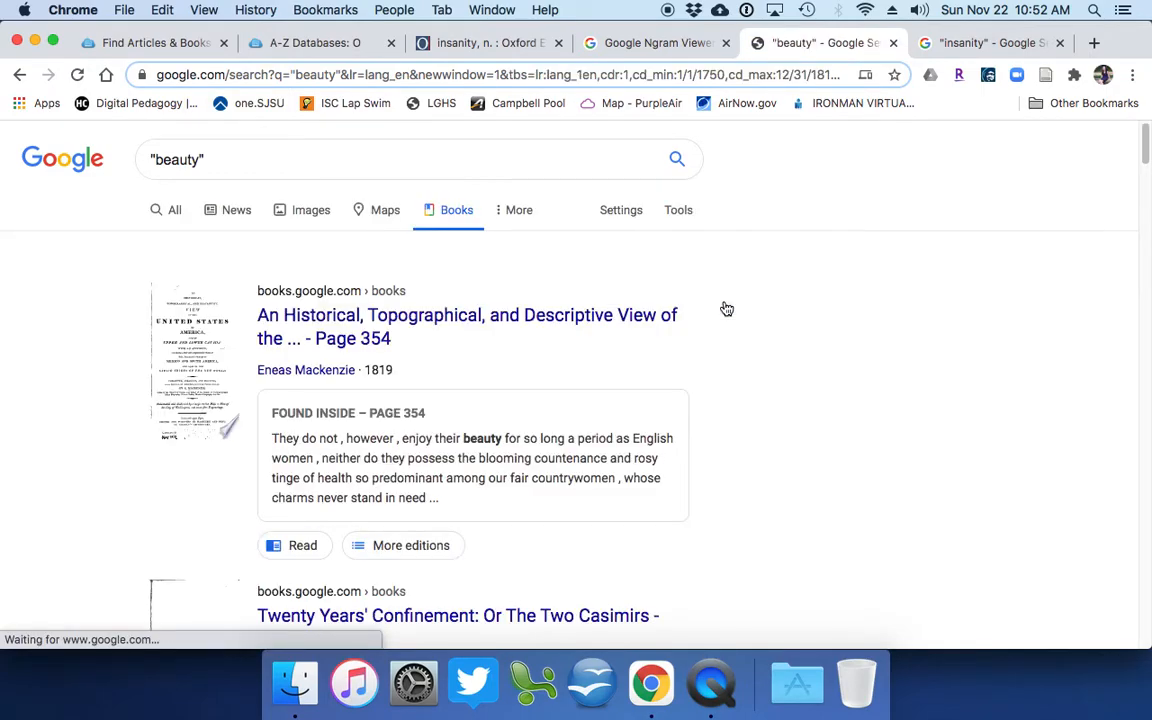
left_click(678, 210)
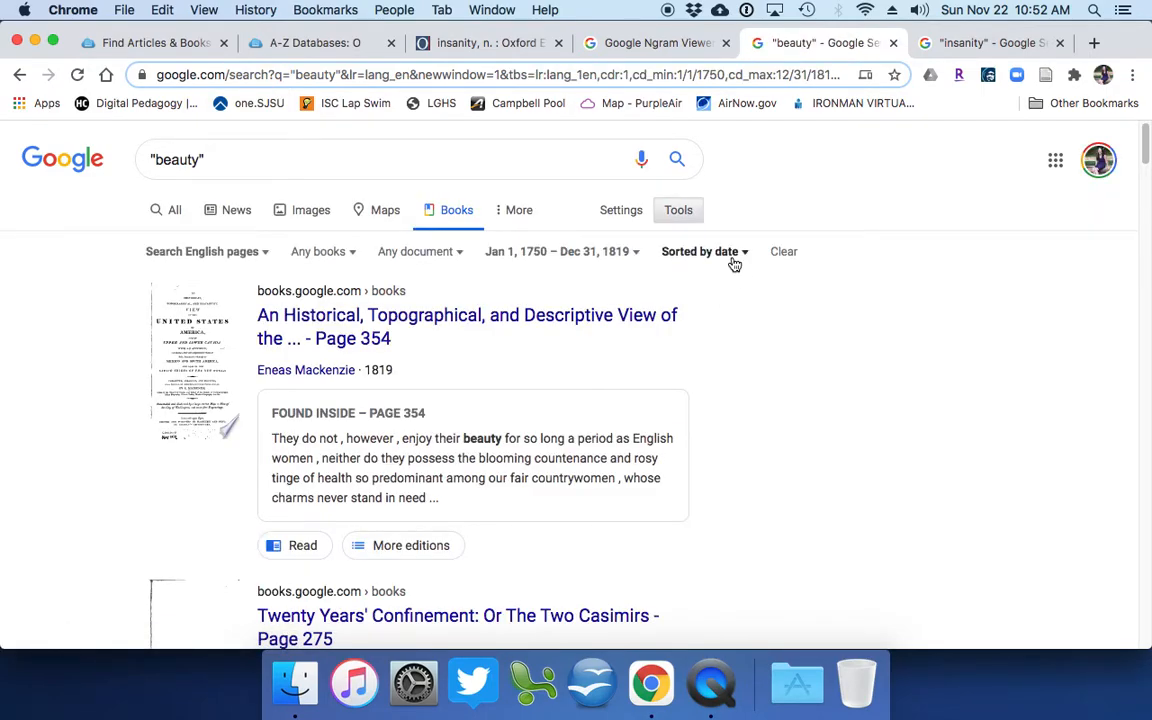
mouse_move(728, 300)
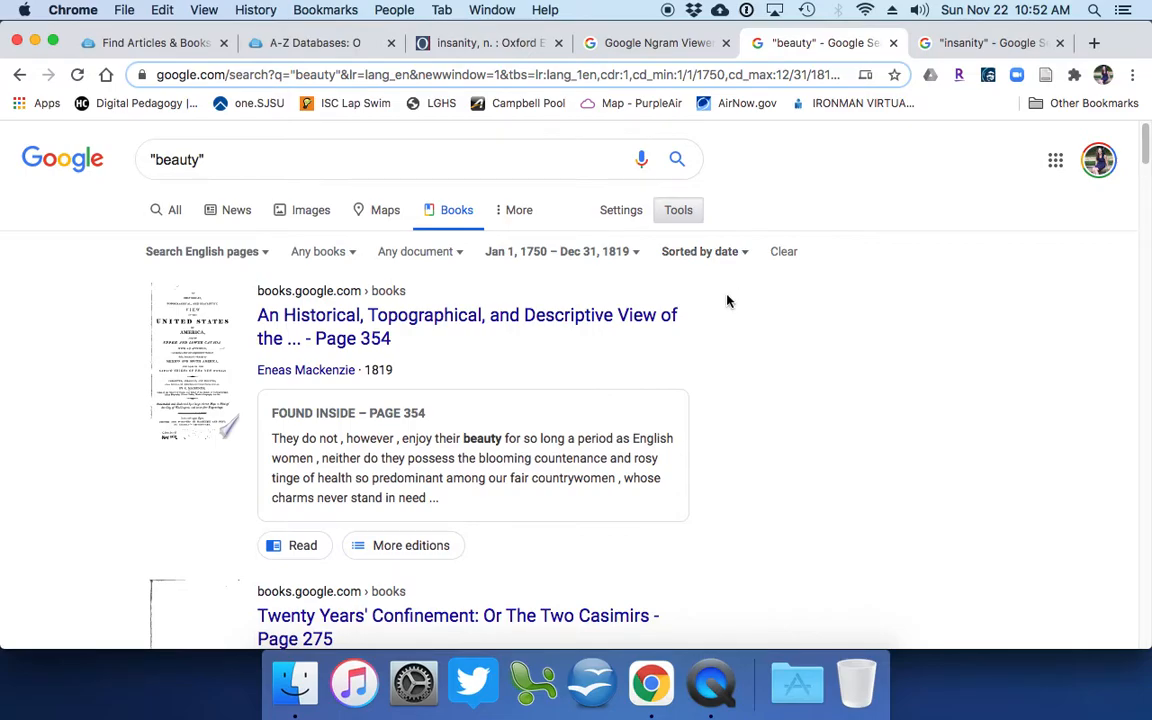
- Highlight the phrase 'picturesque beauty' in the snippet of Gilpin's 1786 Observations
scroll("down", 3)
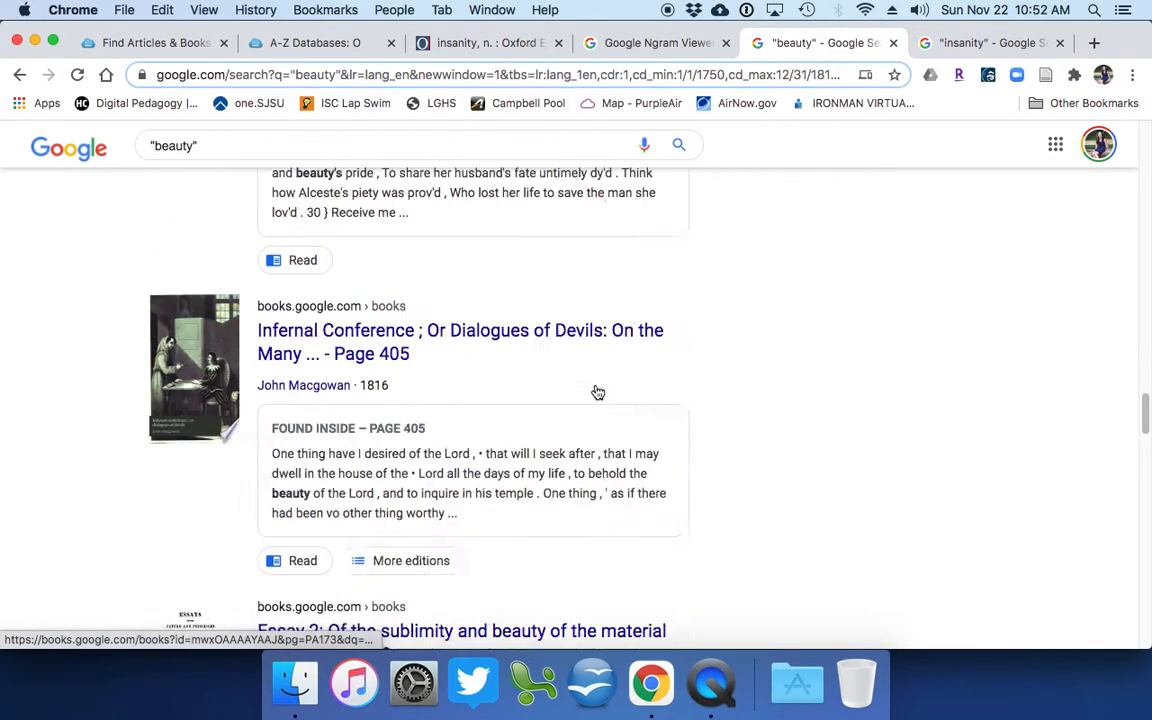
scroll("down", 3)
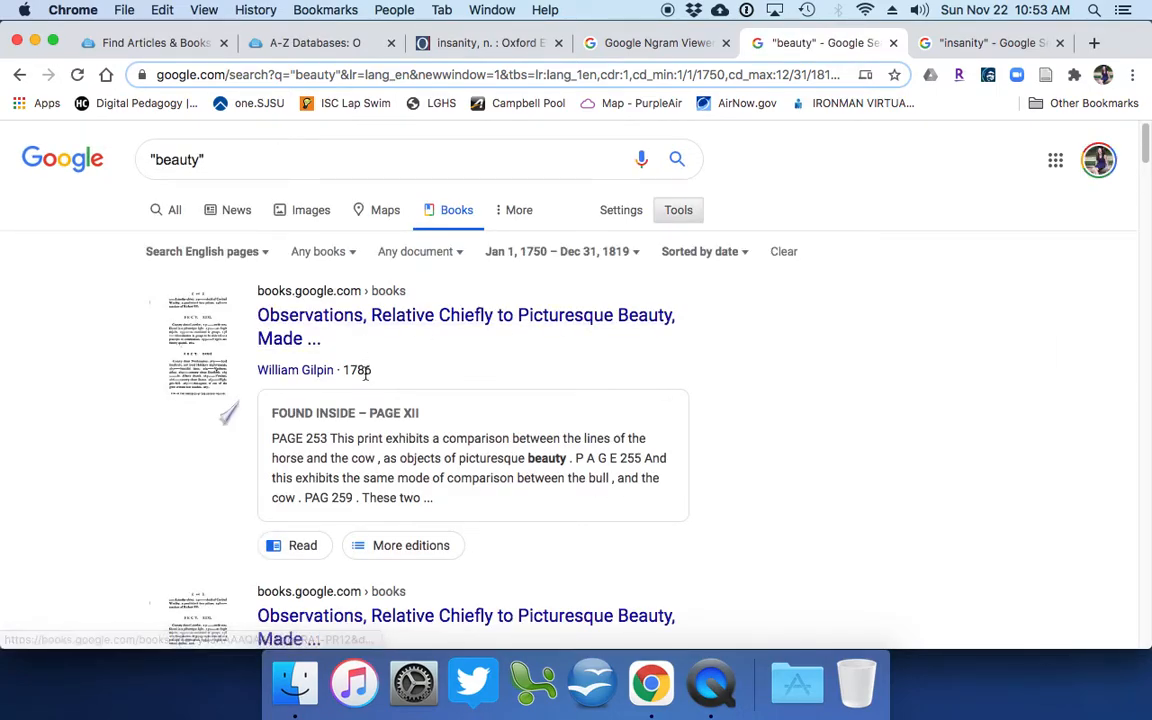
mouse_move(296, 328)
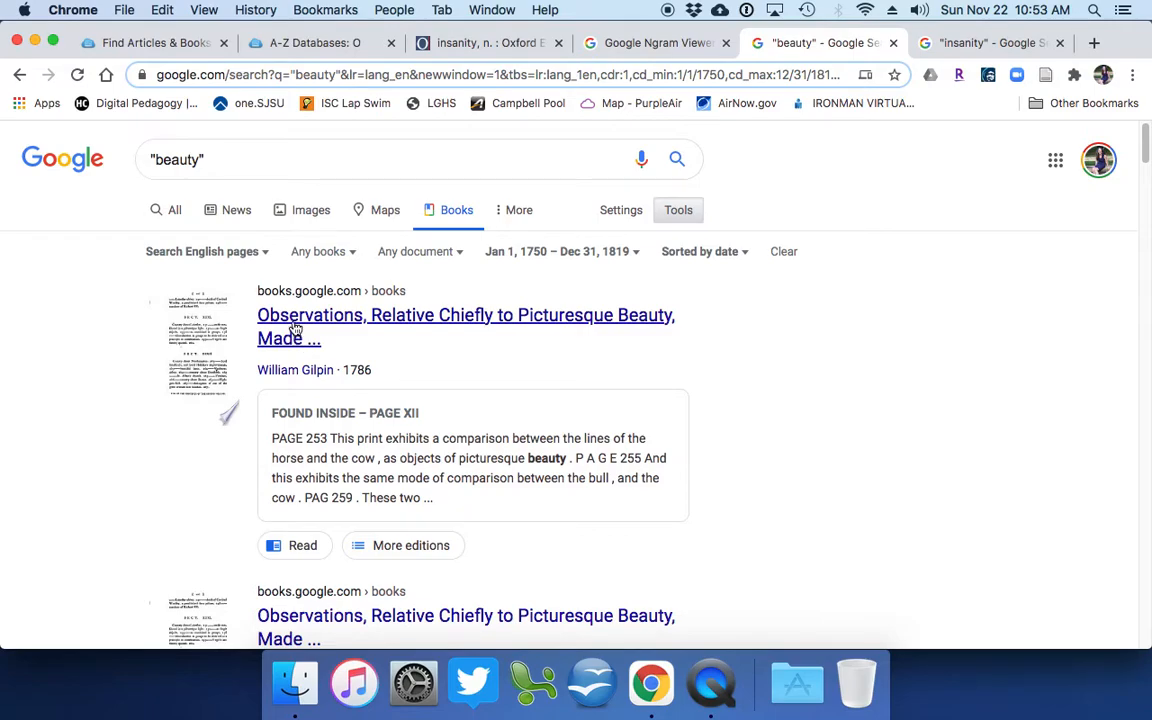
mouse_move(648, 328)
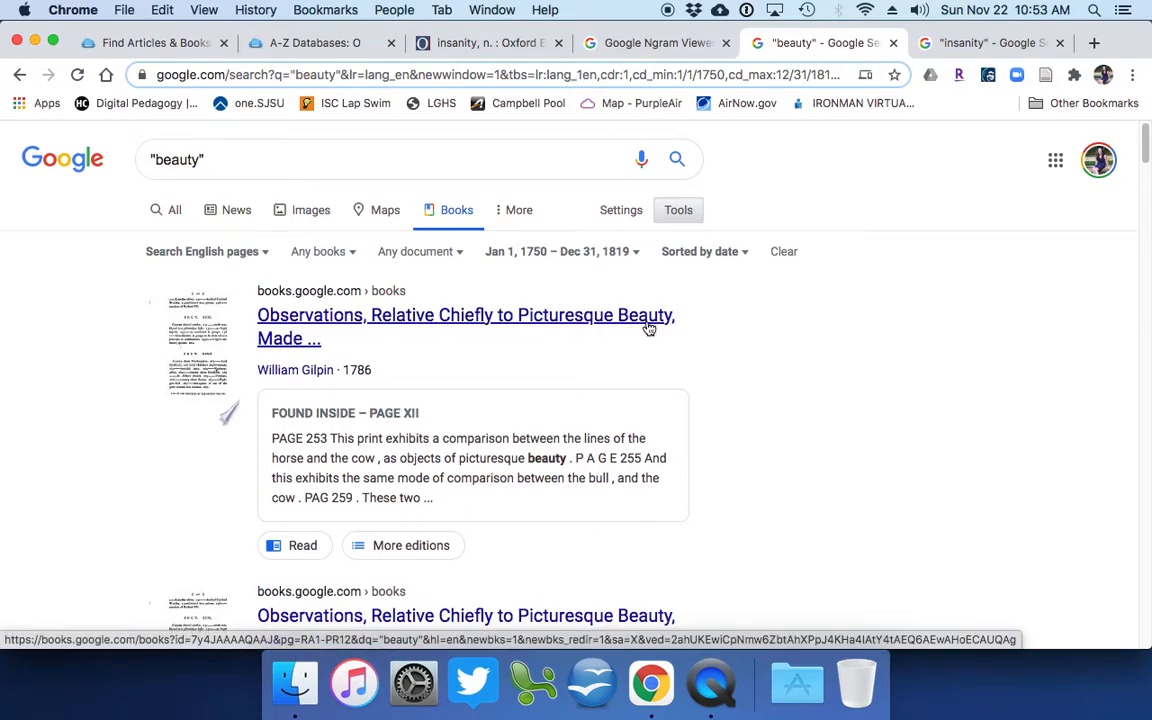
mouse_move(516, 344)
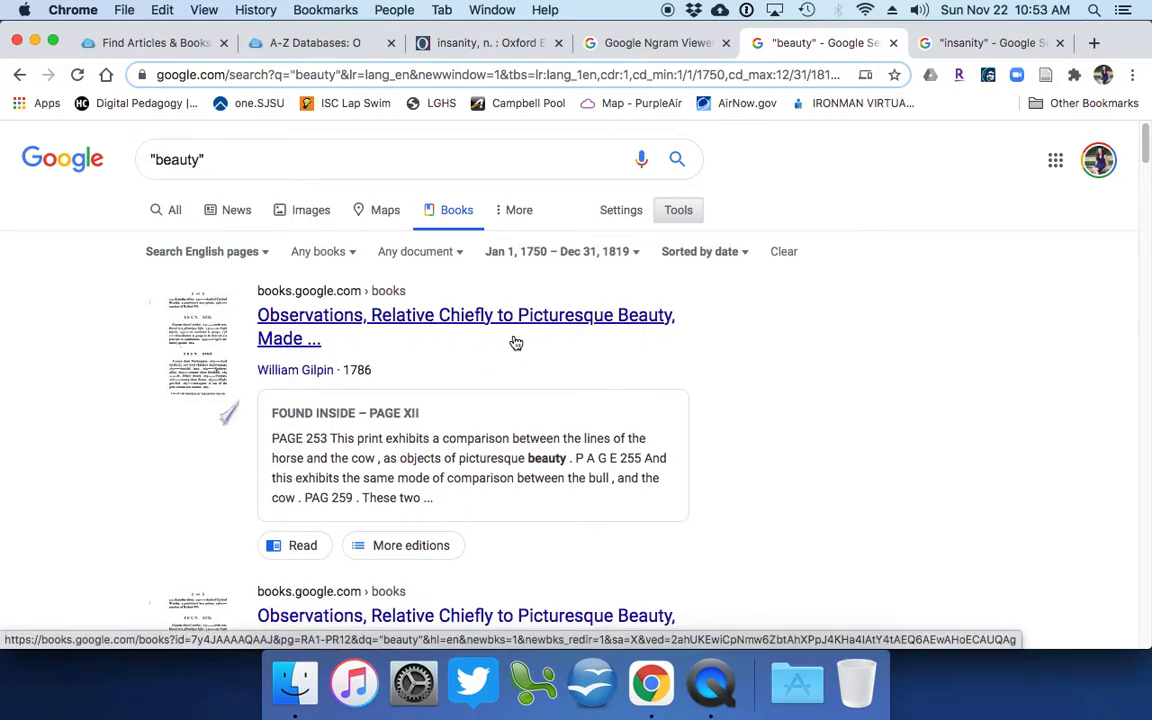
double_click(484, 458)
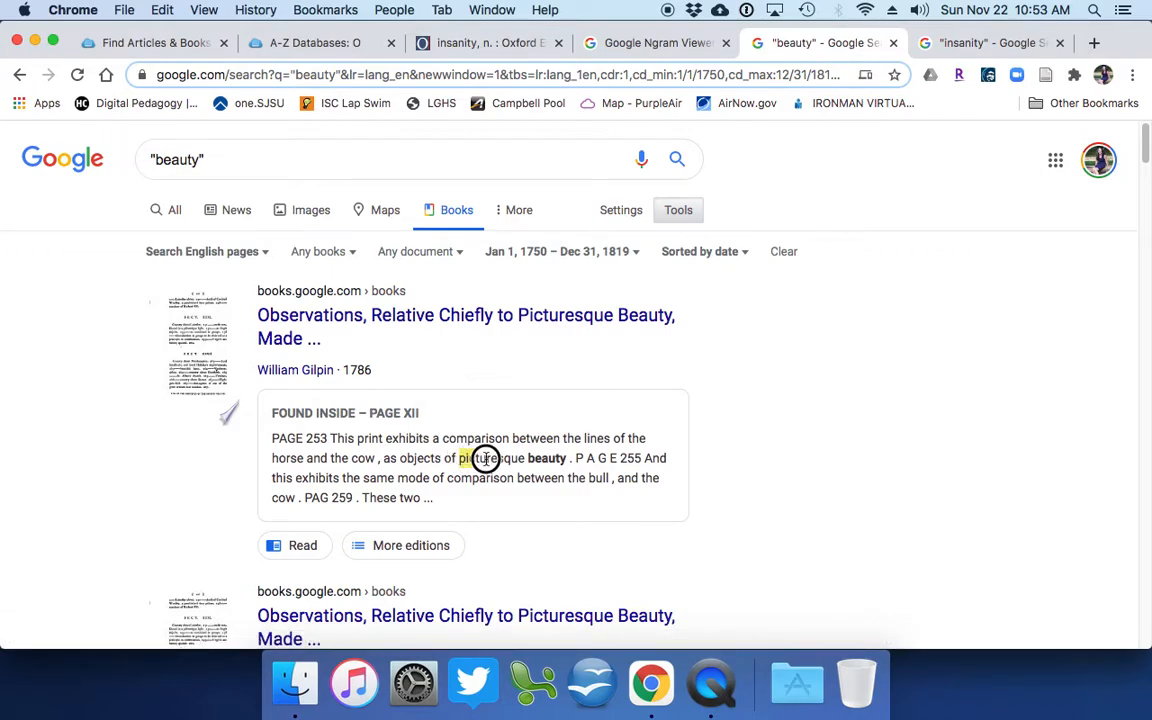
double_click(490, 458)
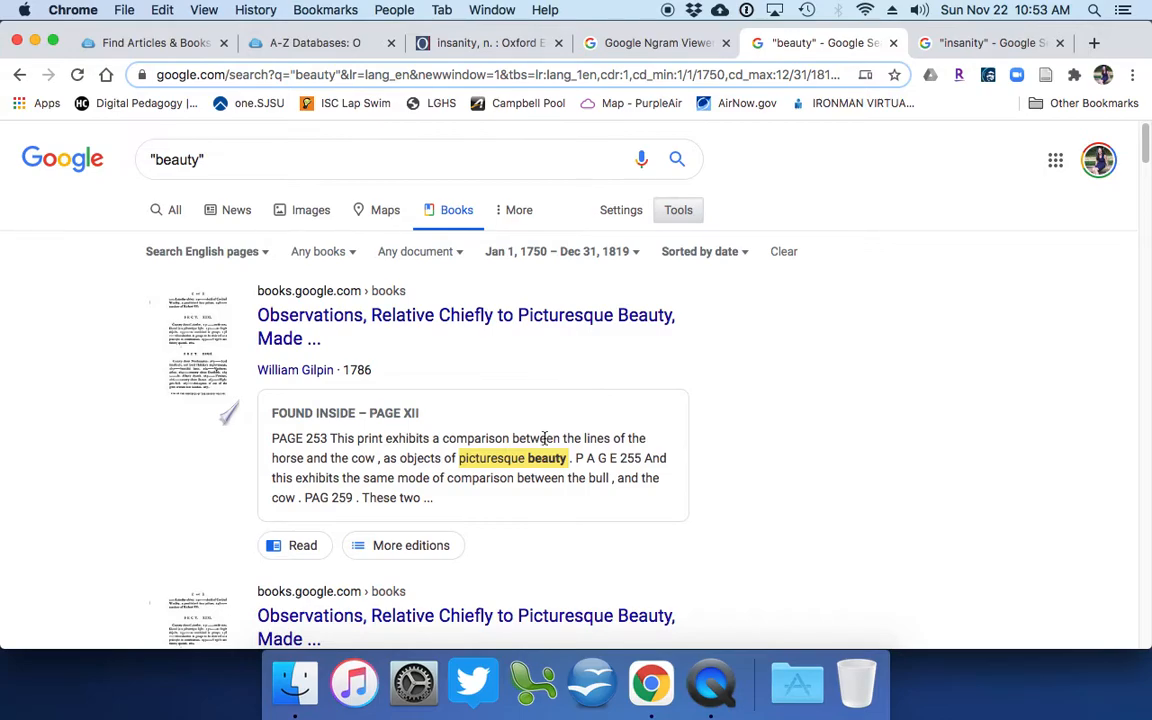
mouse_move(542, 436)
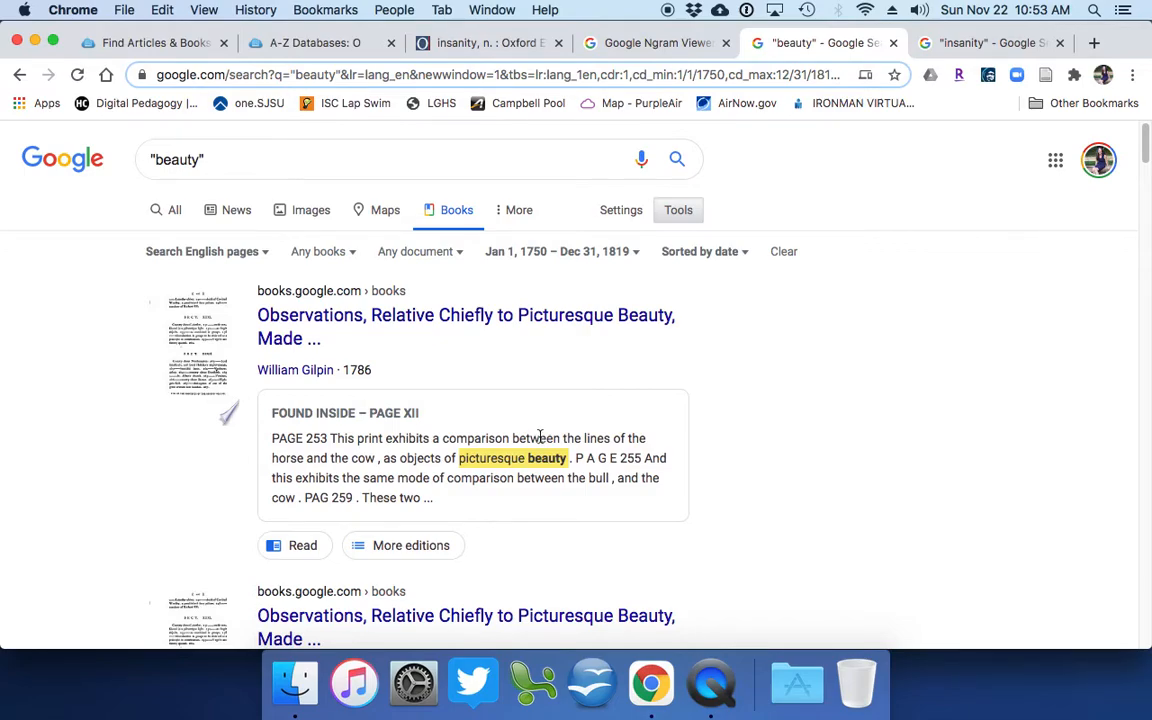
scroll("down", 3)
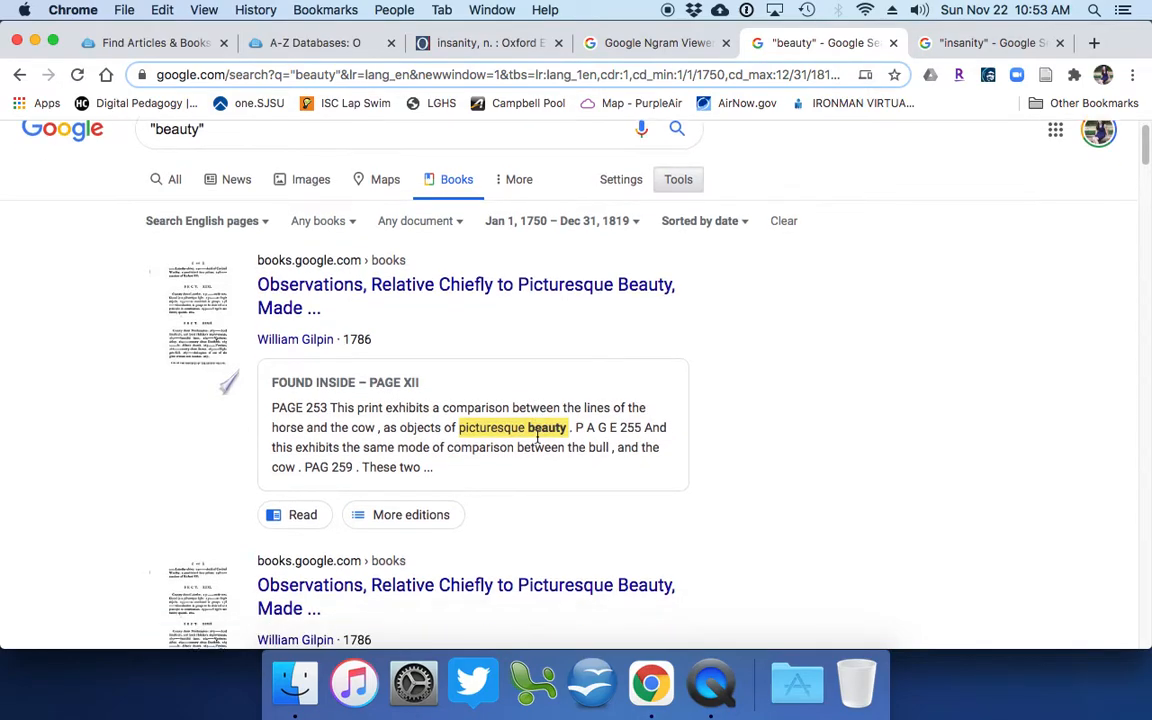
scroll("down", 3)
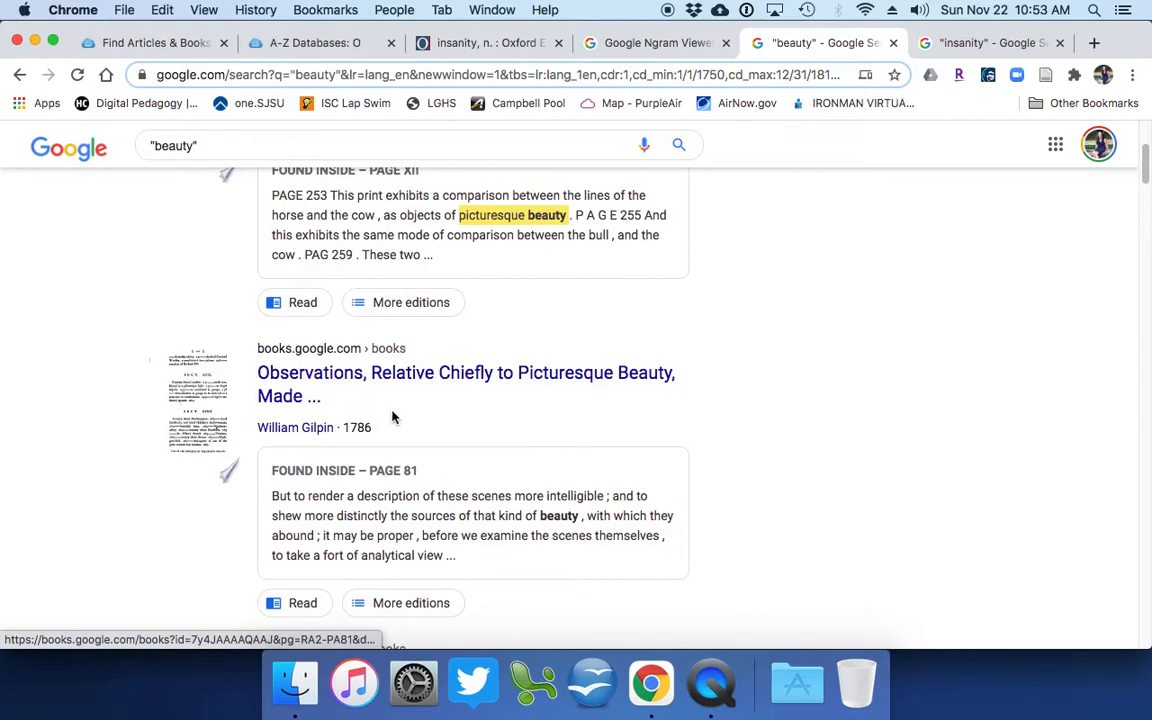
scroll("down", 3)
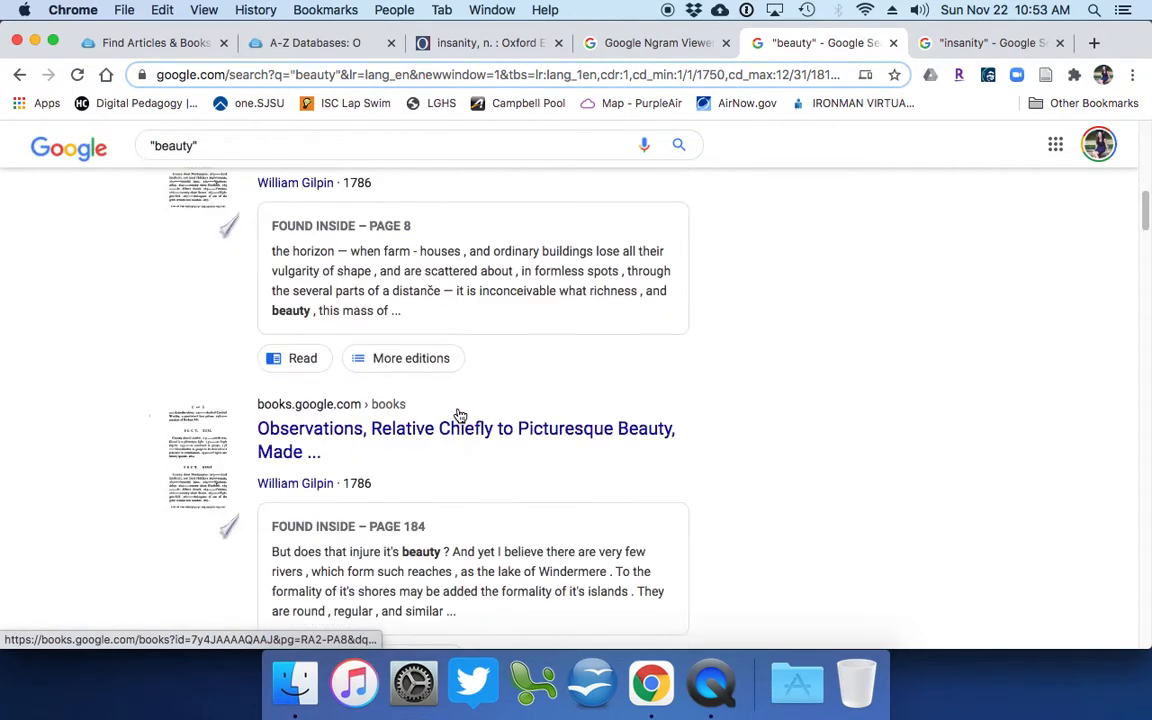
scroll("down", 3)
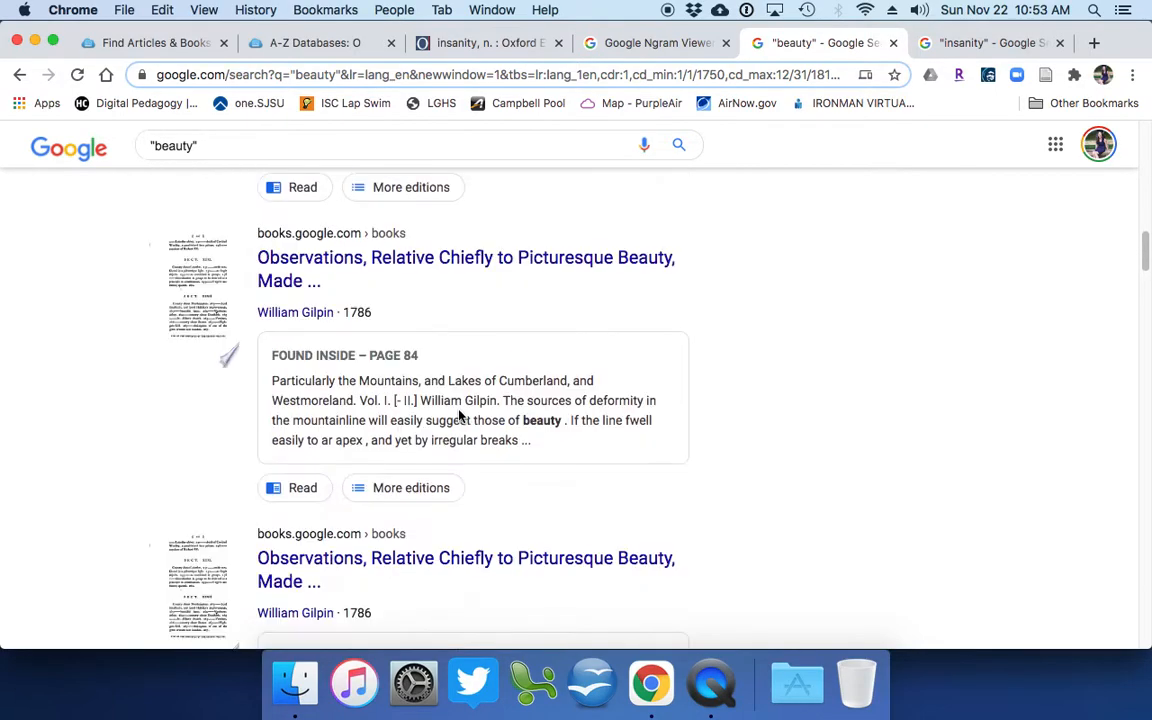
scroll("down", 3)
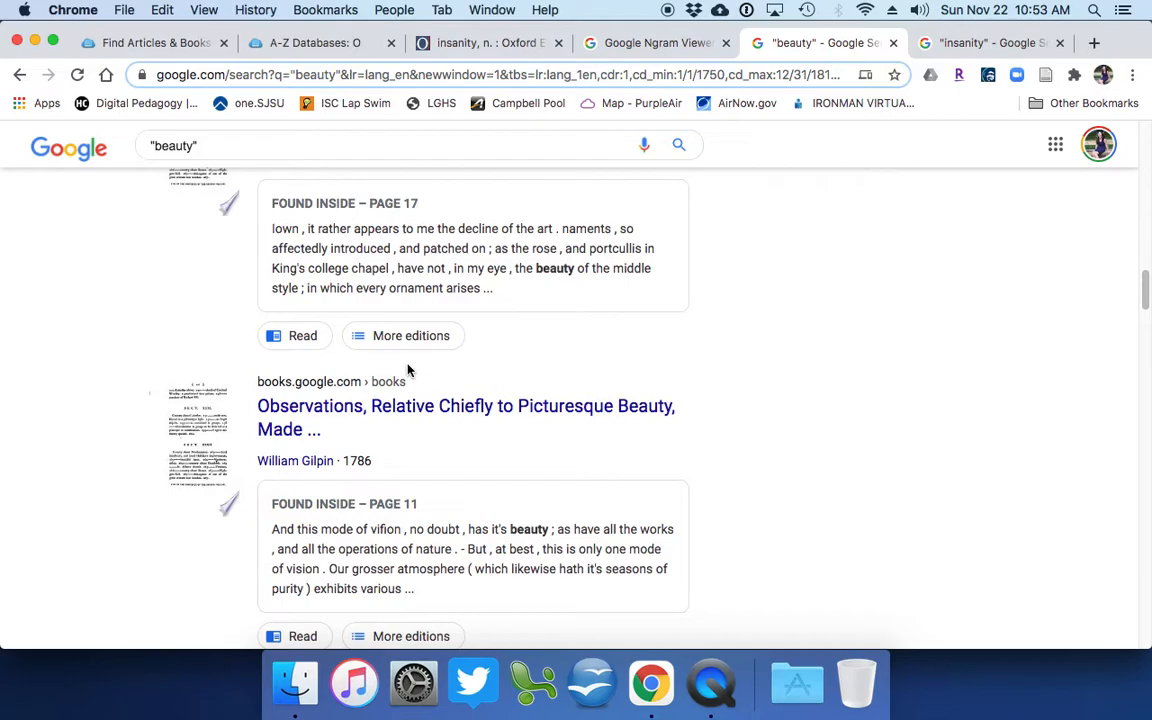
mouse_move(1040, 164)
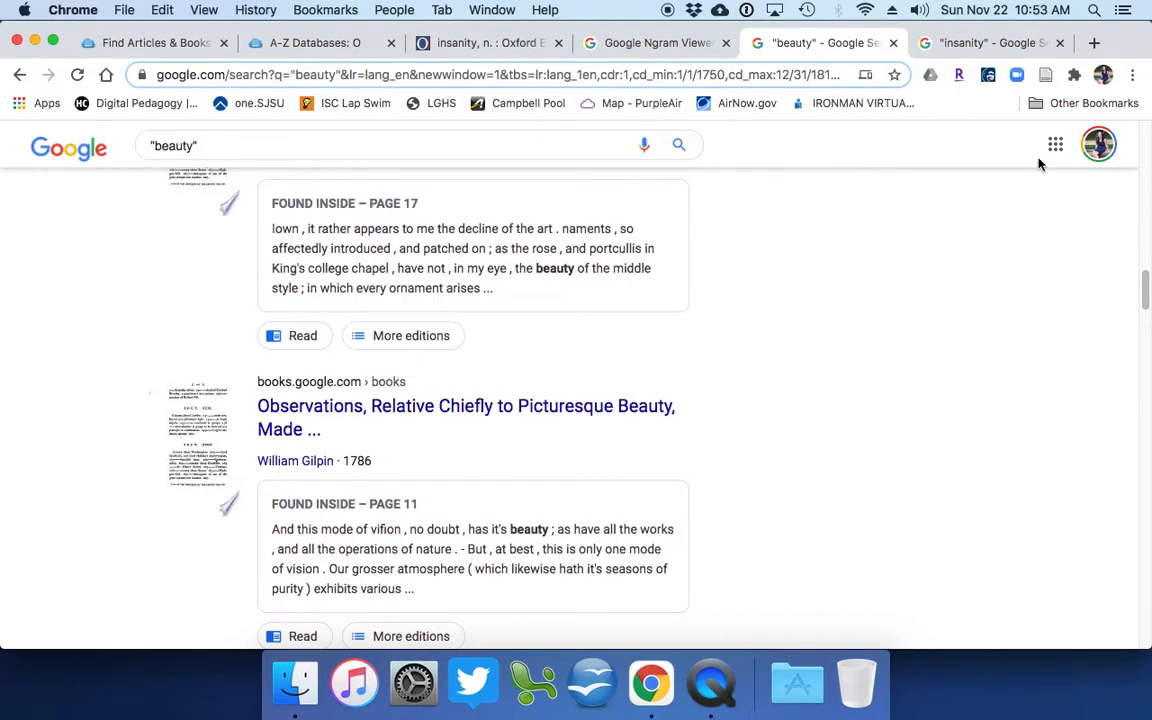